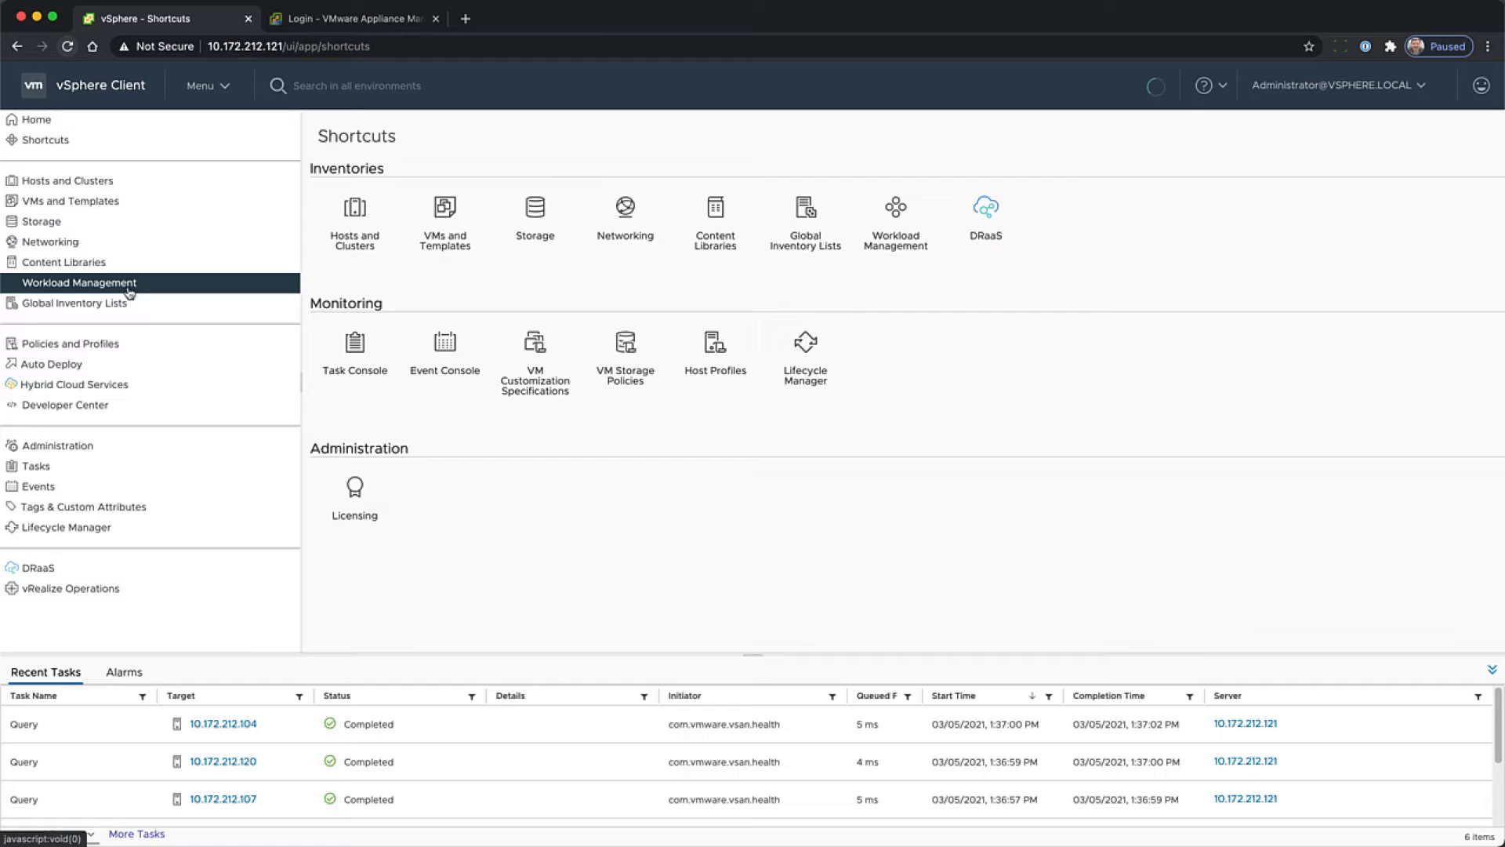
- Start the Workload Management enablement wizard from the Workload Management overview
left_click(78, 283)
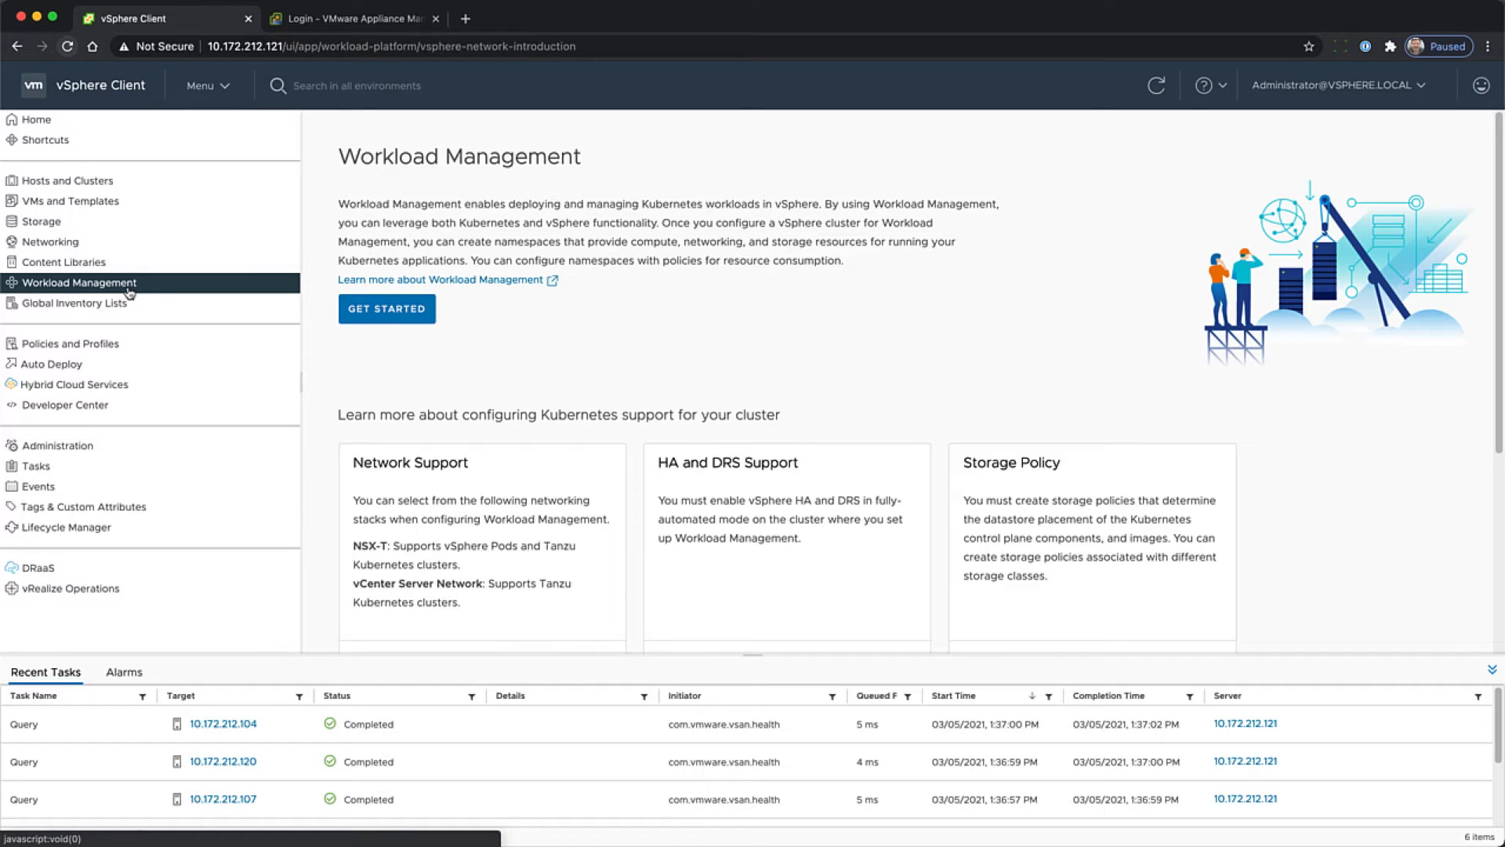
left_click(386, 308)
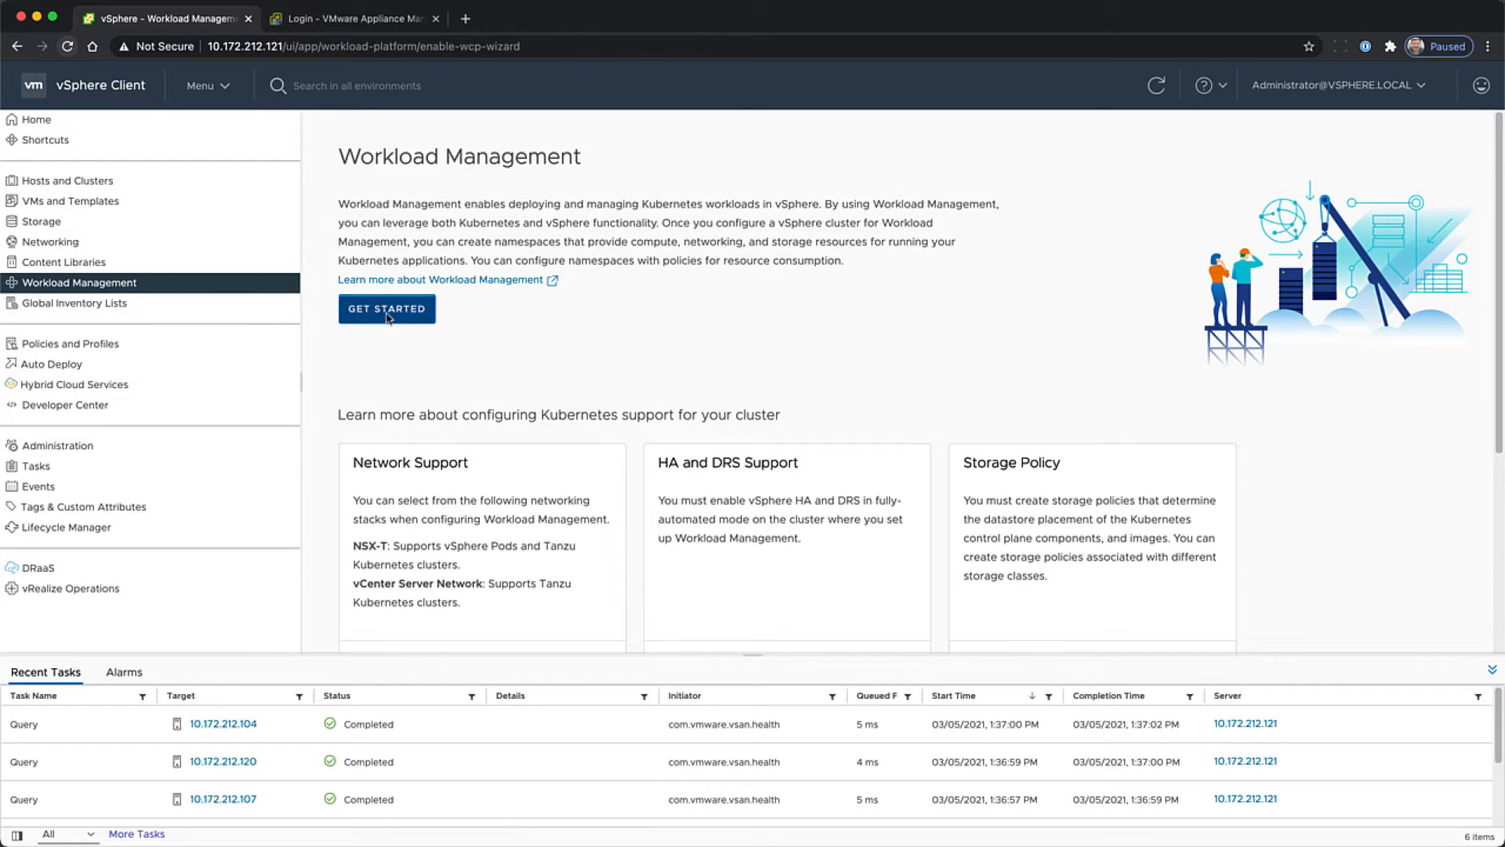
- Choose vCenter Server Network, target vSAN-Cluster, and size the control plane as Tiny
left_click(385, 308)
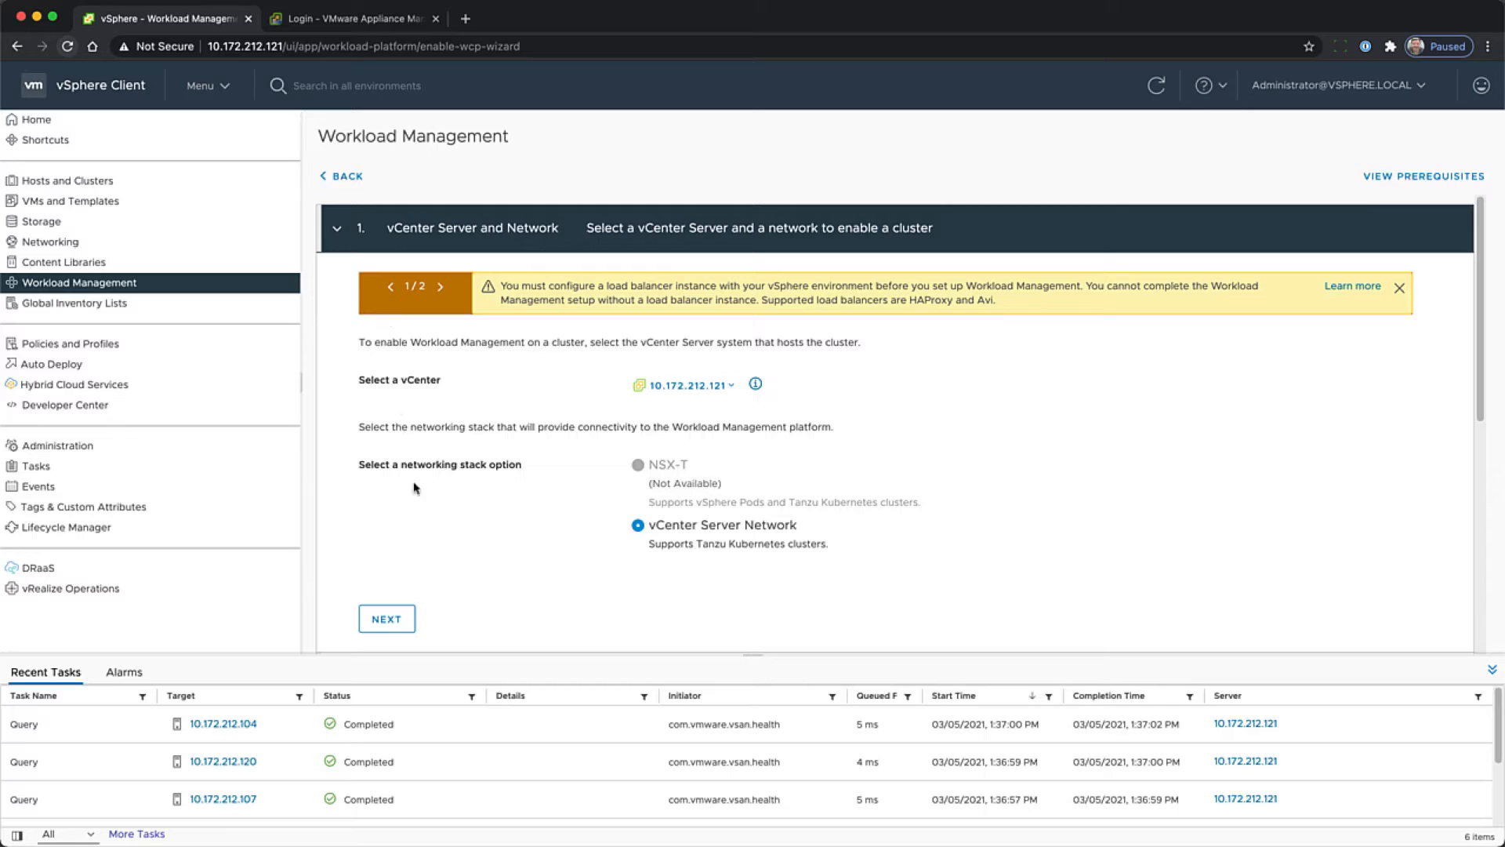
left_click(386, 619)
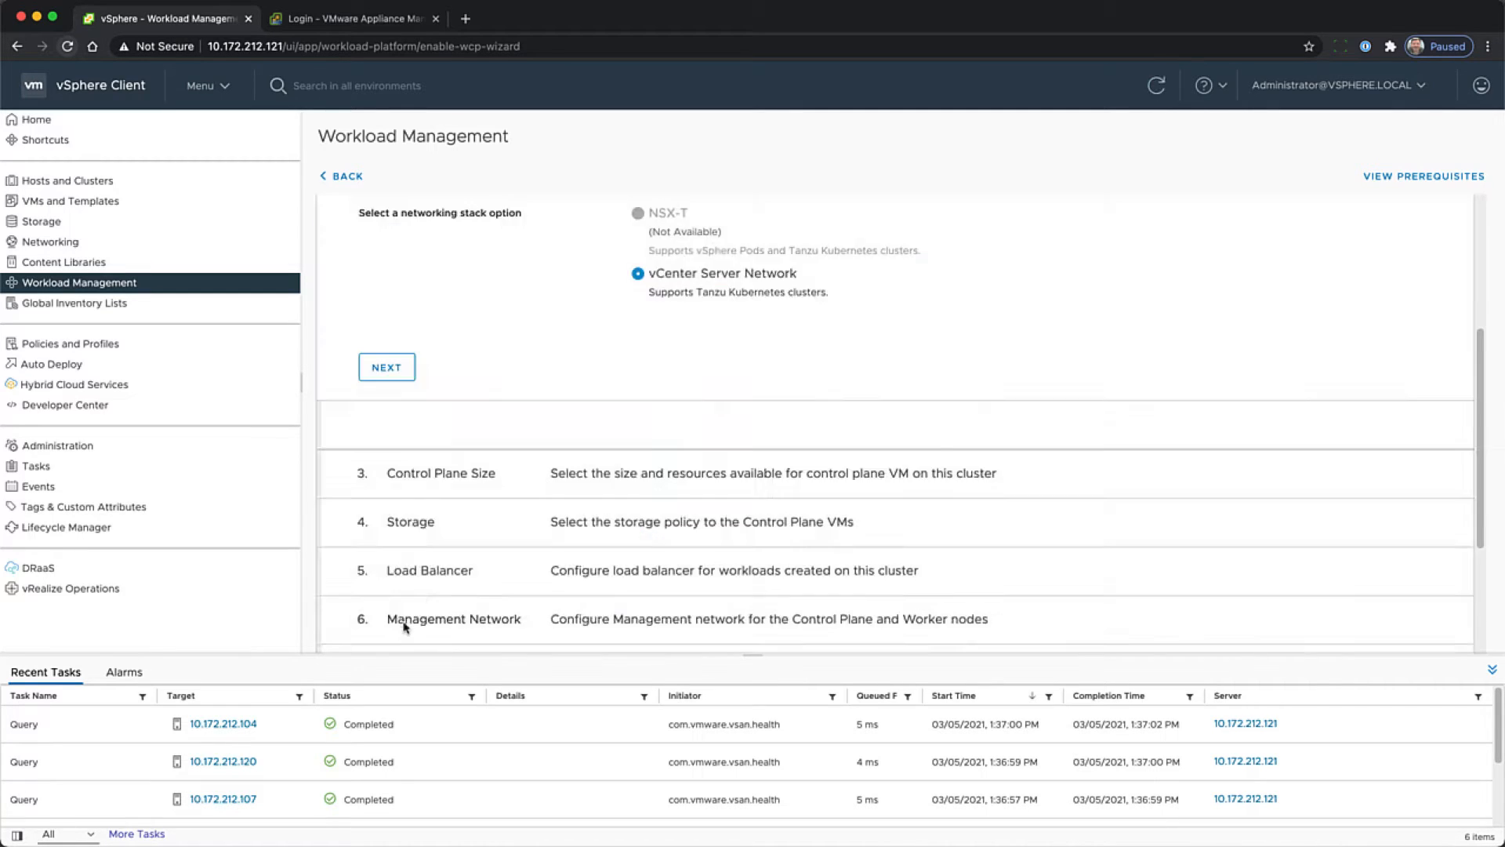
left_click(386, 367)
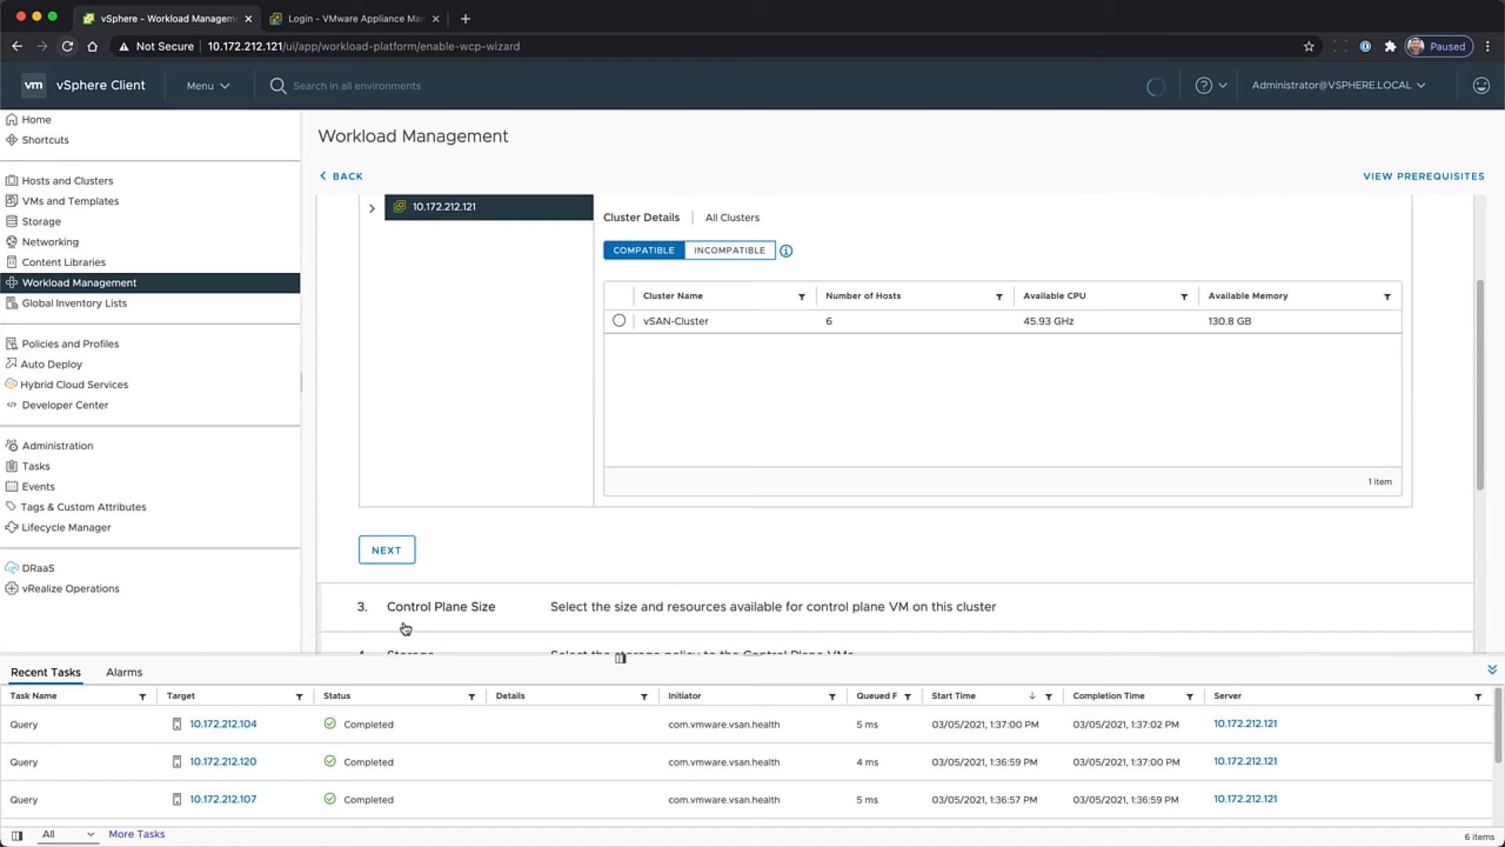
left_click(620, 321)
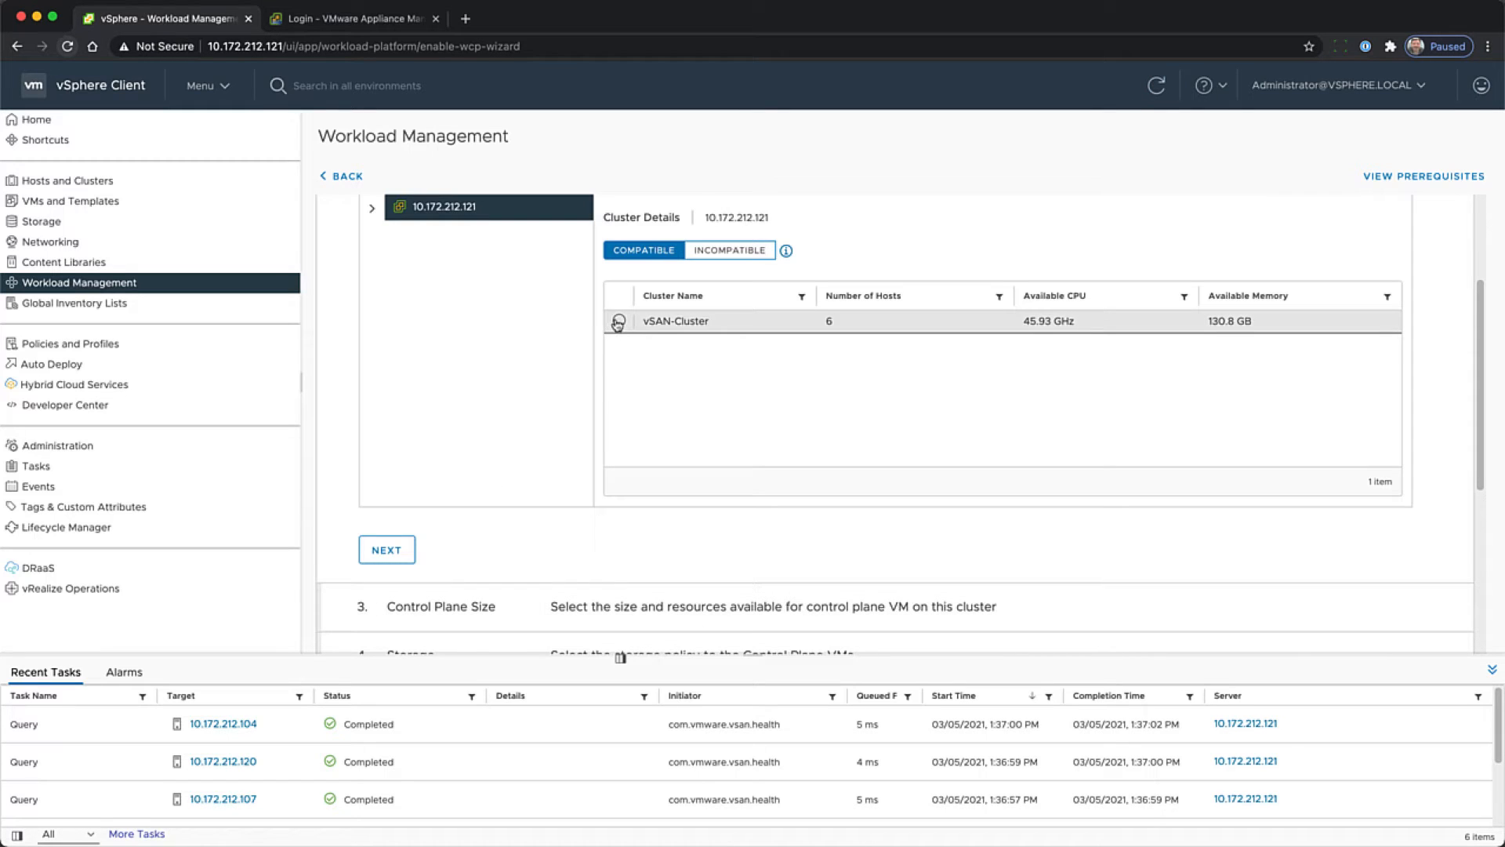
left_click(386, 549)
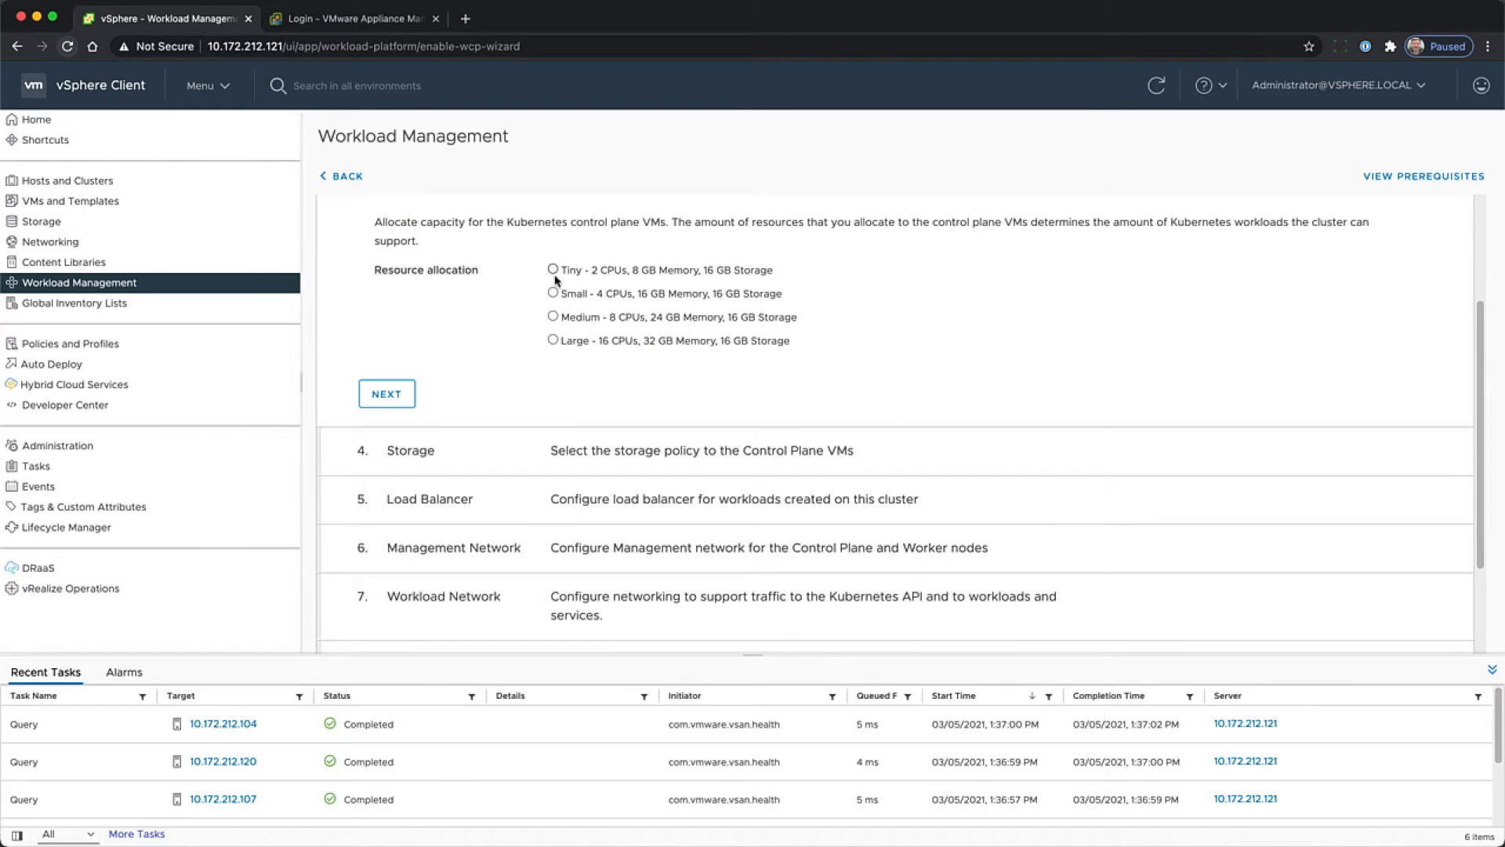
left_click(552, 269)
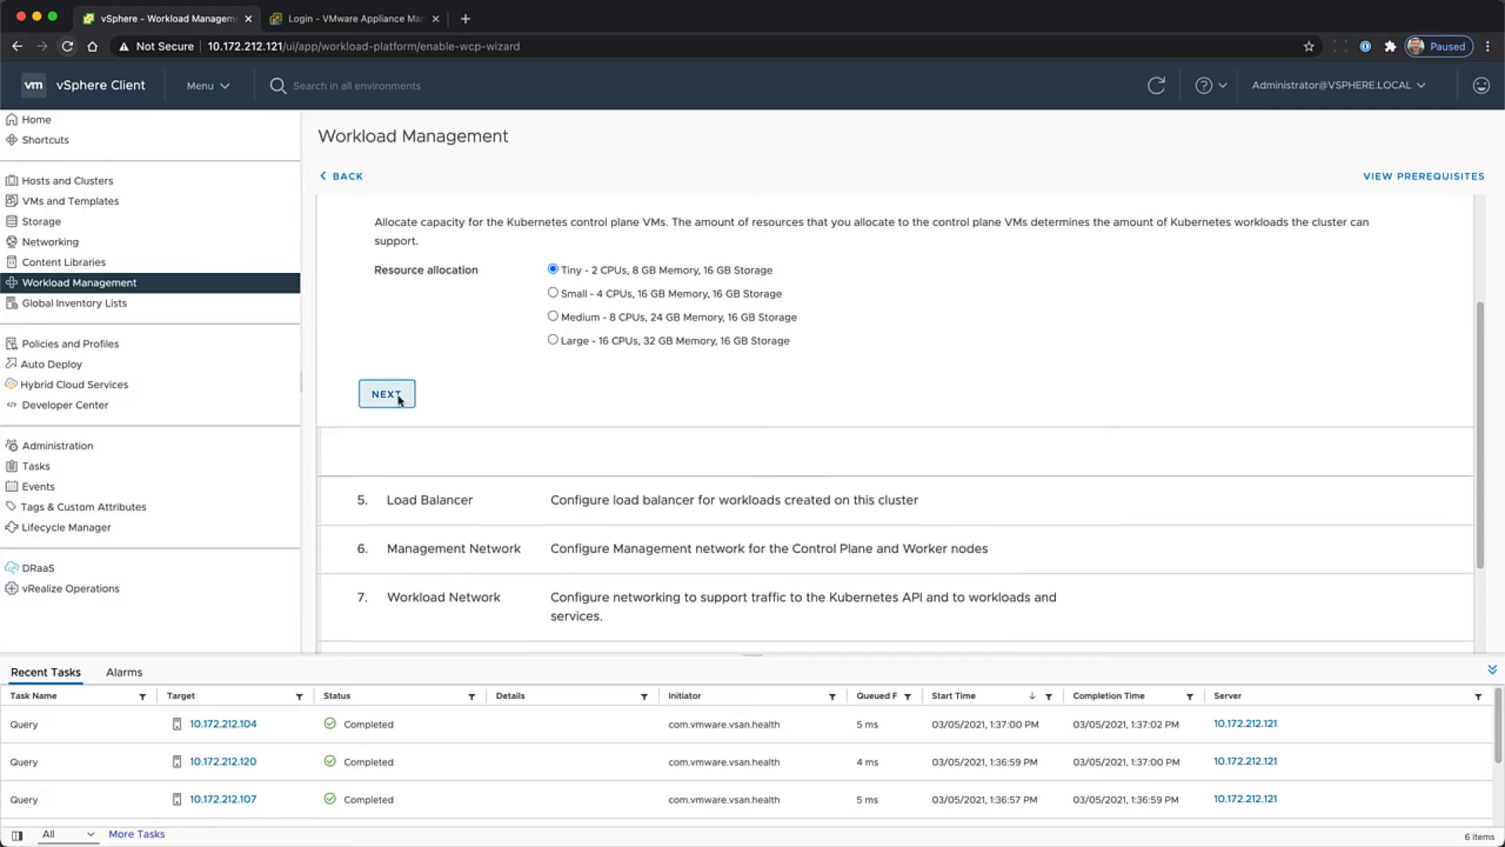
- Reach the Storage step and list the storage policies for control plane nodes
left_click(385, 394)
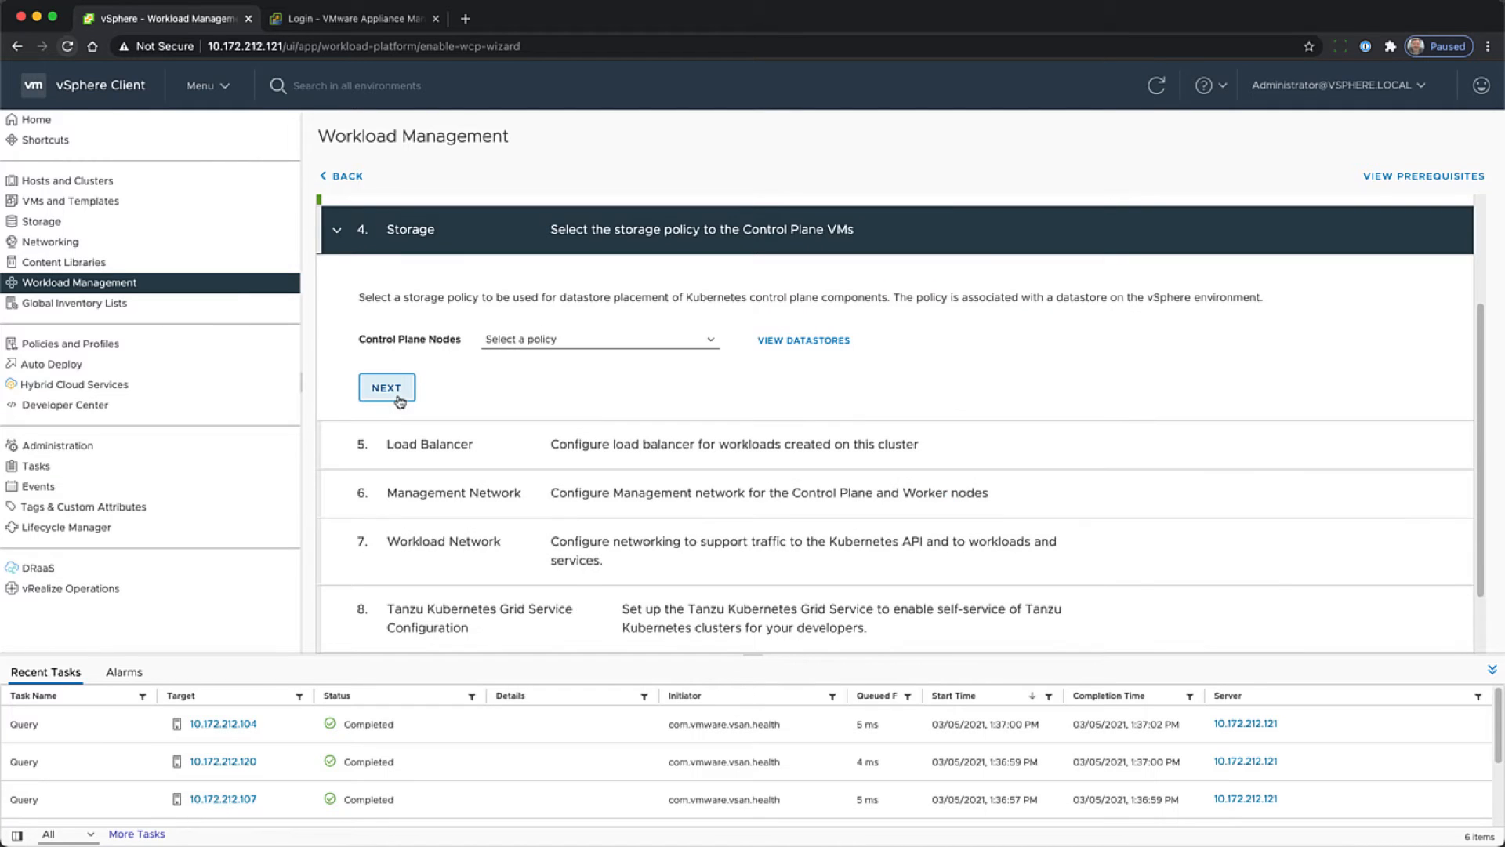
left_click(595, 339)
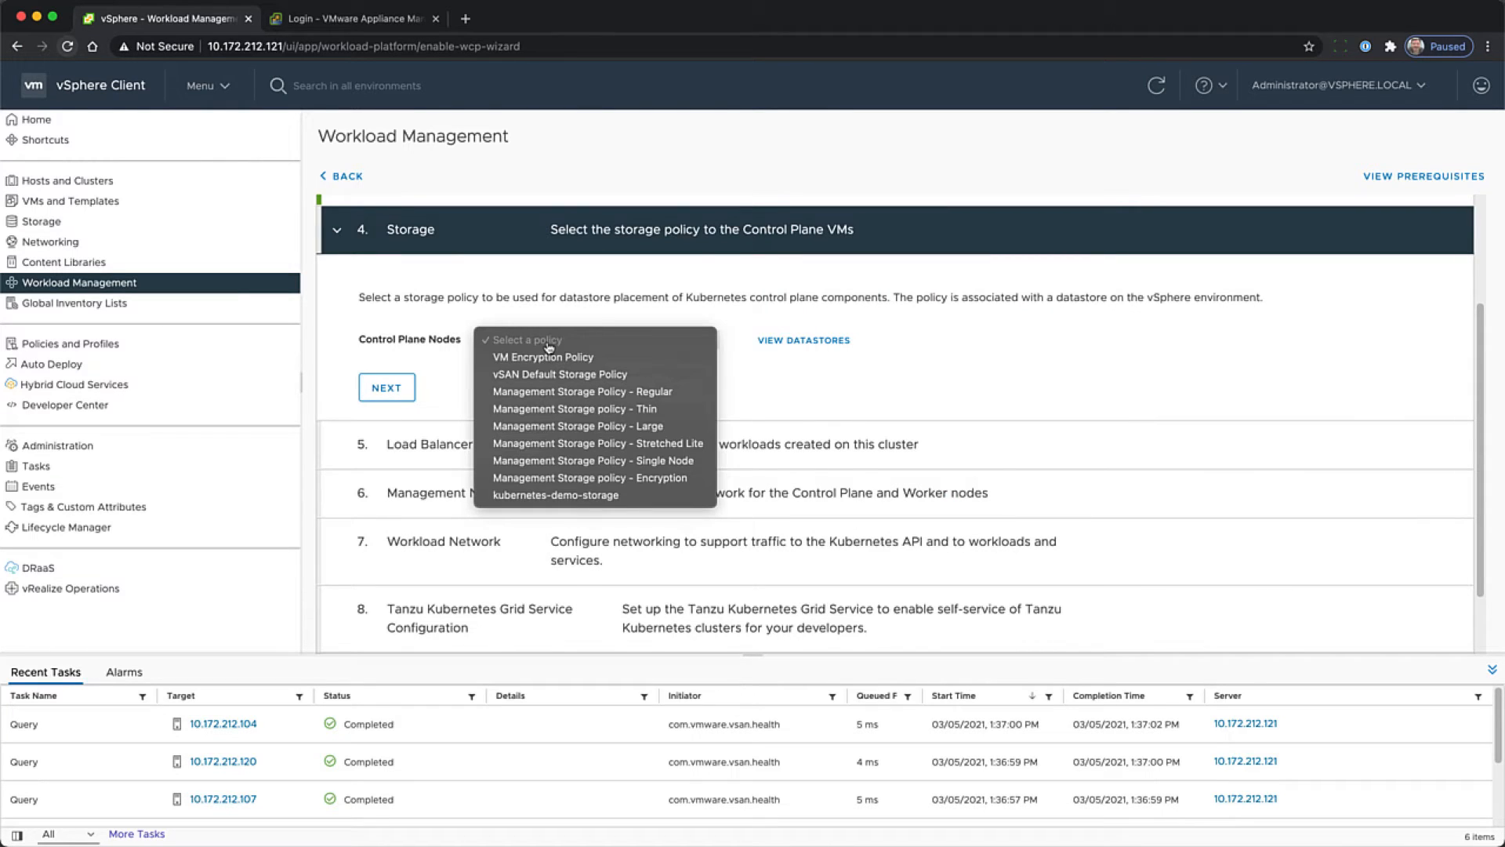
mouse_move(556, 494)
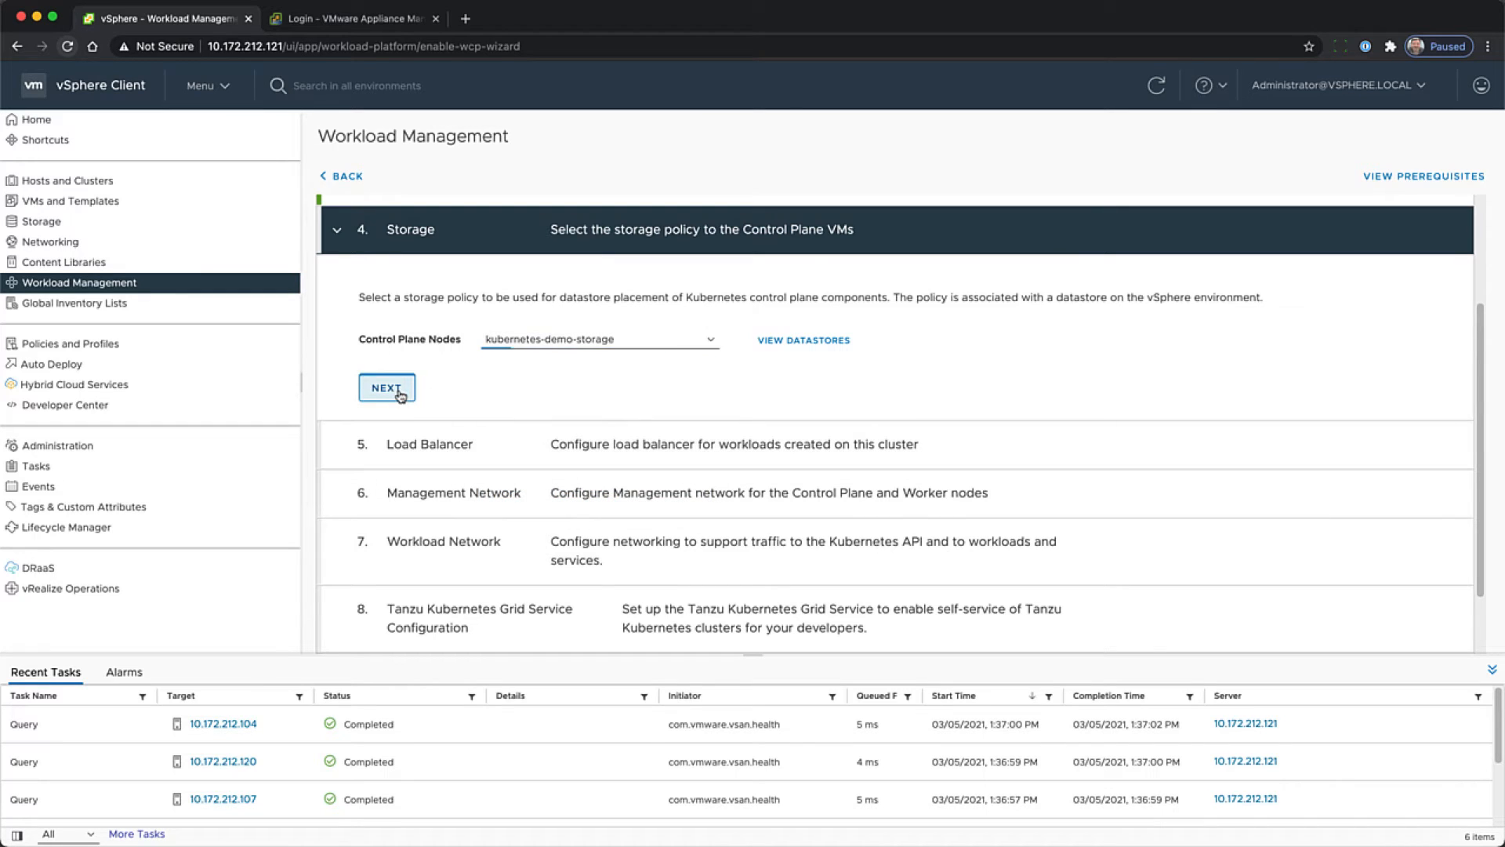
left_click(386, 388)
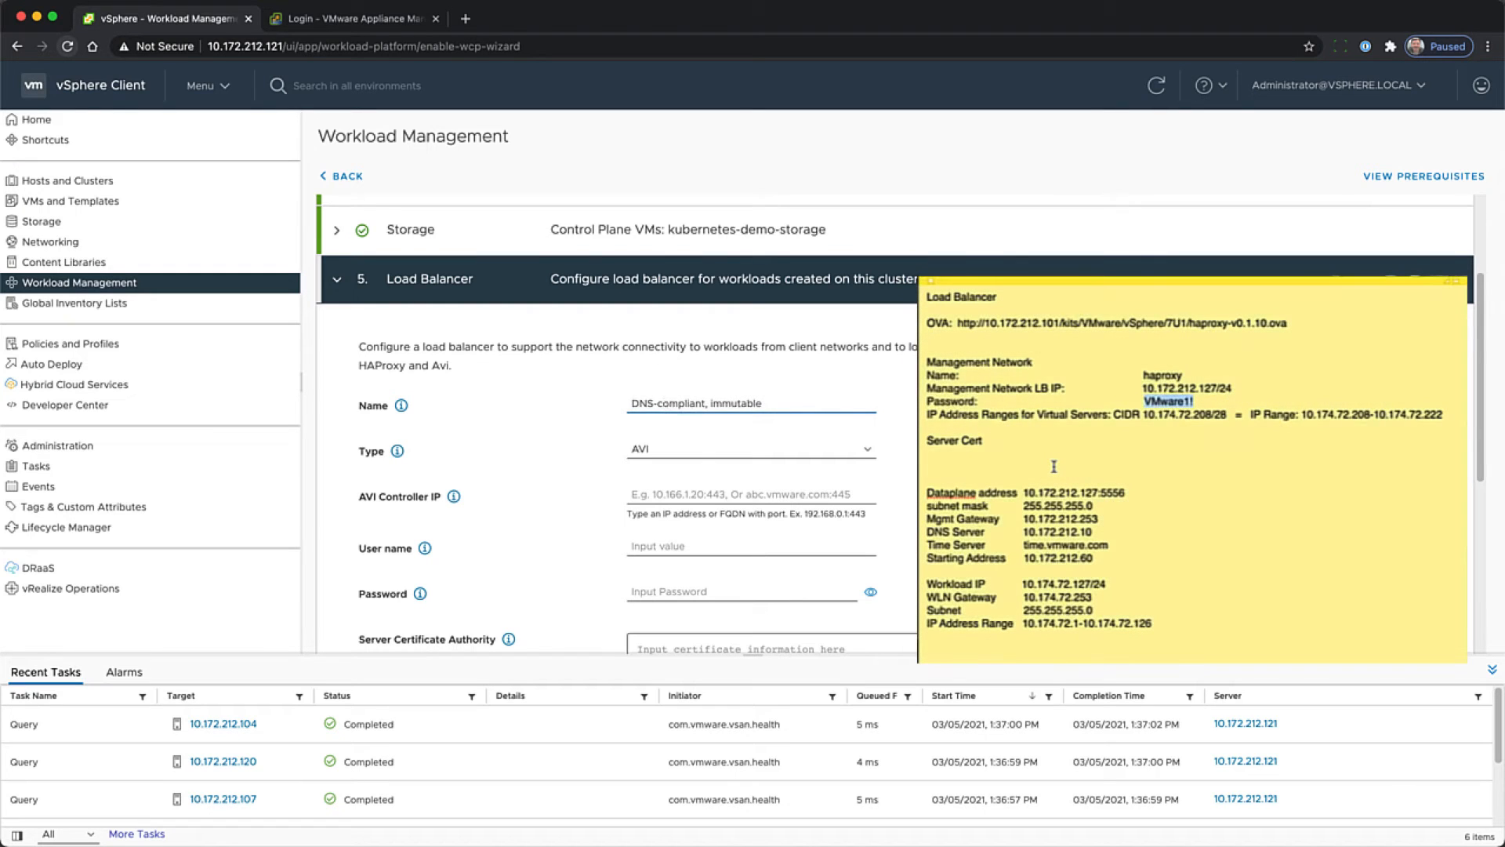
type("haproxy")
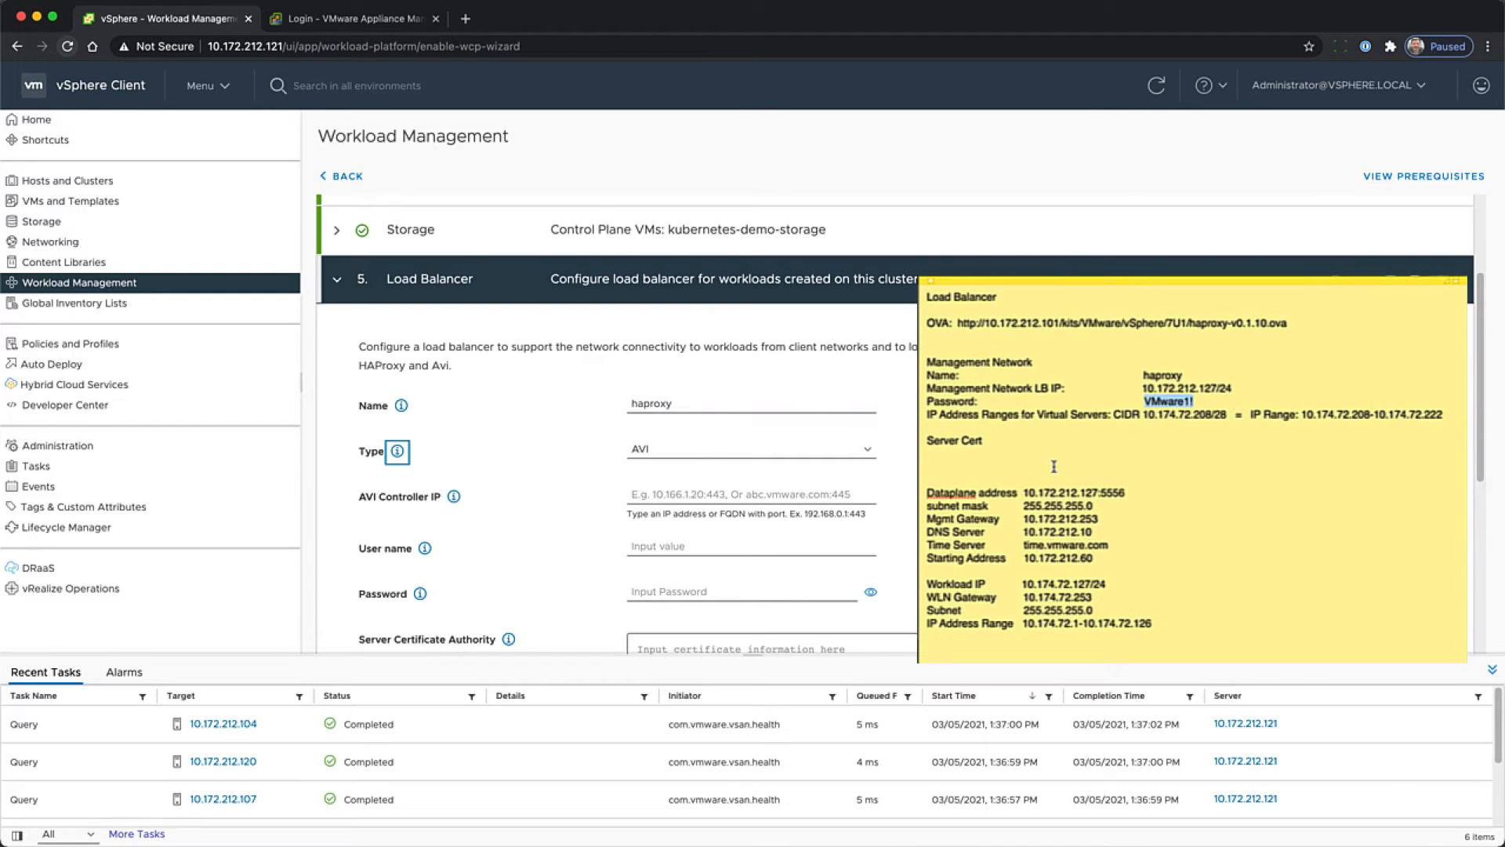
left_click(750, 449)
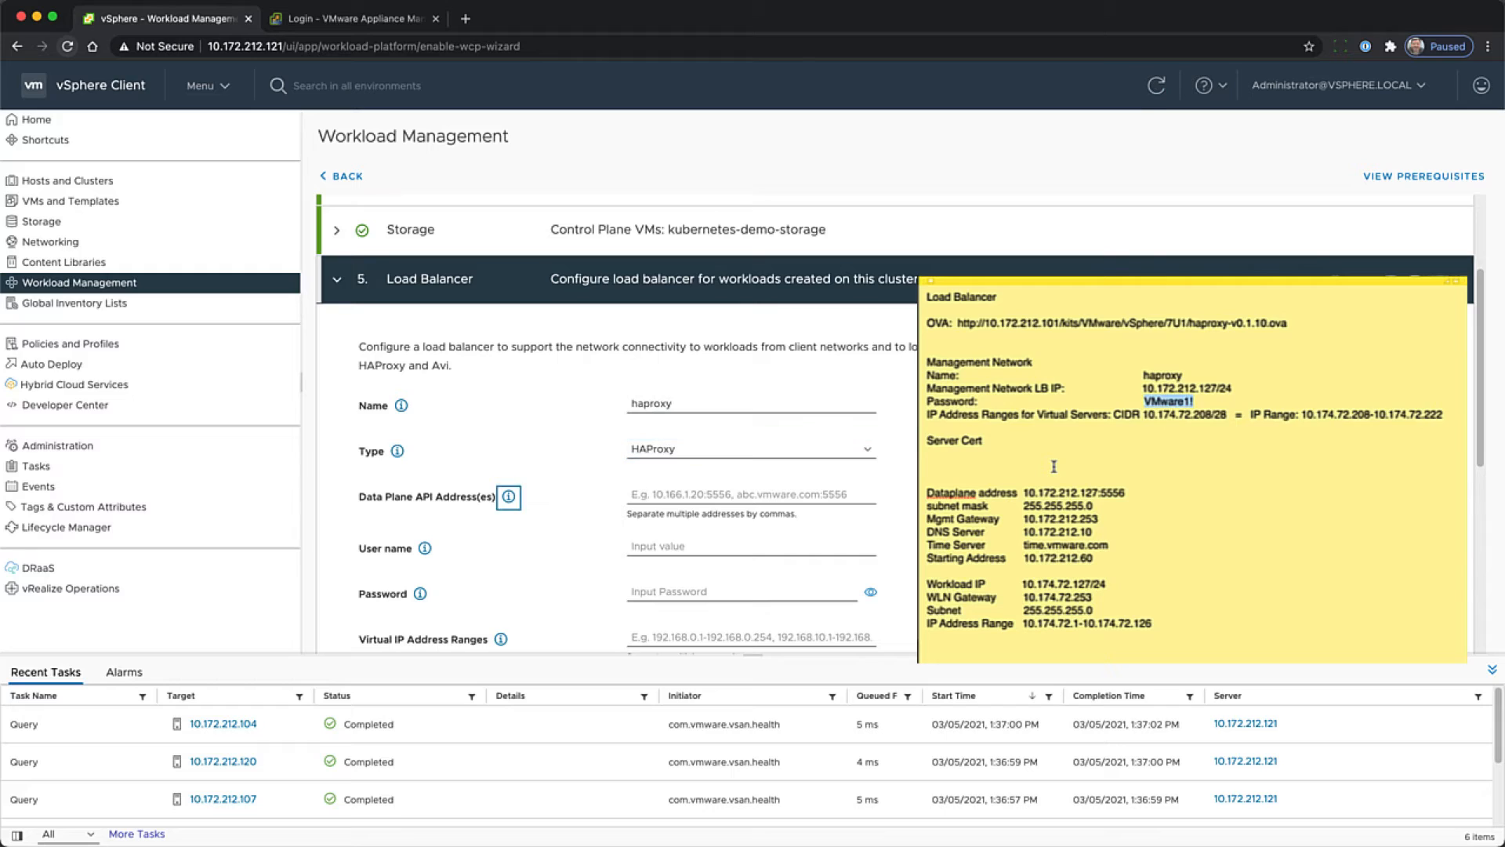
type("10.172.212.127:5556")
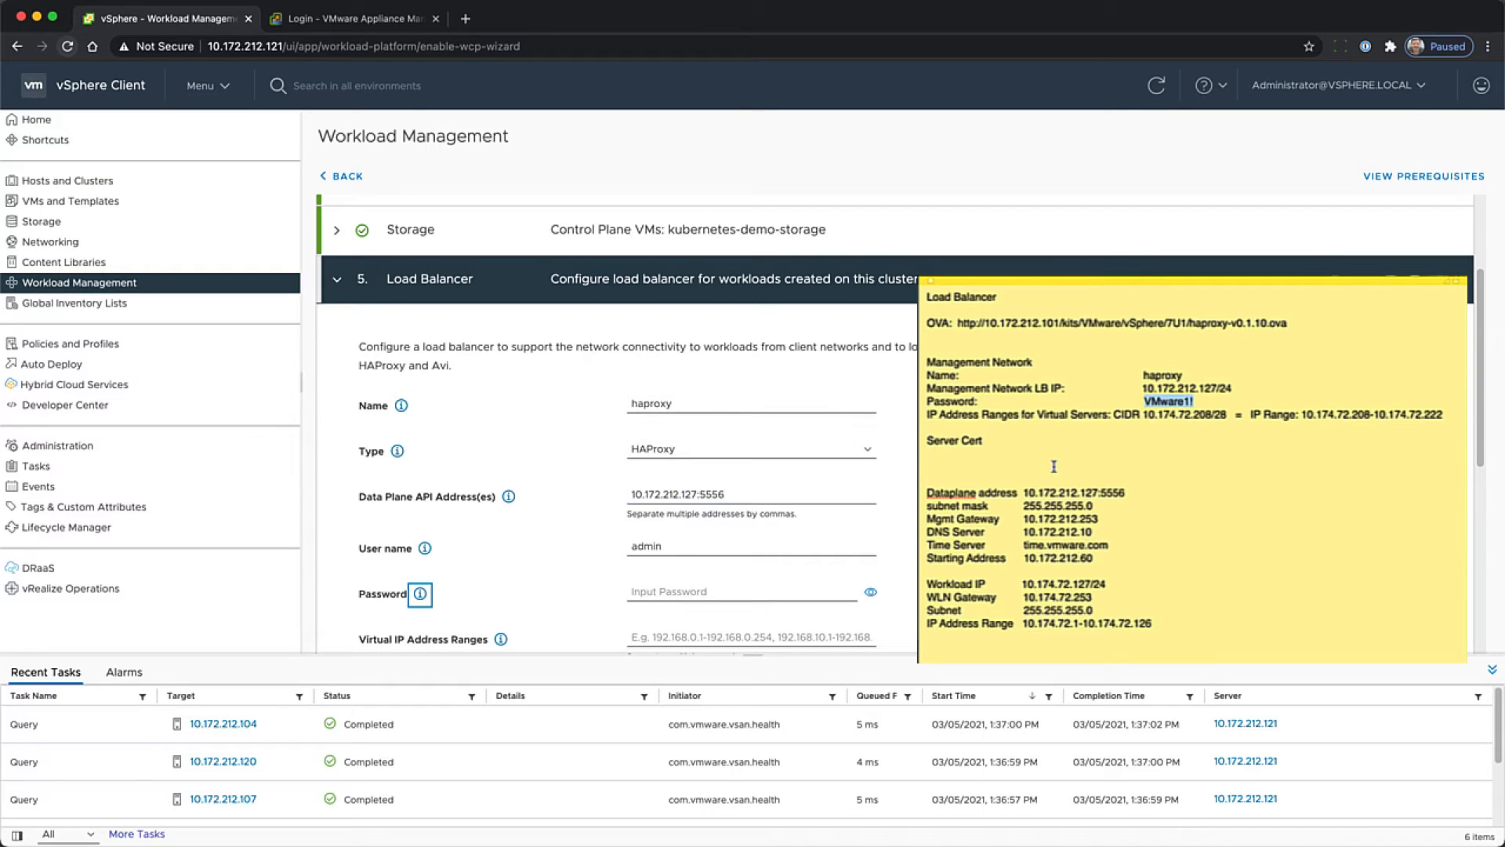
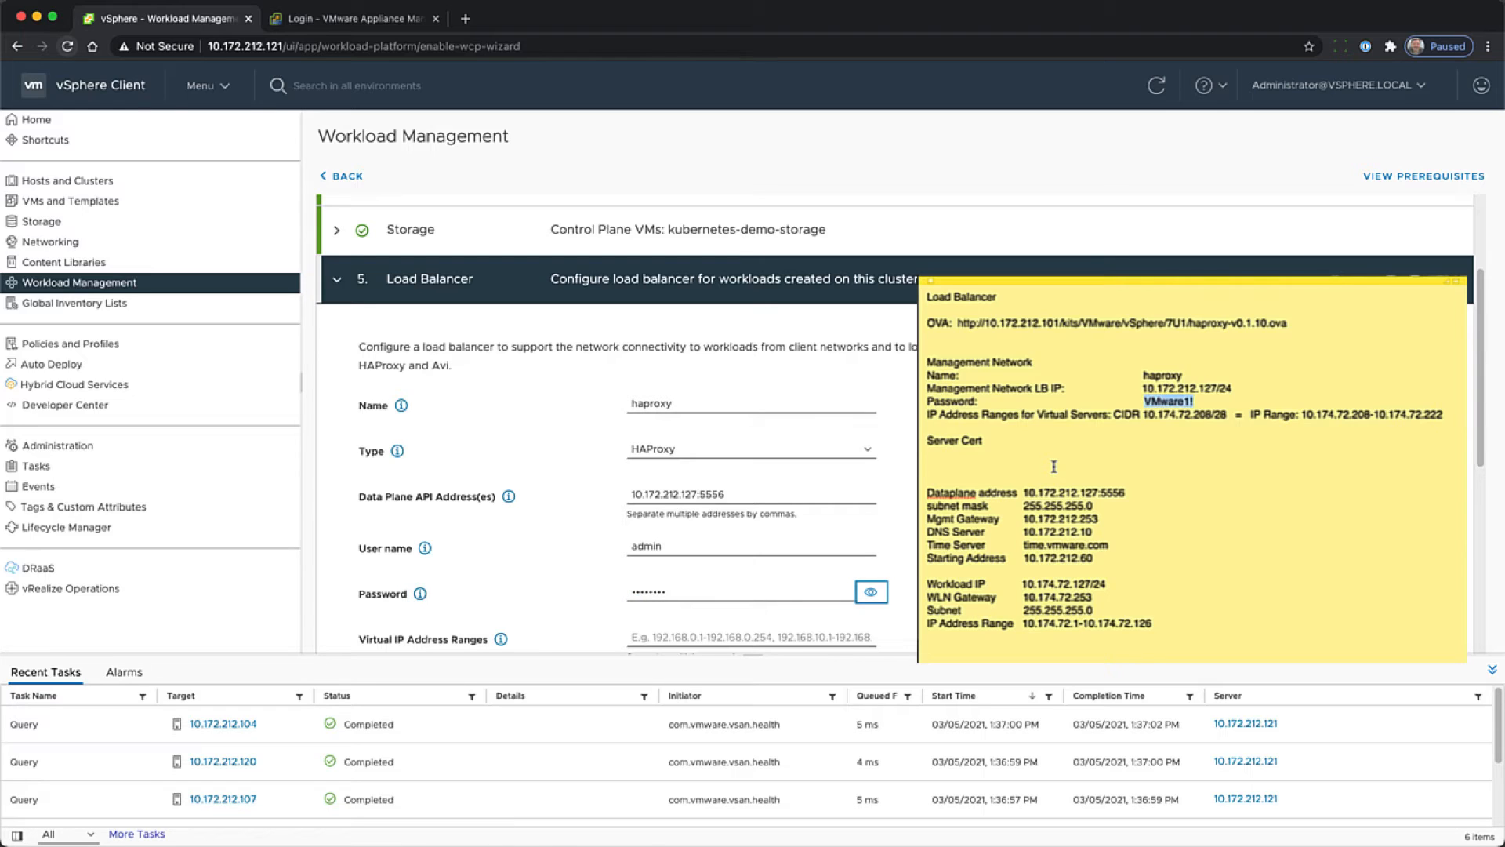
- Set the virtual IP range to 10.174.72.208-10.174.72.222 and reach the certificate field
left_click(752, 637)
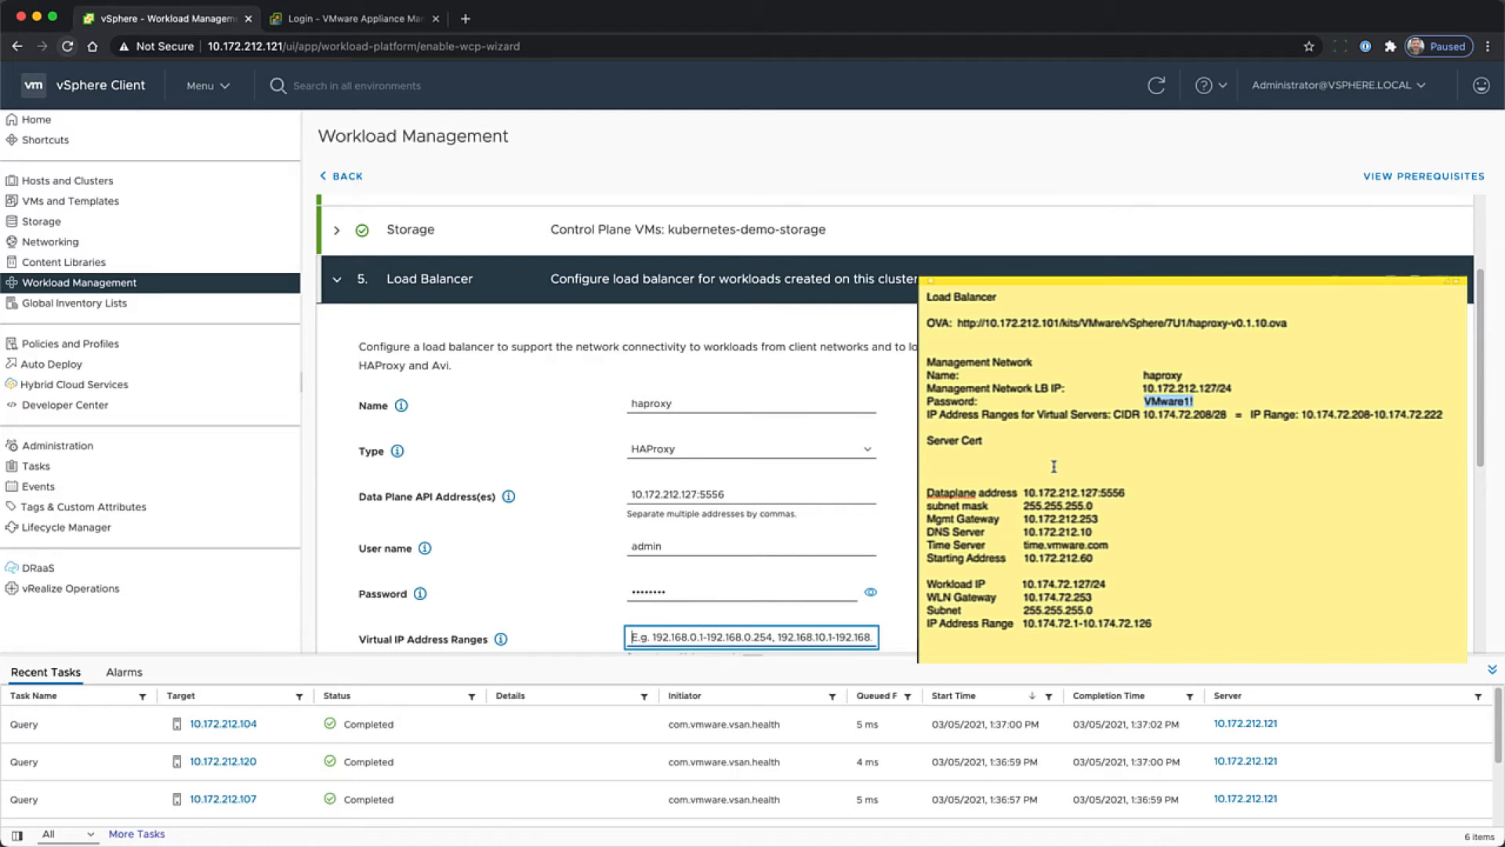
type("10.174.72.208-10.174.72.222")
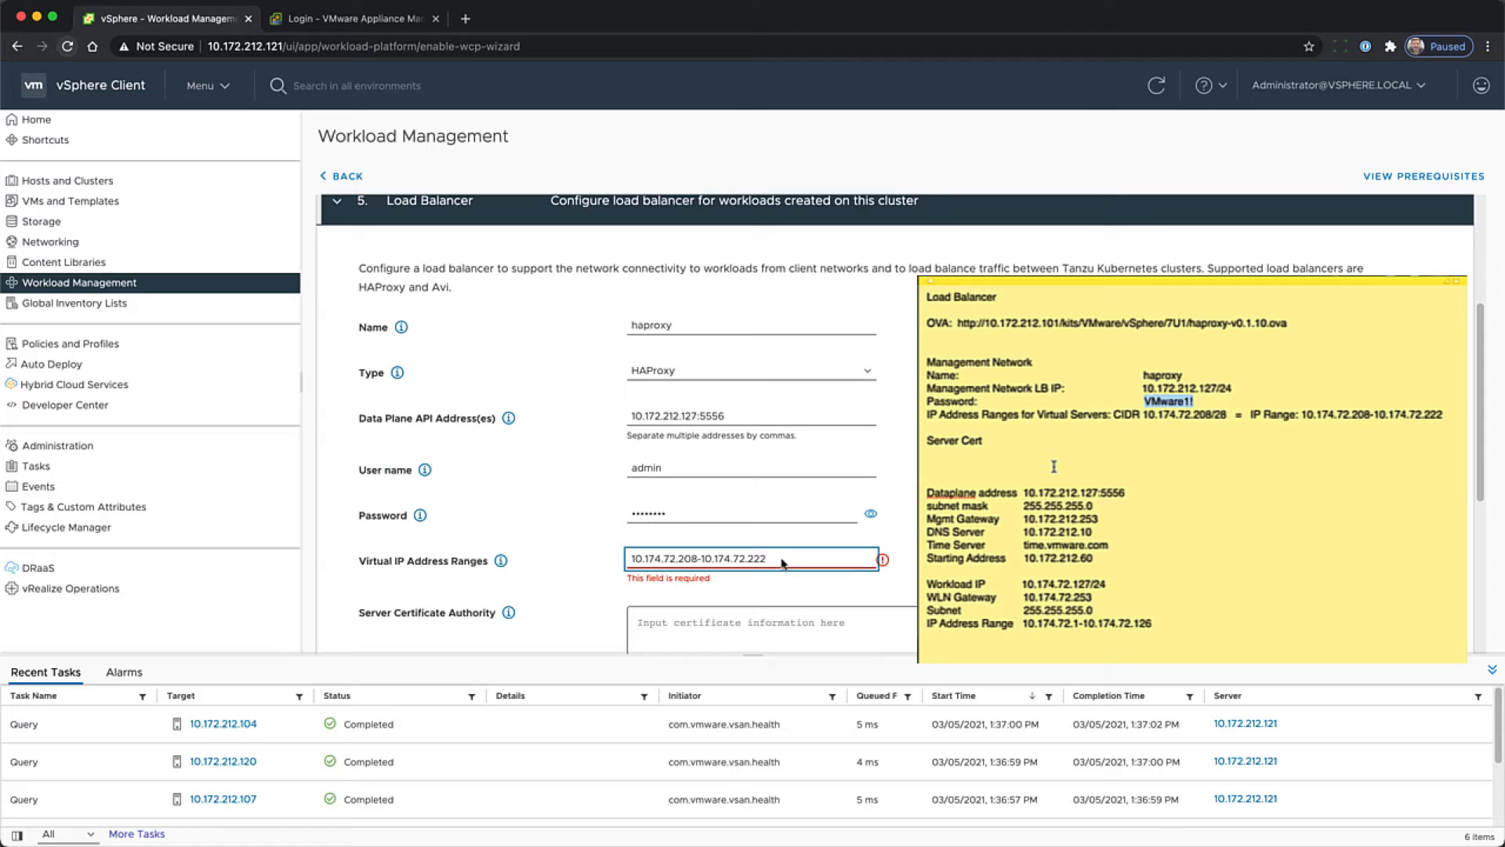
scroll("down", 3)
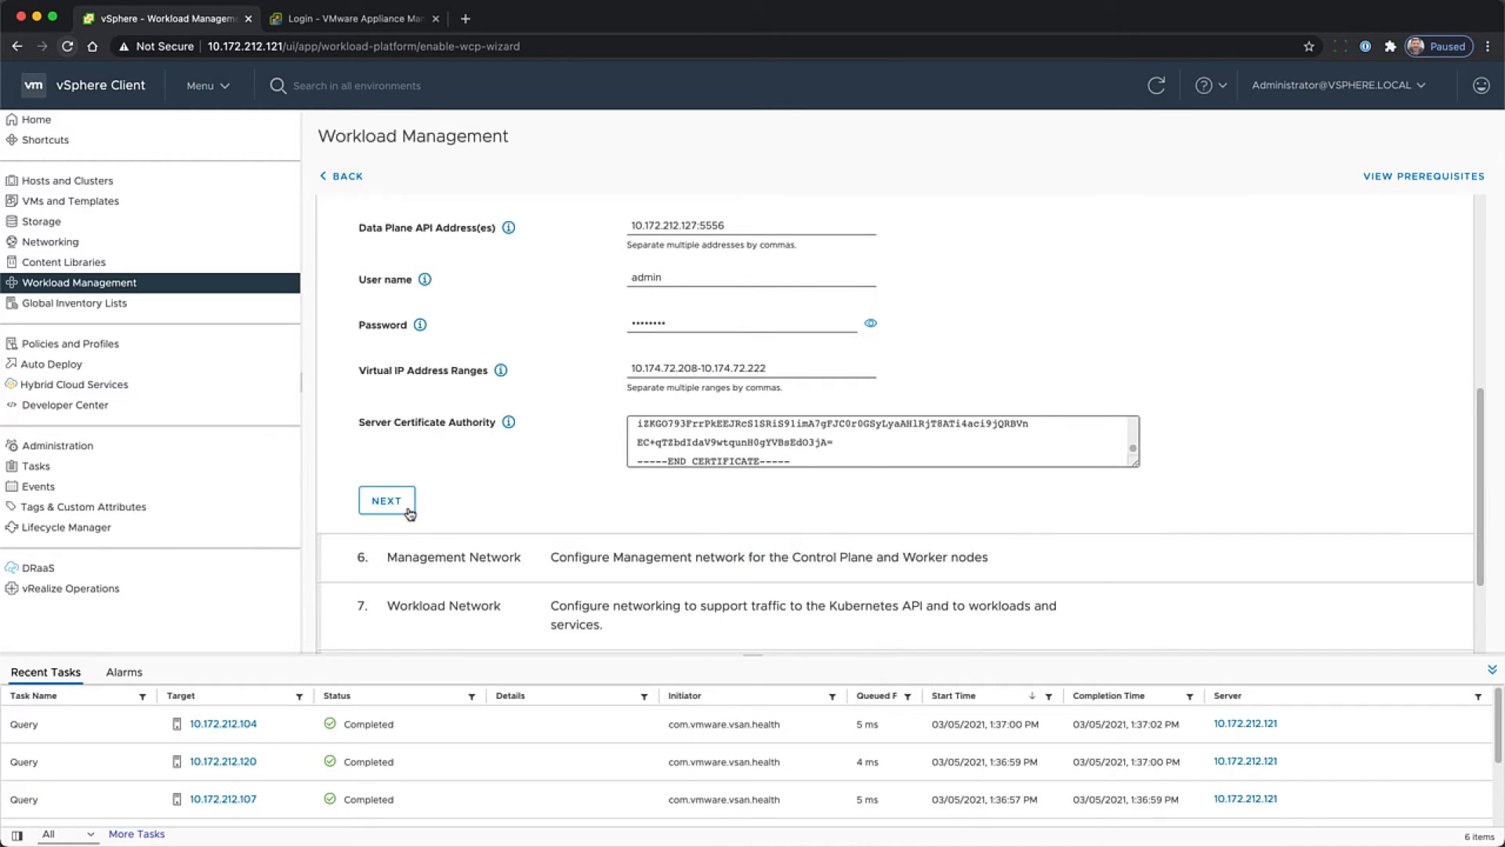
- Set management network to VM Network starting at 10.172.212.60, mask 255.255.255.0, gateway 10.172.212.253
left_click(386, 500)
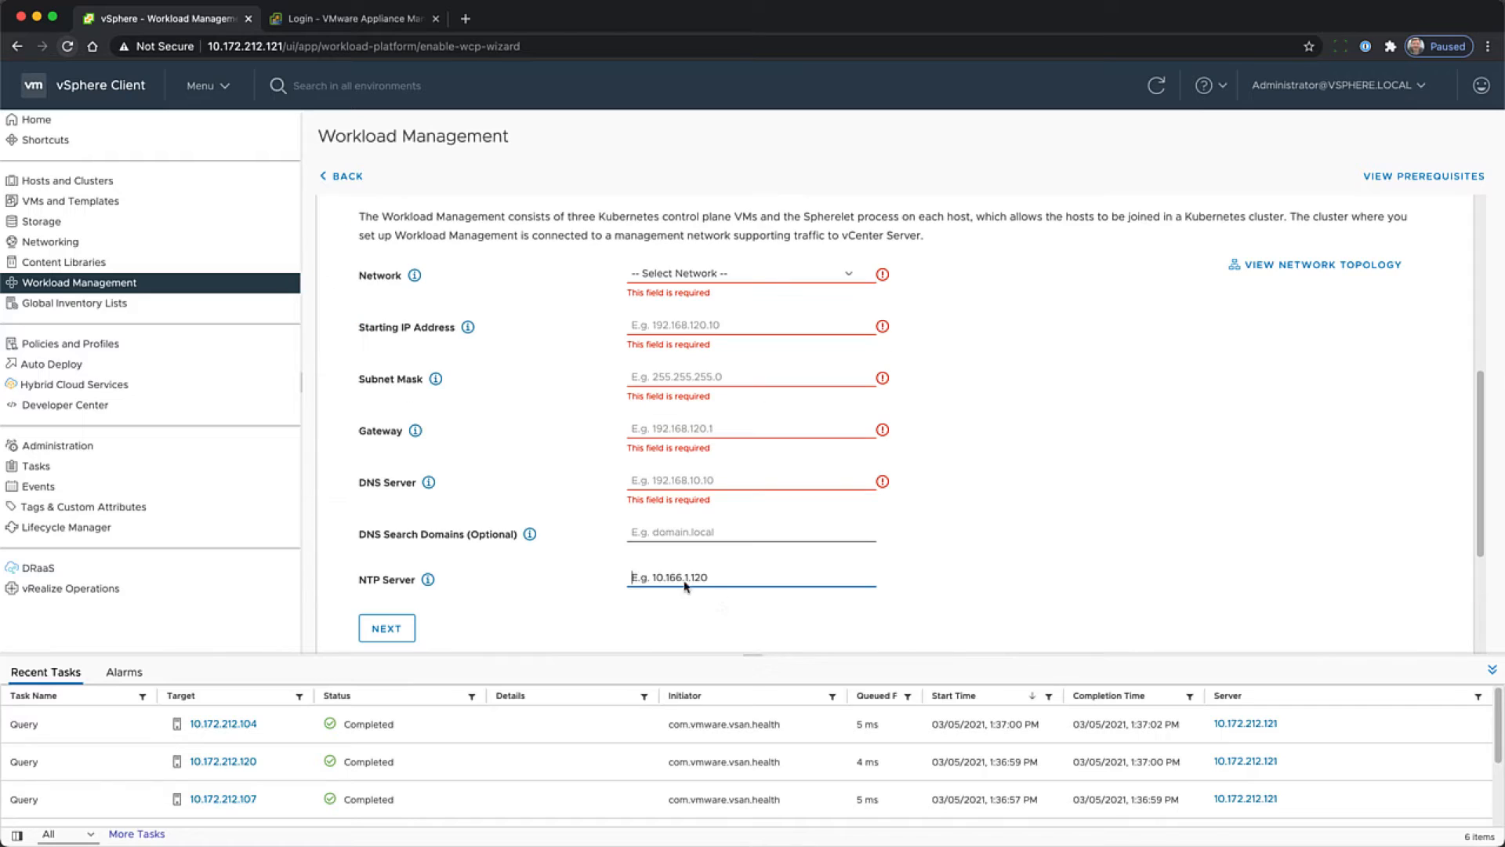
left_click(748, 273)
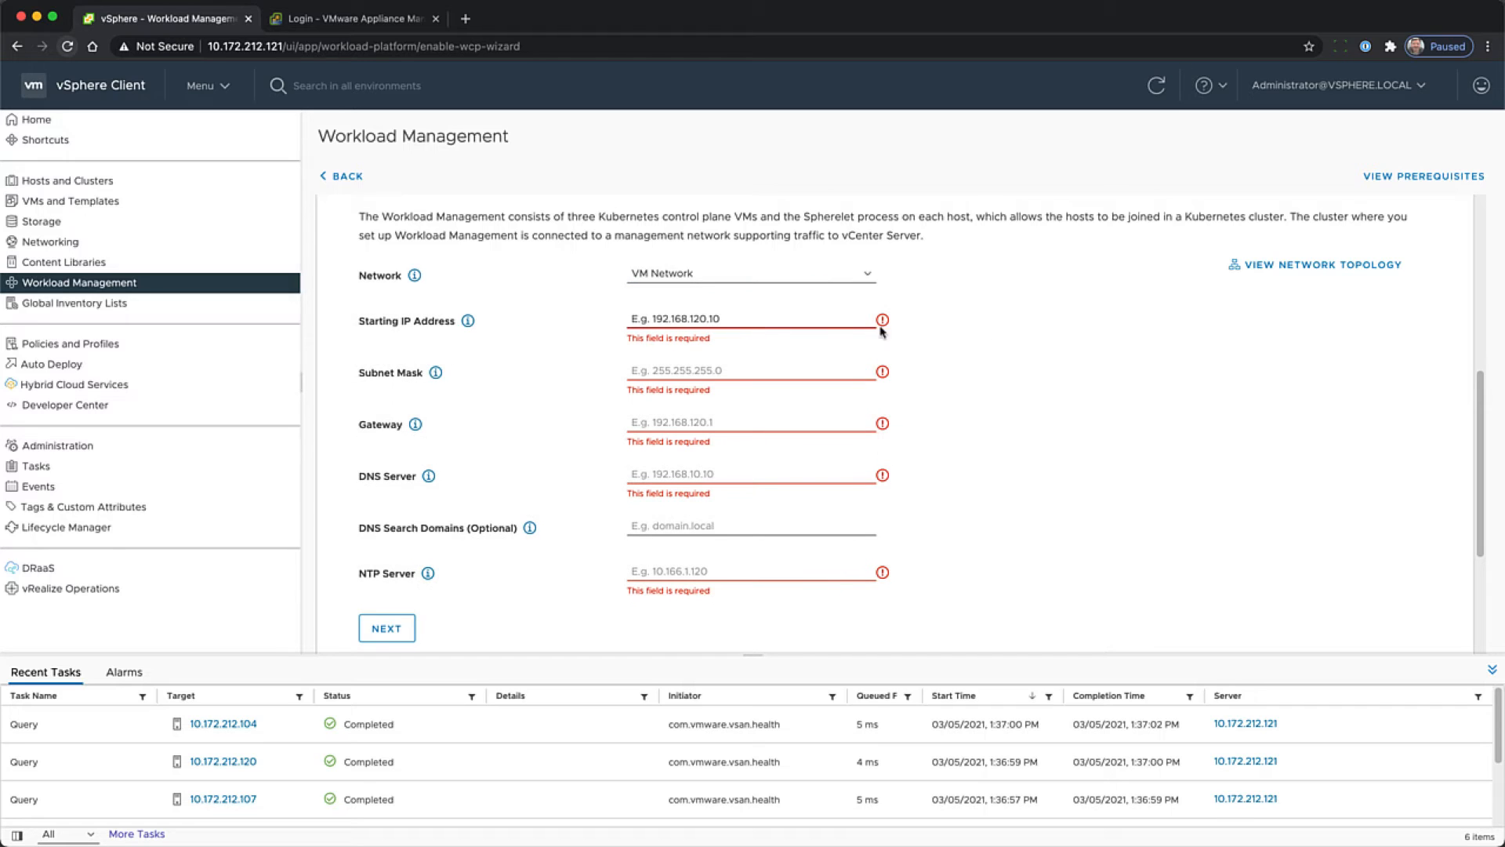
type("10.172.212.60")
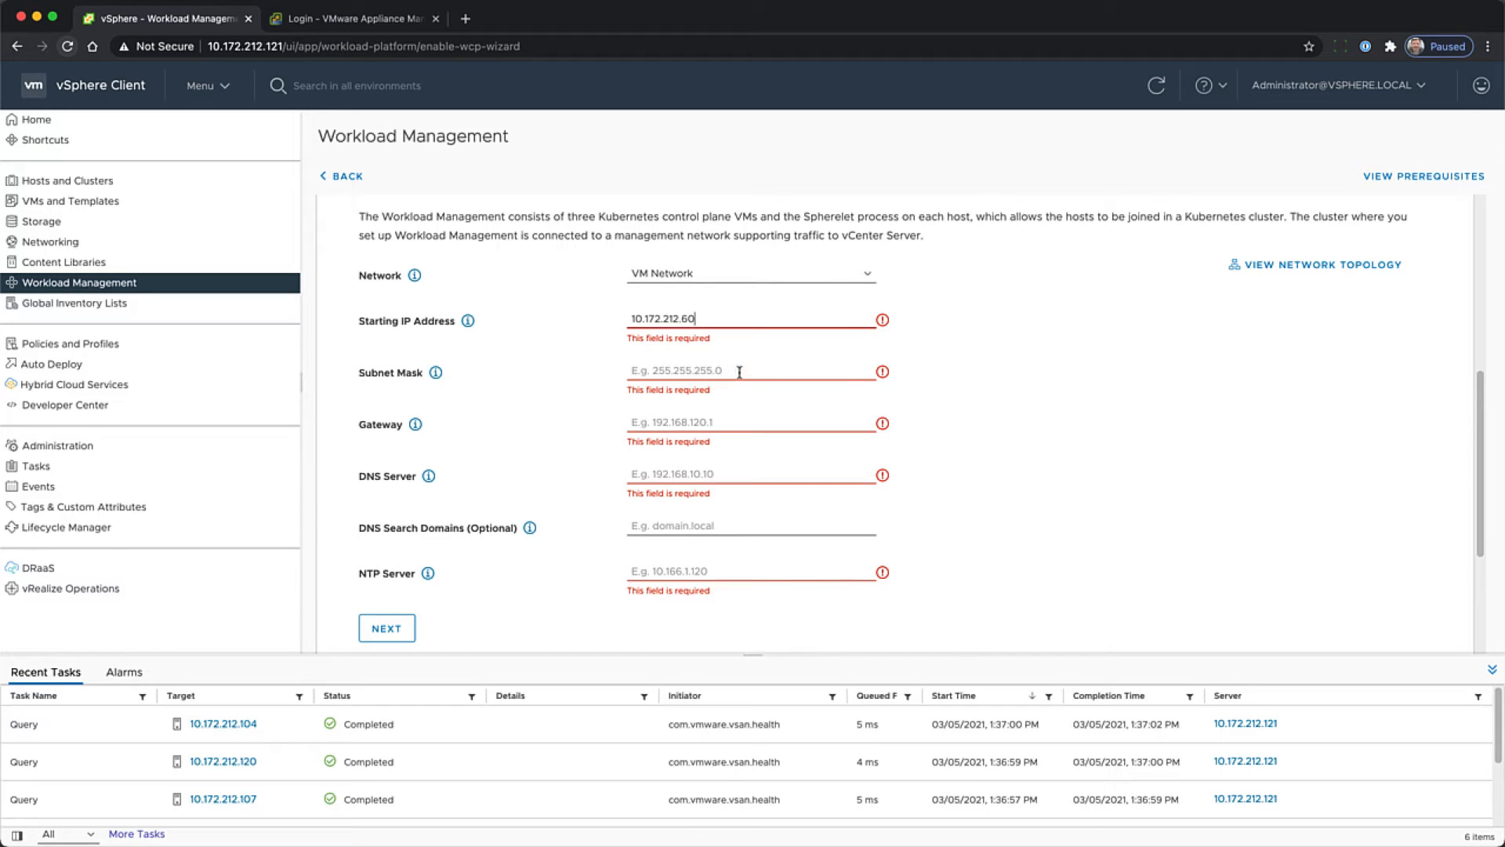
type("255.255.255.0")
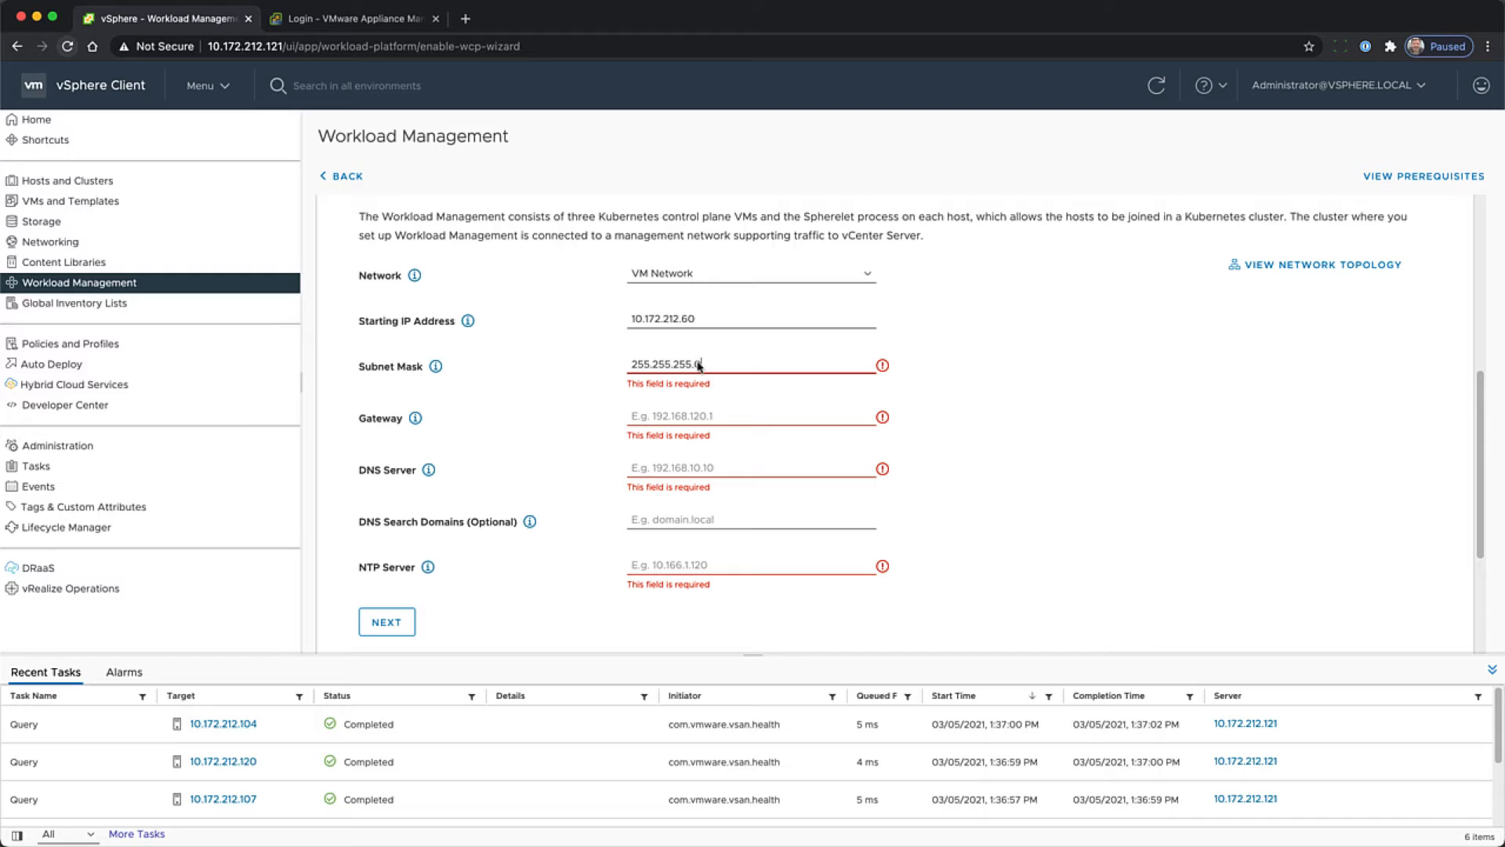
mouse_move(727, 406)
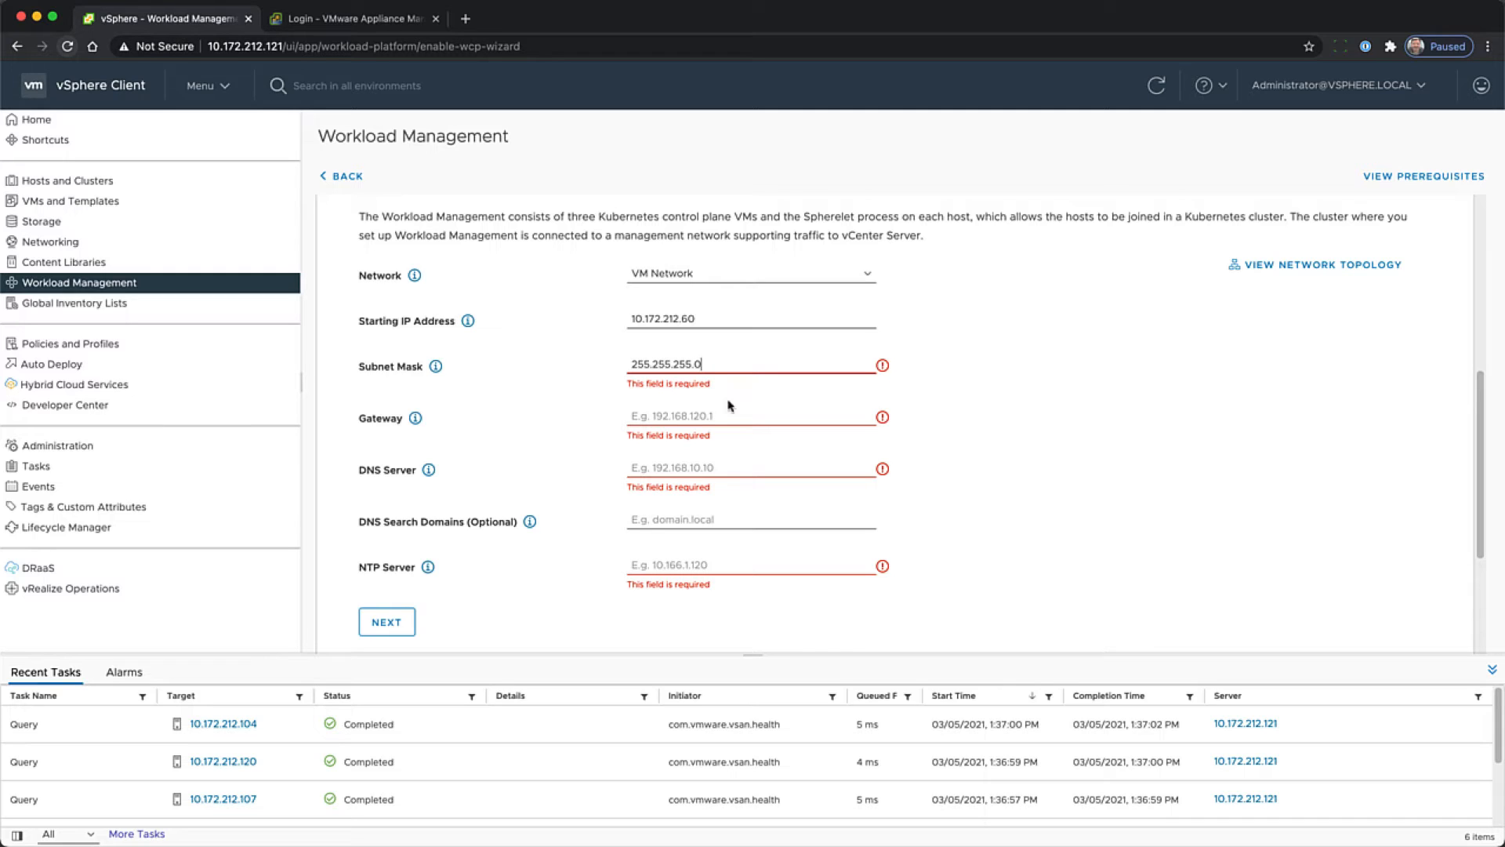
type("10.172.212.253")
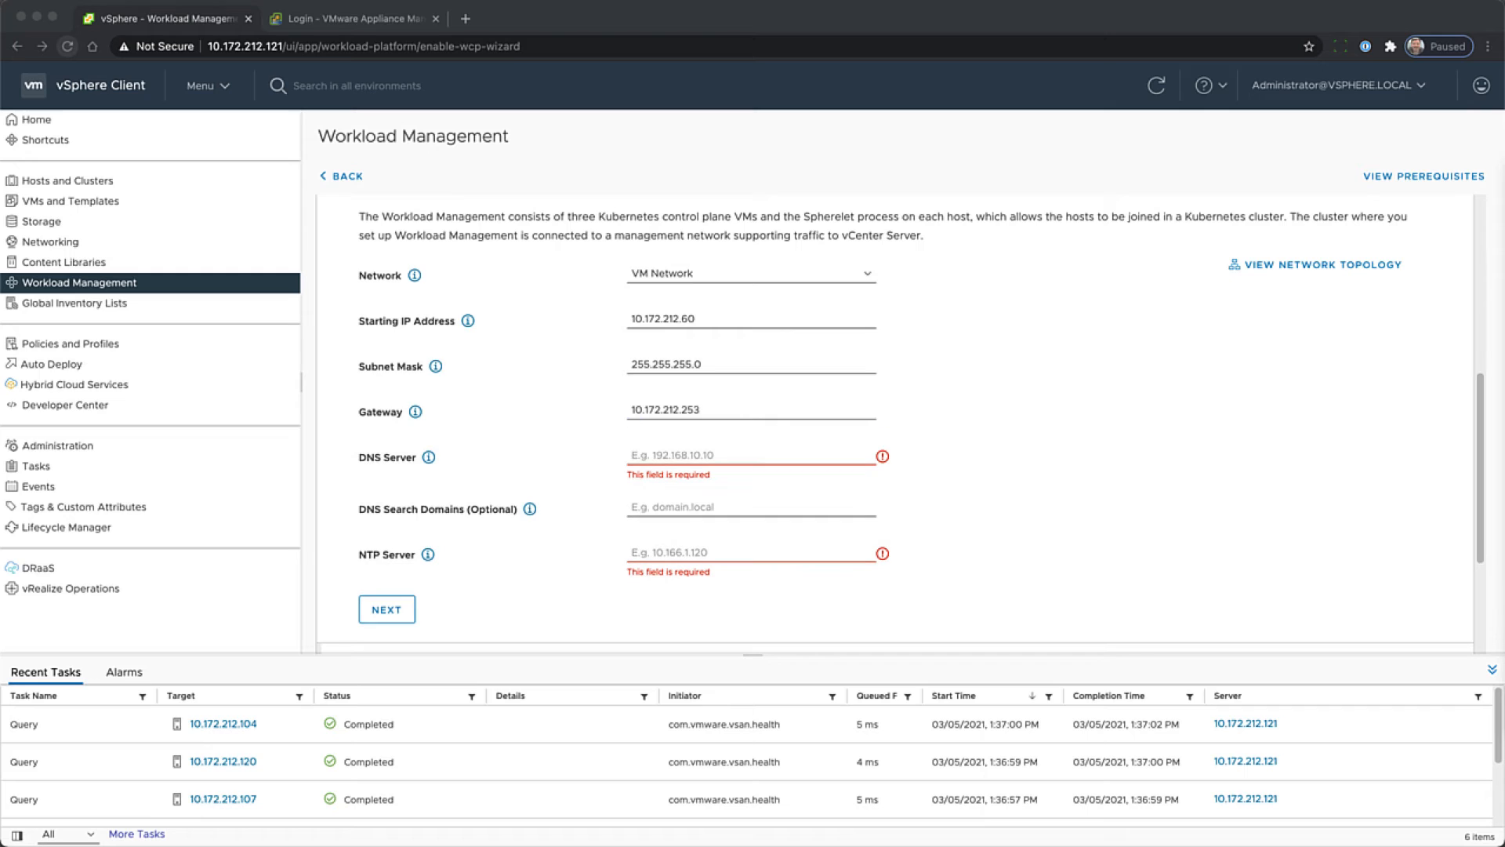
- Set DNS 10.172.212.10 and NTP time.vmware.com, completing the Management Network step
left_click(739, 455)
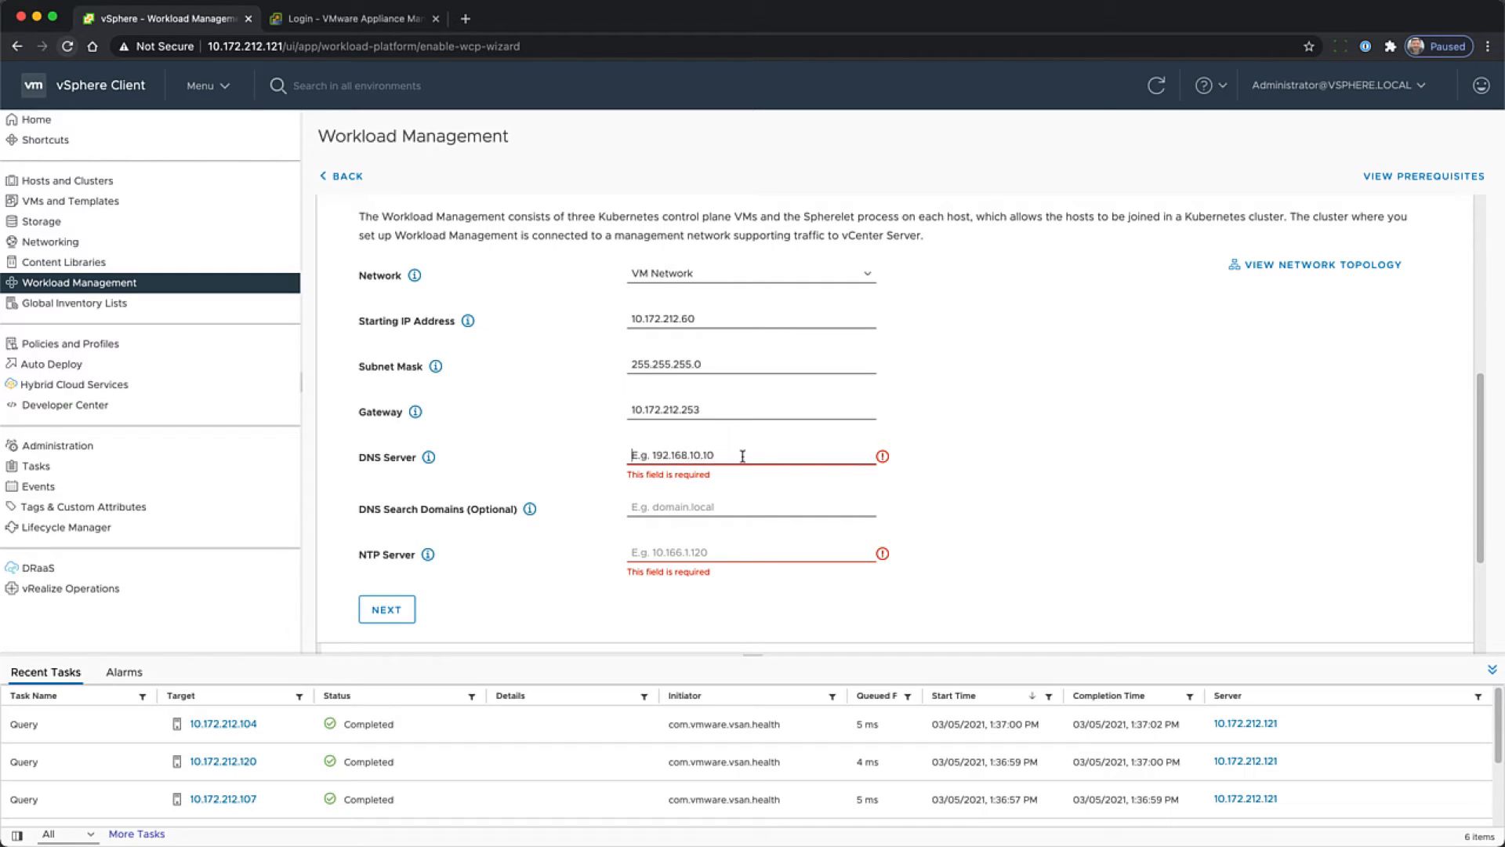
type("10.172.212.10")
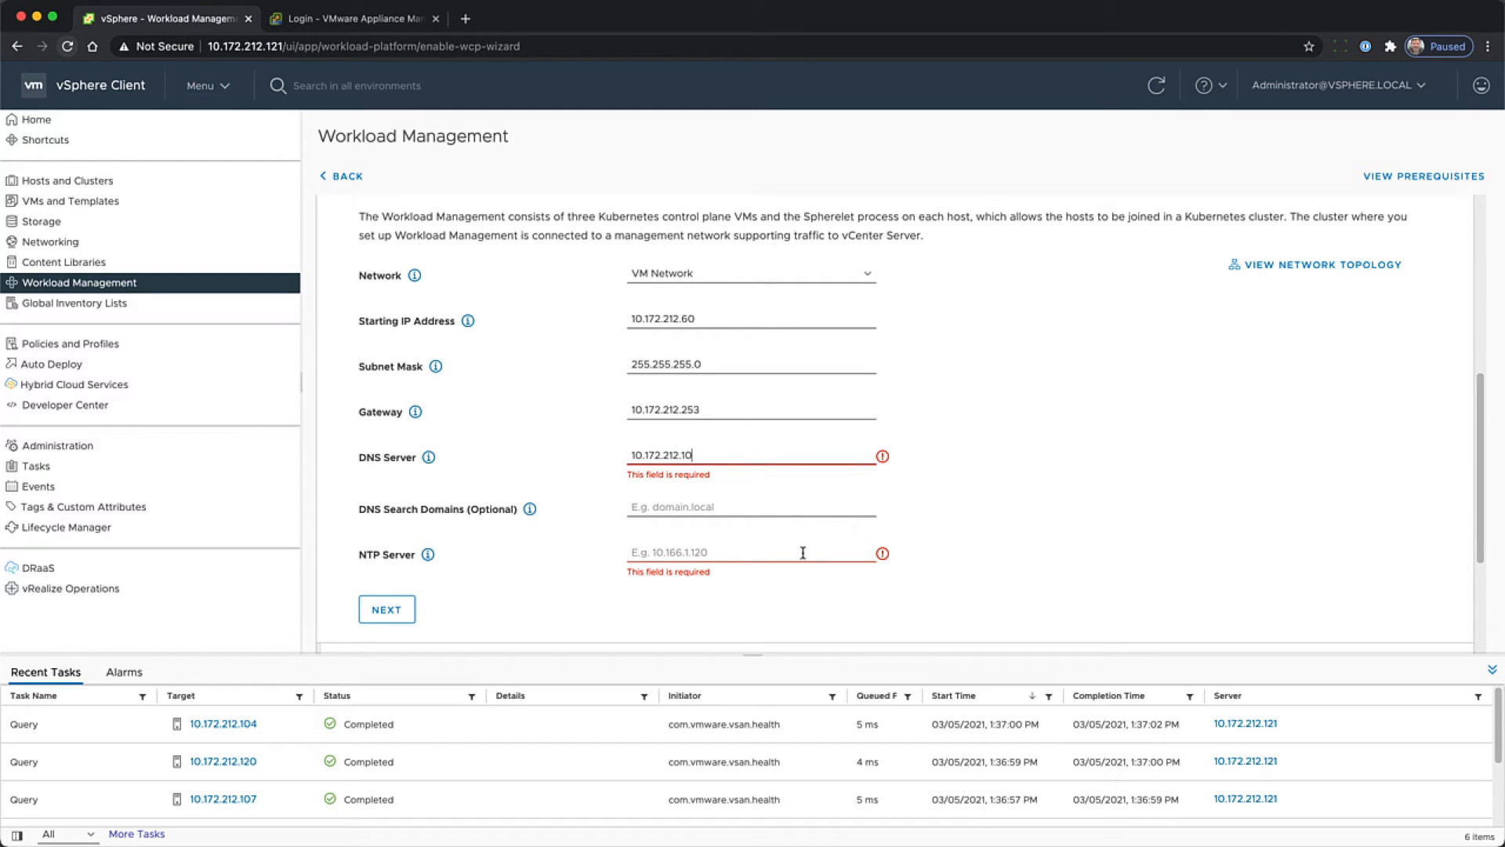
type("time.vmware.com")
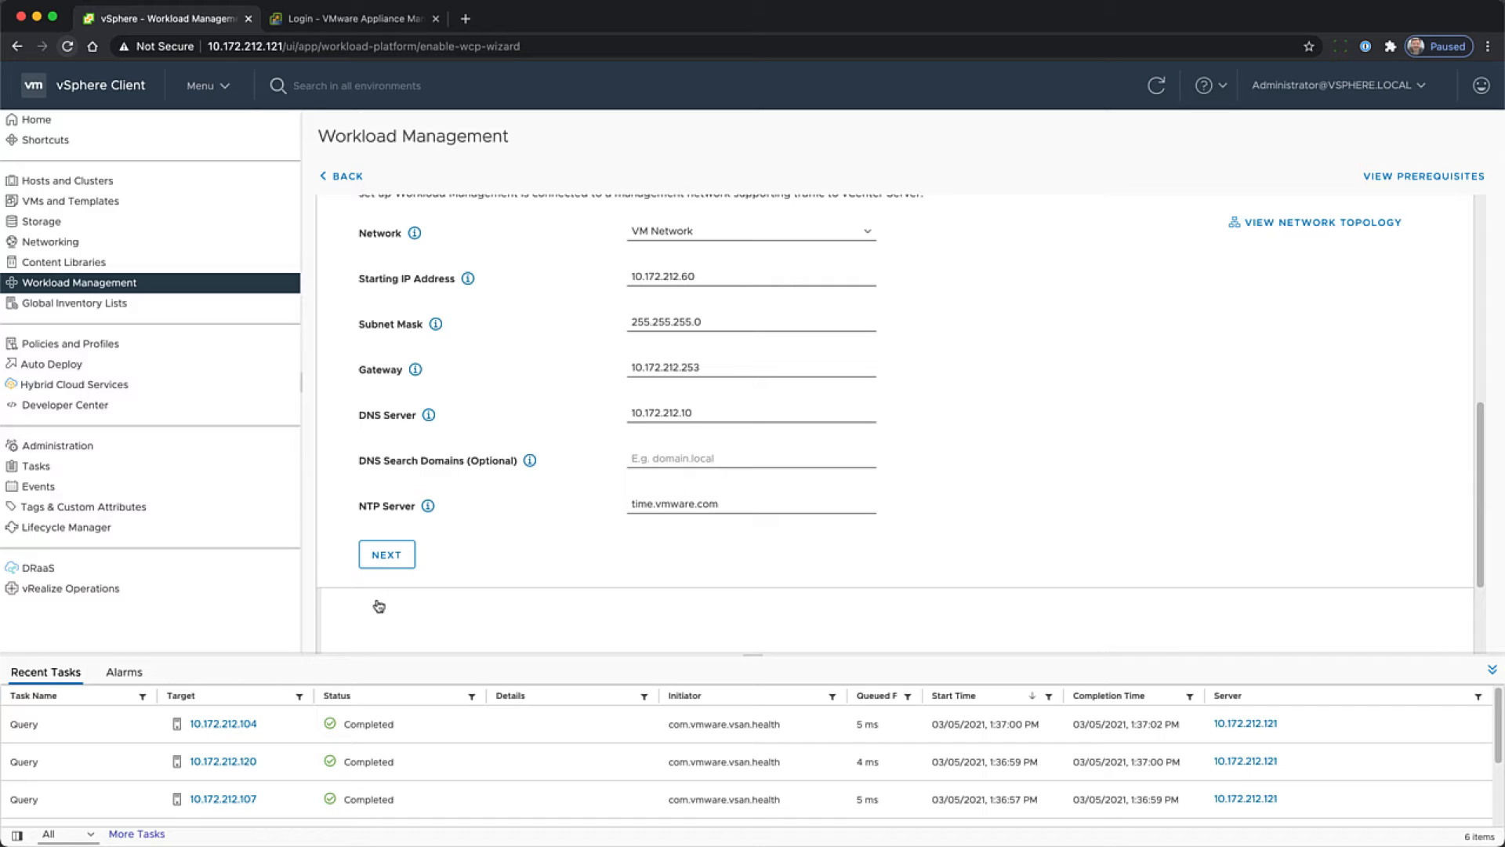
left_click(386, 554)
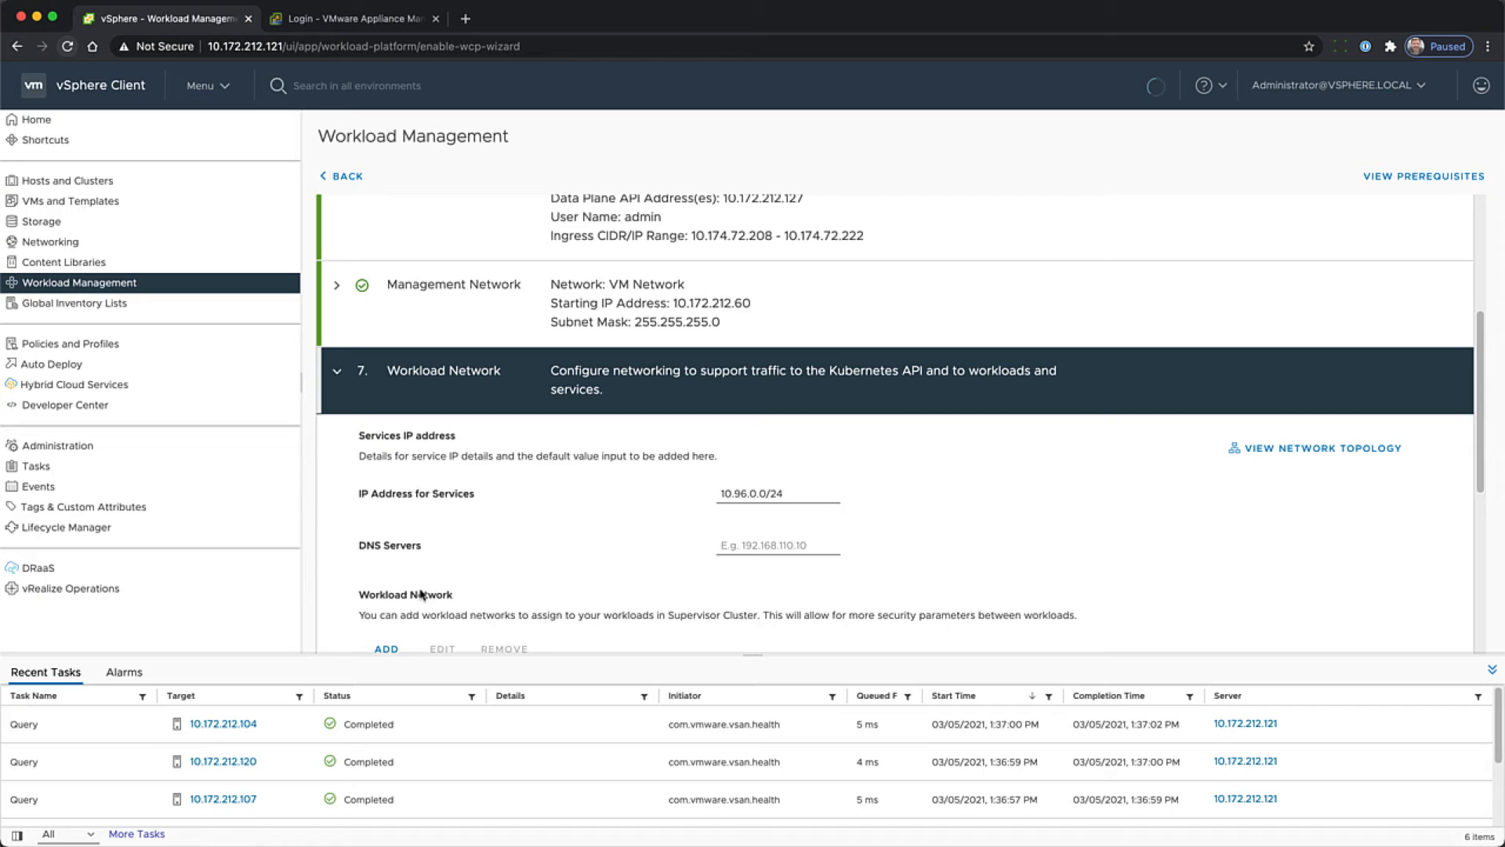
- Set workload DNS server to 10.172.212.10 and begin adding a workload network
left_click(775, 546)
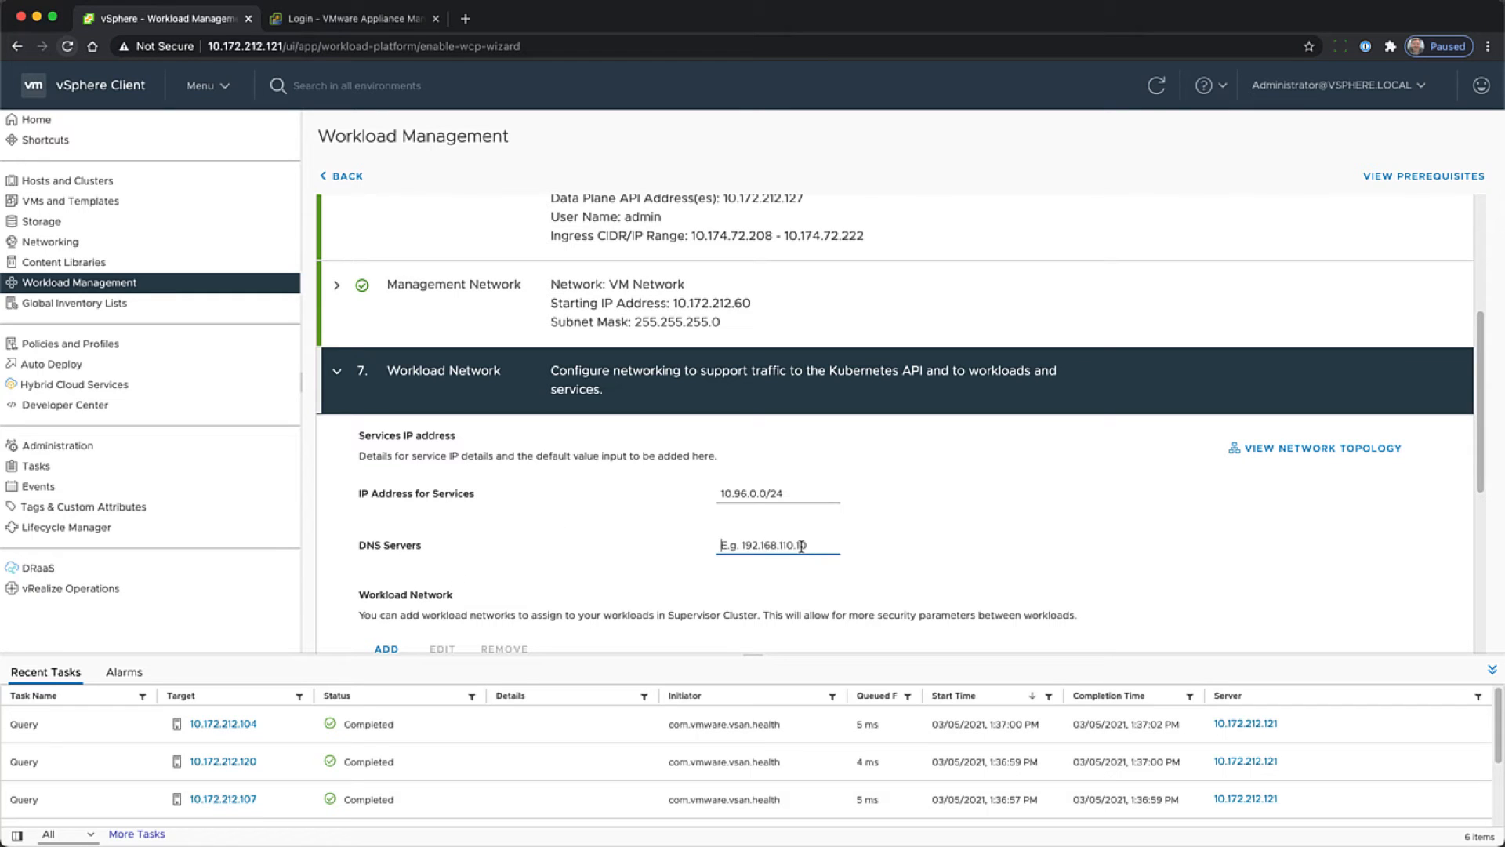
type("10.172.212.10")
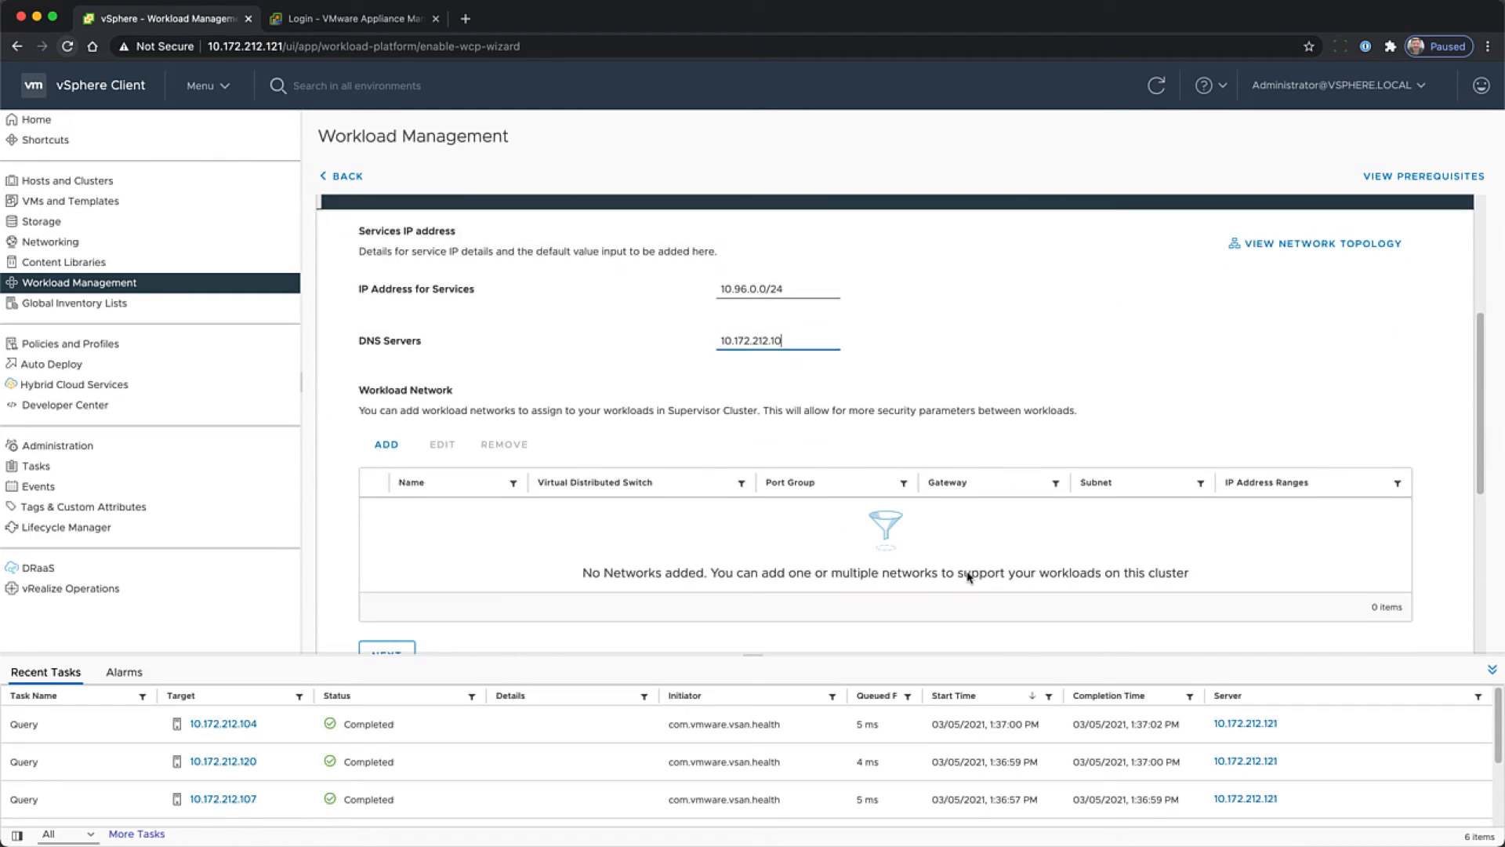
scroll("down", 3)
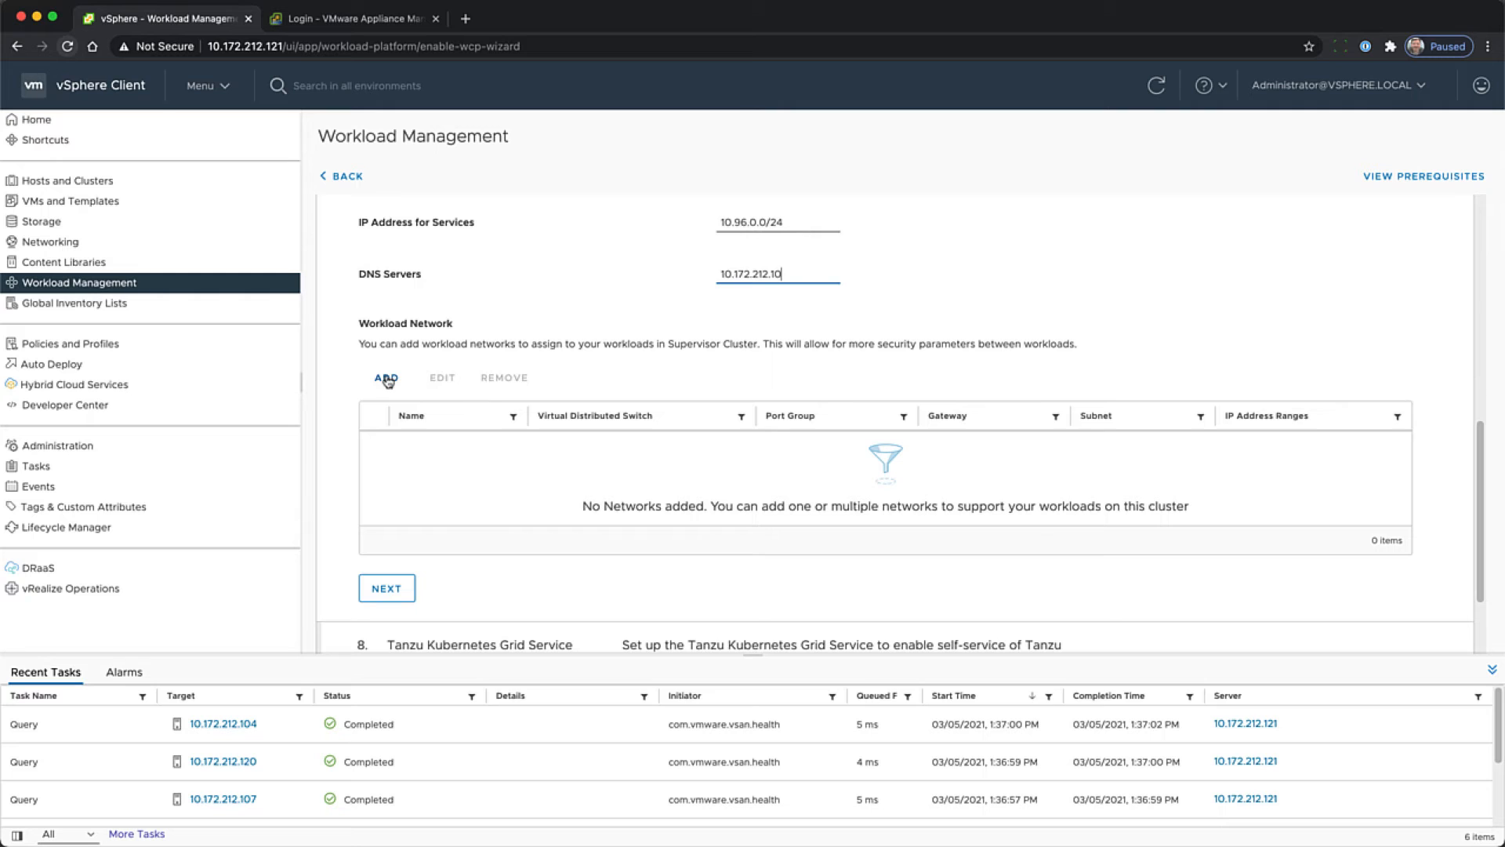
left_click(386, 377)
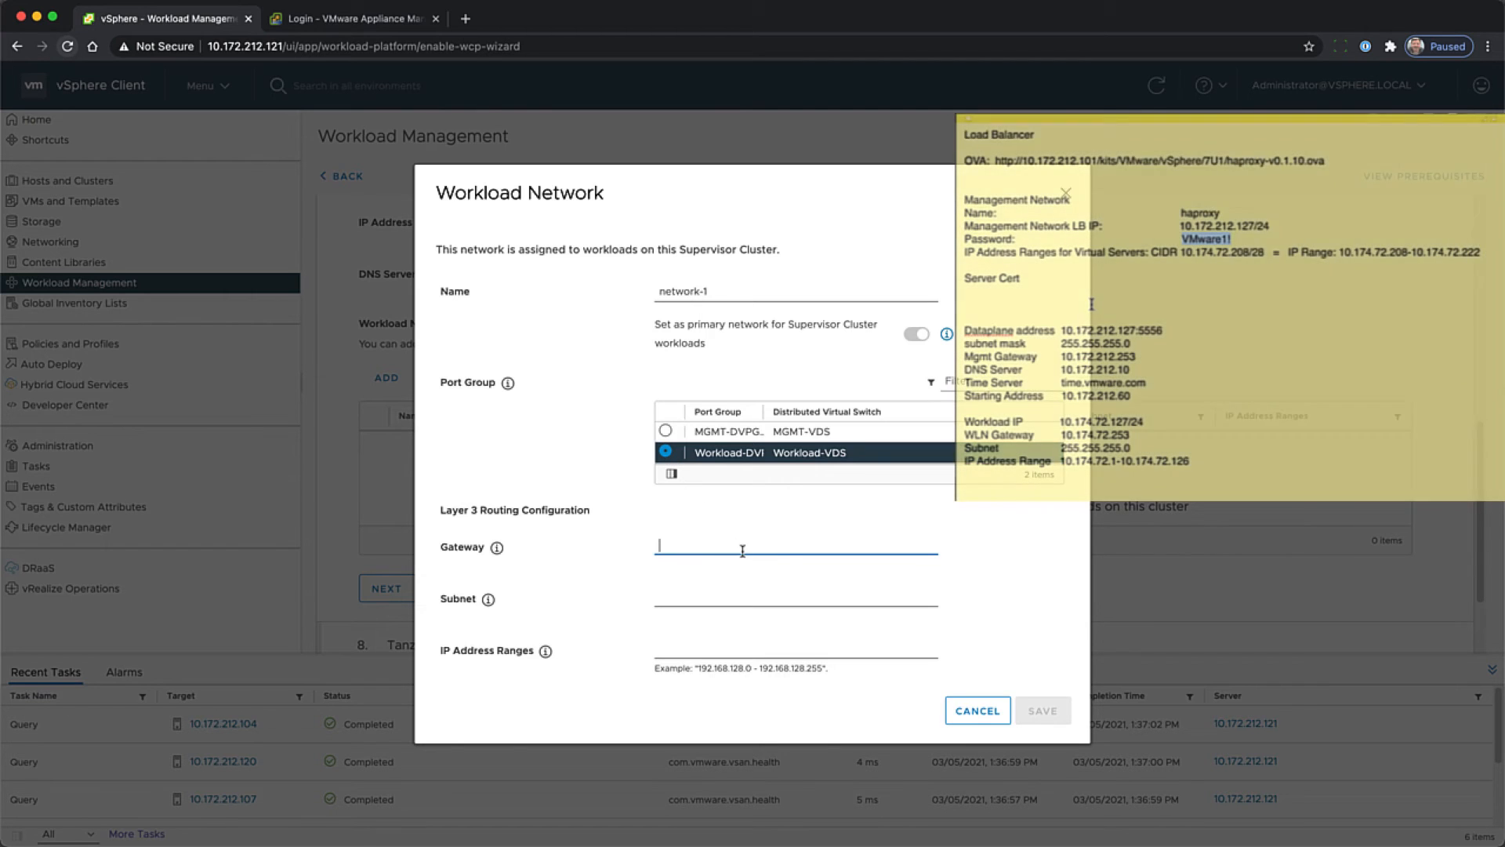
- Save network-1 with gateway 10.174.72.253, mask 255.255.255.0, range 10.174.72.1-10.174.72.126
type("10.174.72.253")
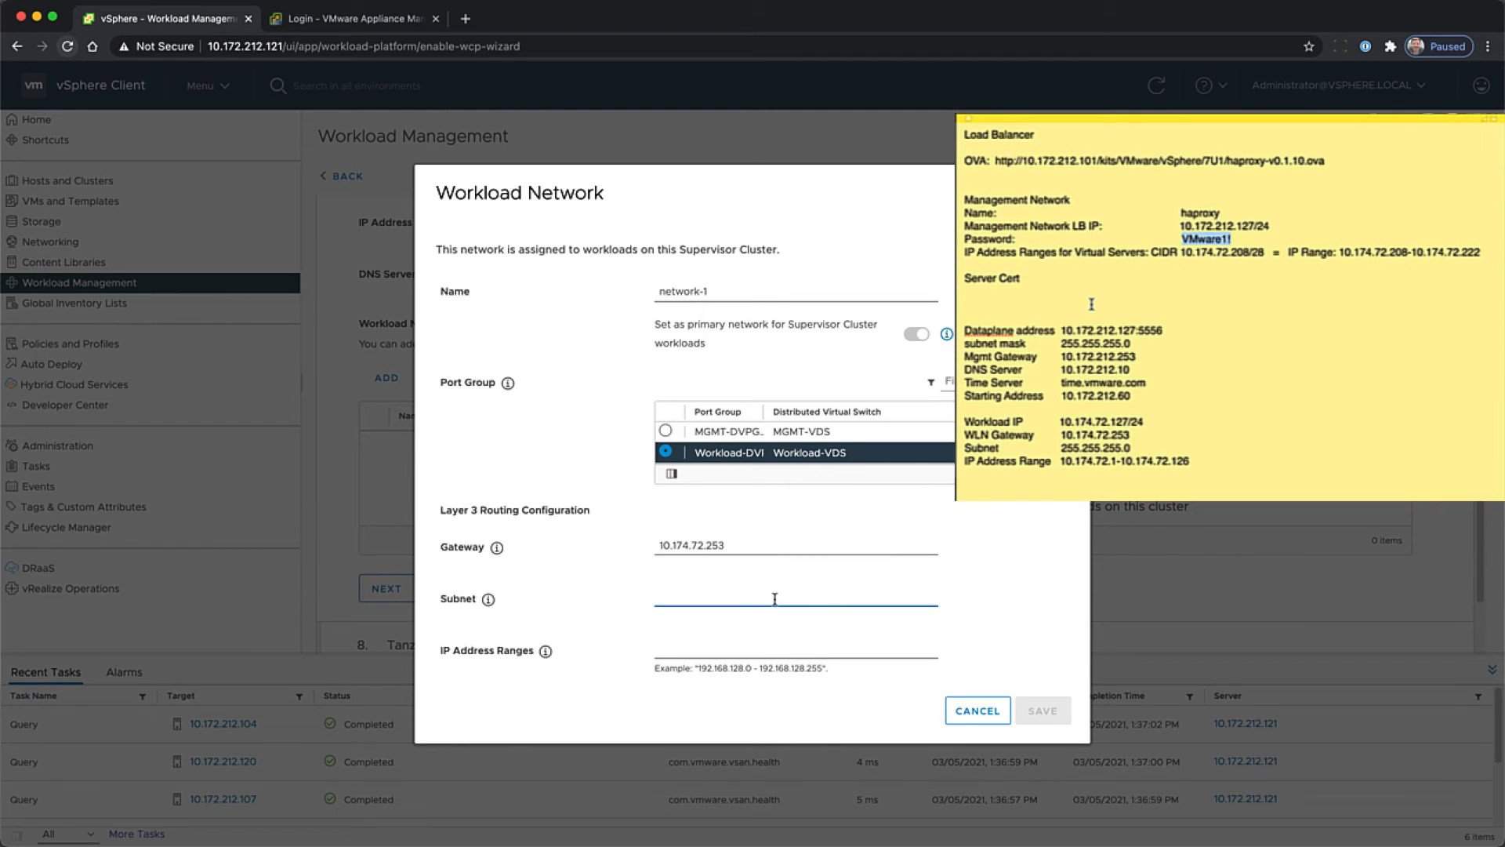
type("255.255.255.0")
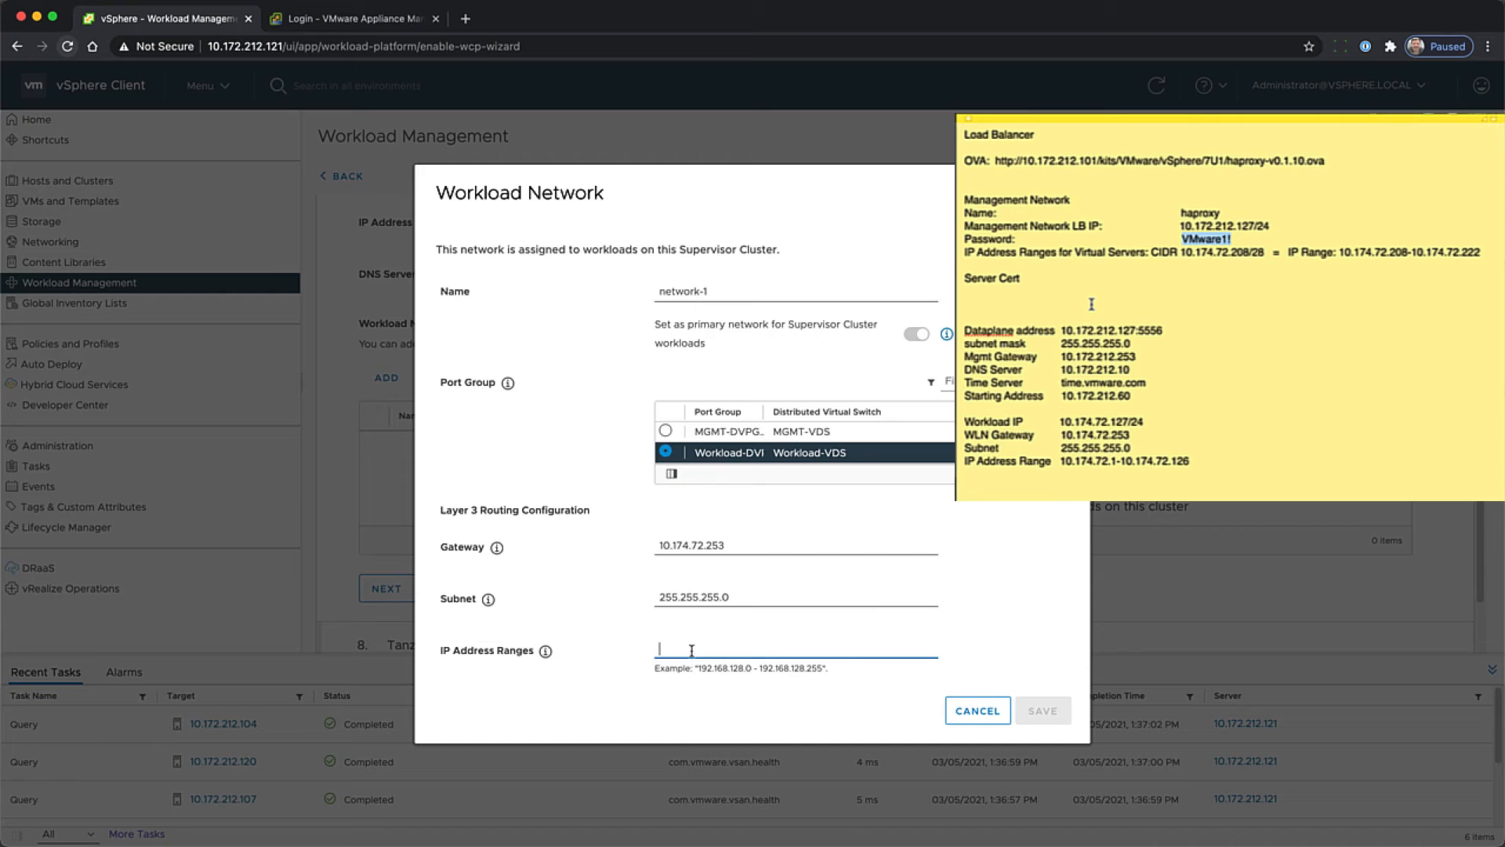
type("10.174.72.1-10.174.72.126")
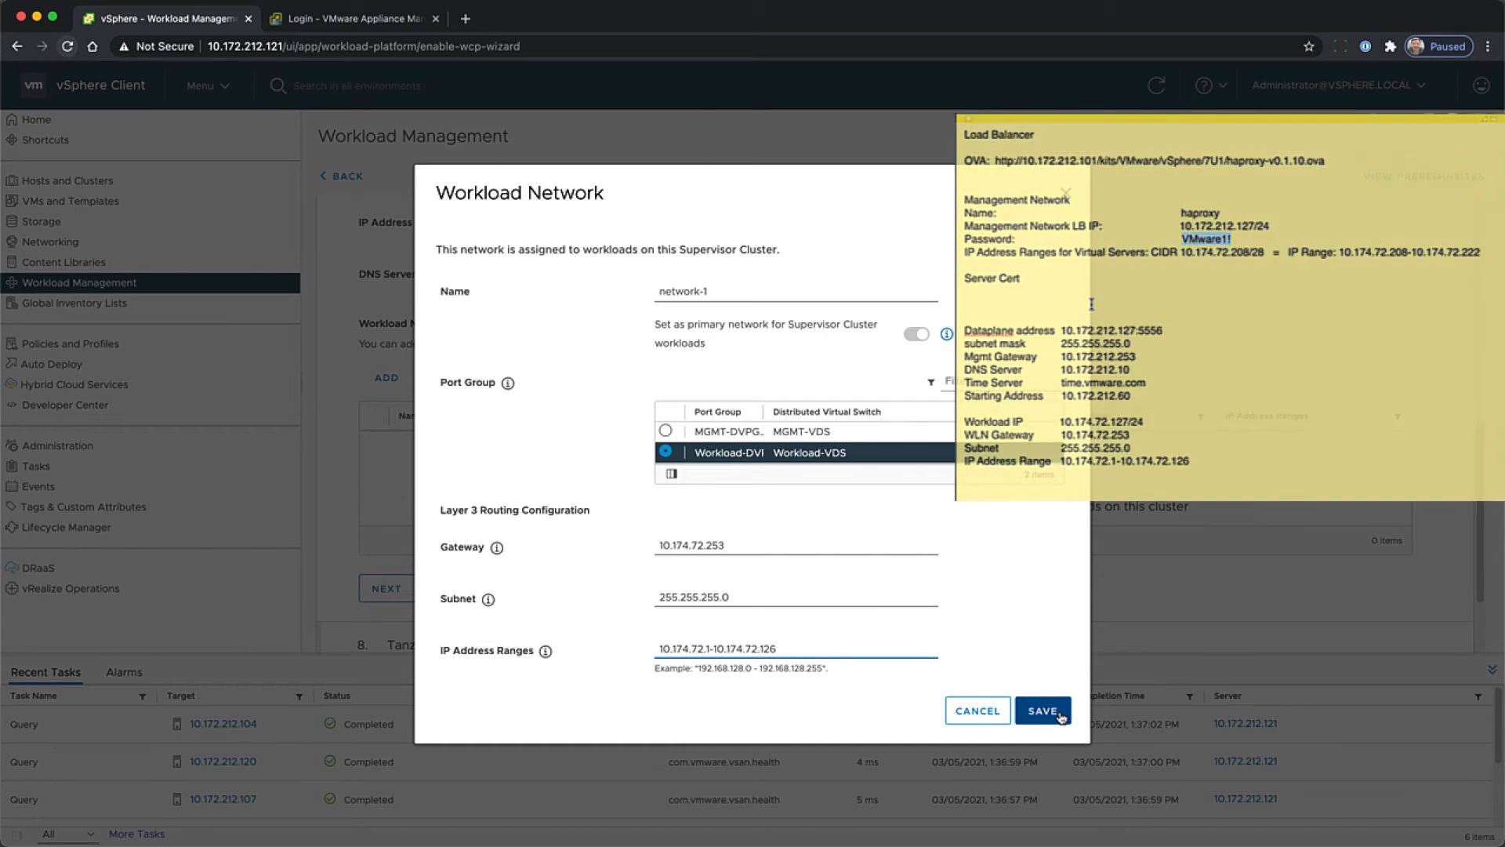
left_click(1043, 711)
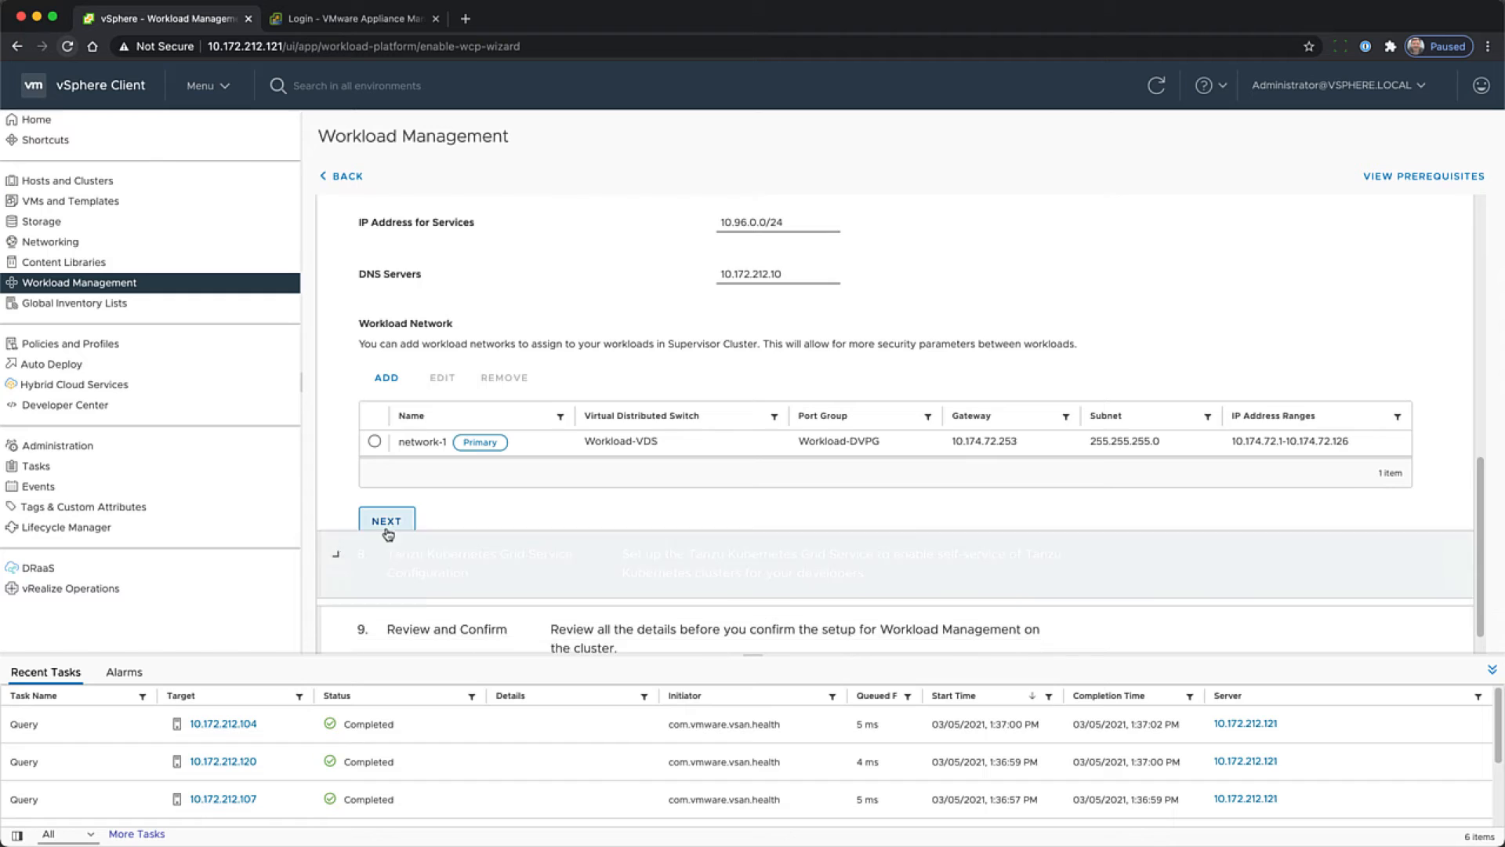
- Select TKG-CL as the Tanzu Kubernetes Grid content library
left_click(385, 521)
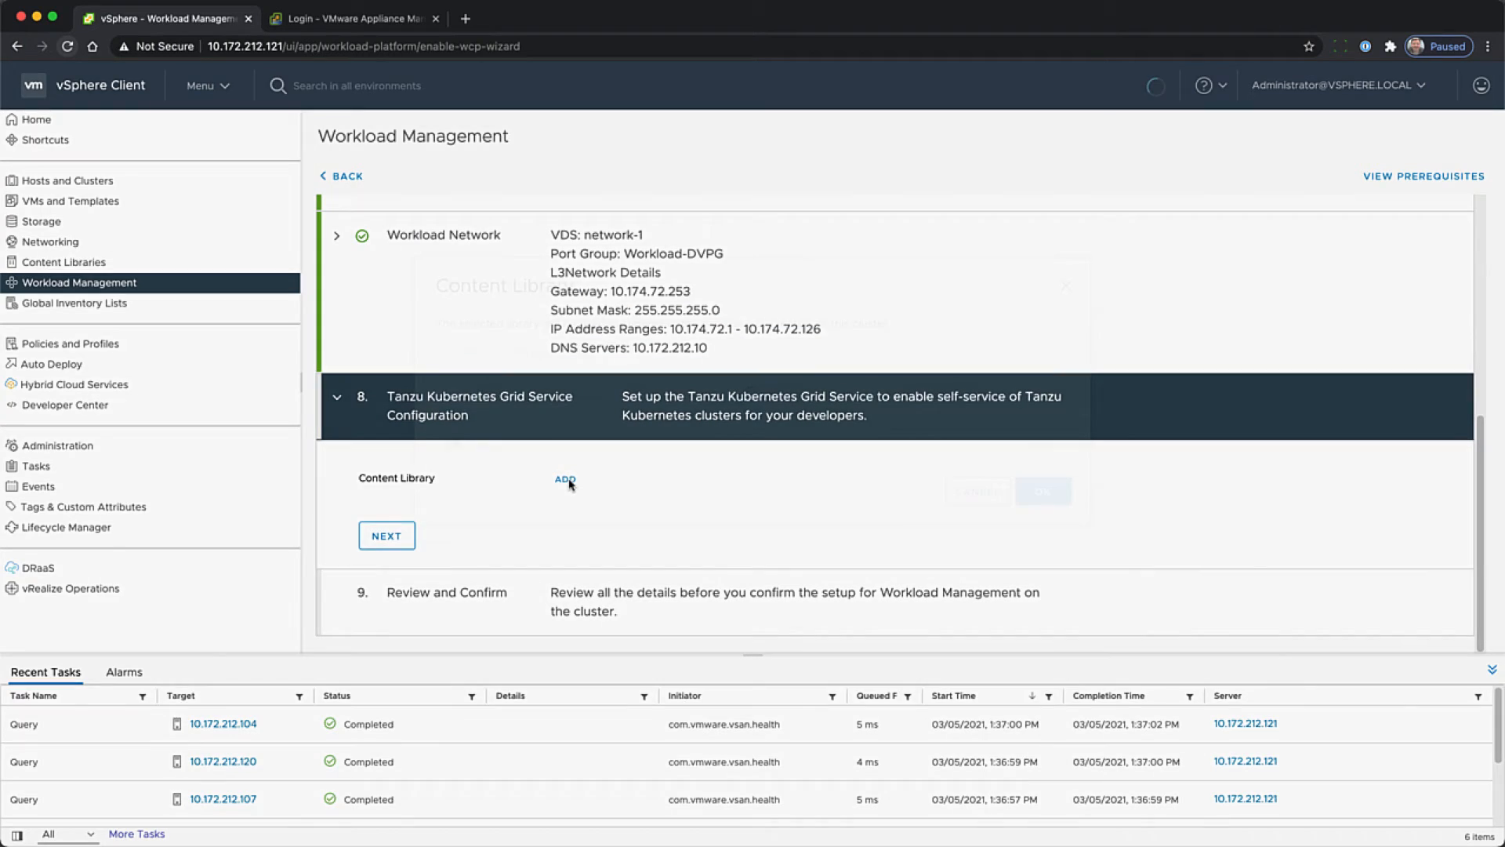
left_click(565, 479)
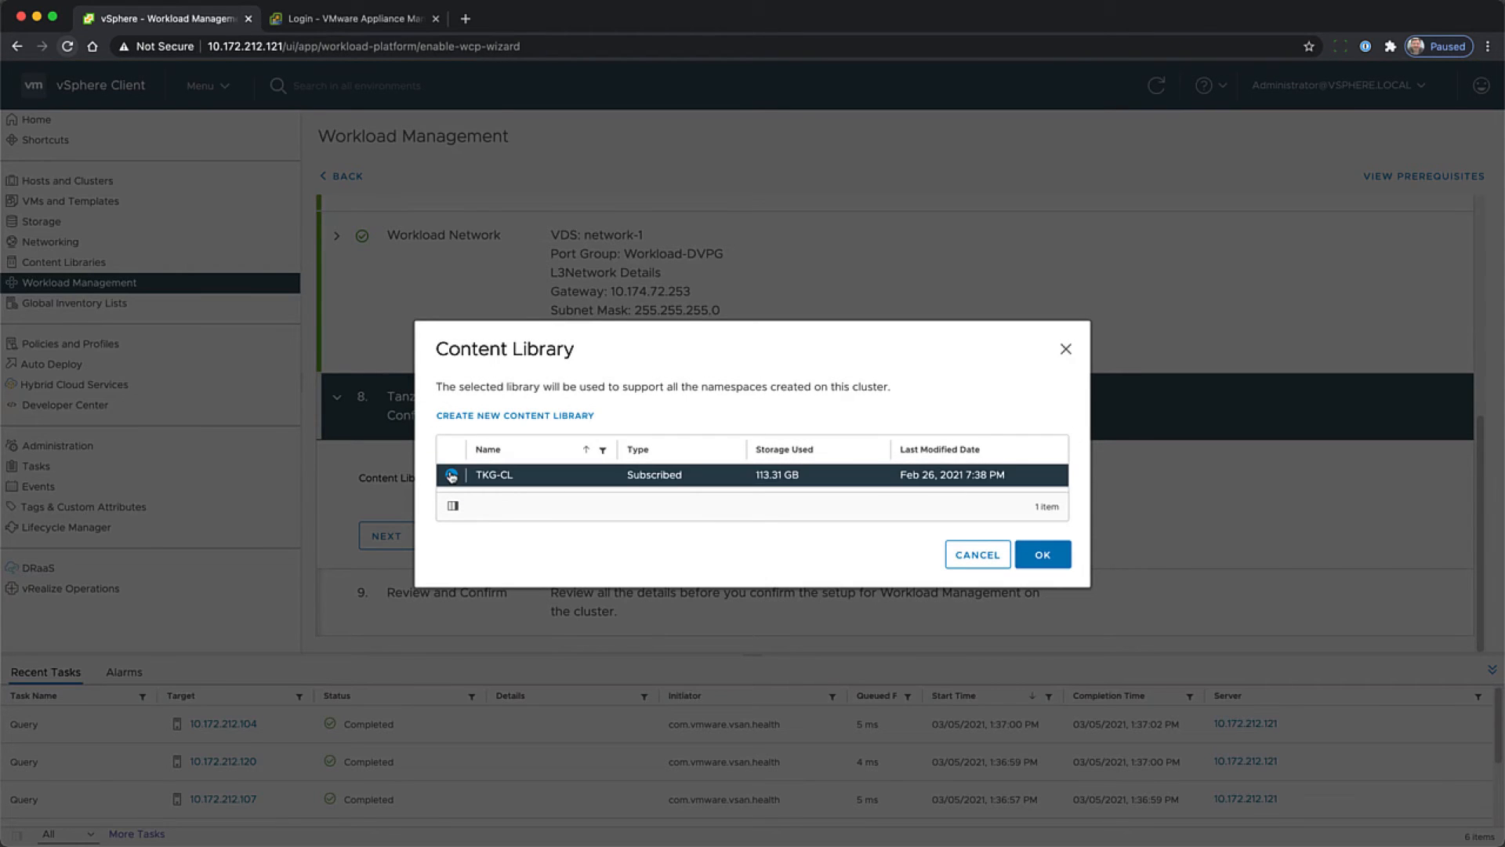
left_click(1042, 554)
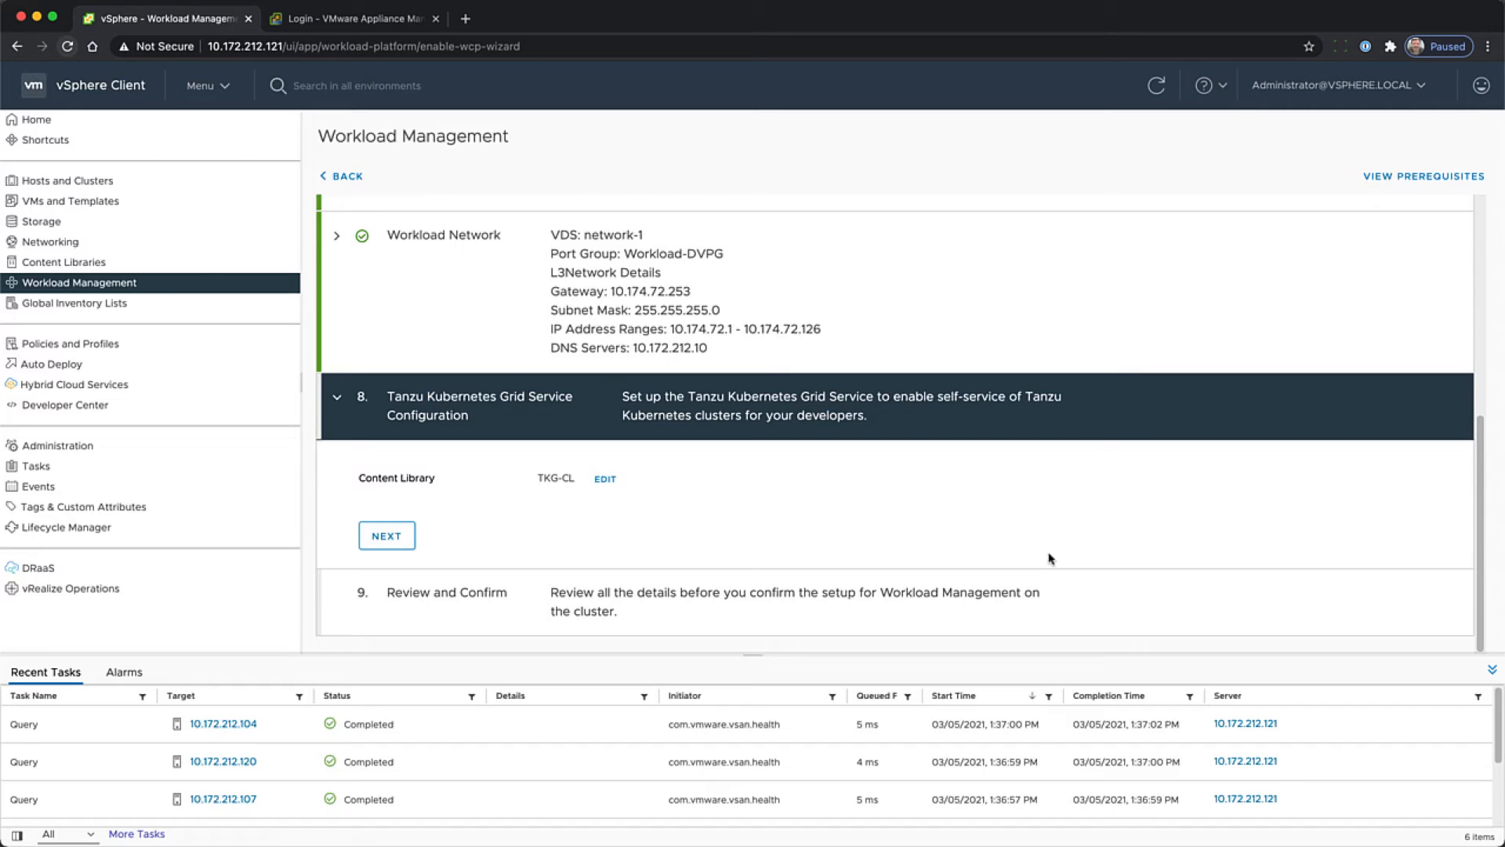
- Review and finish the wizard, starting Workload Management enablement on vSAN-Cluster
left_click(385, 535)
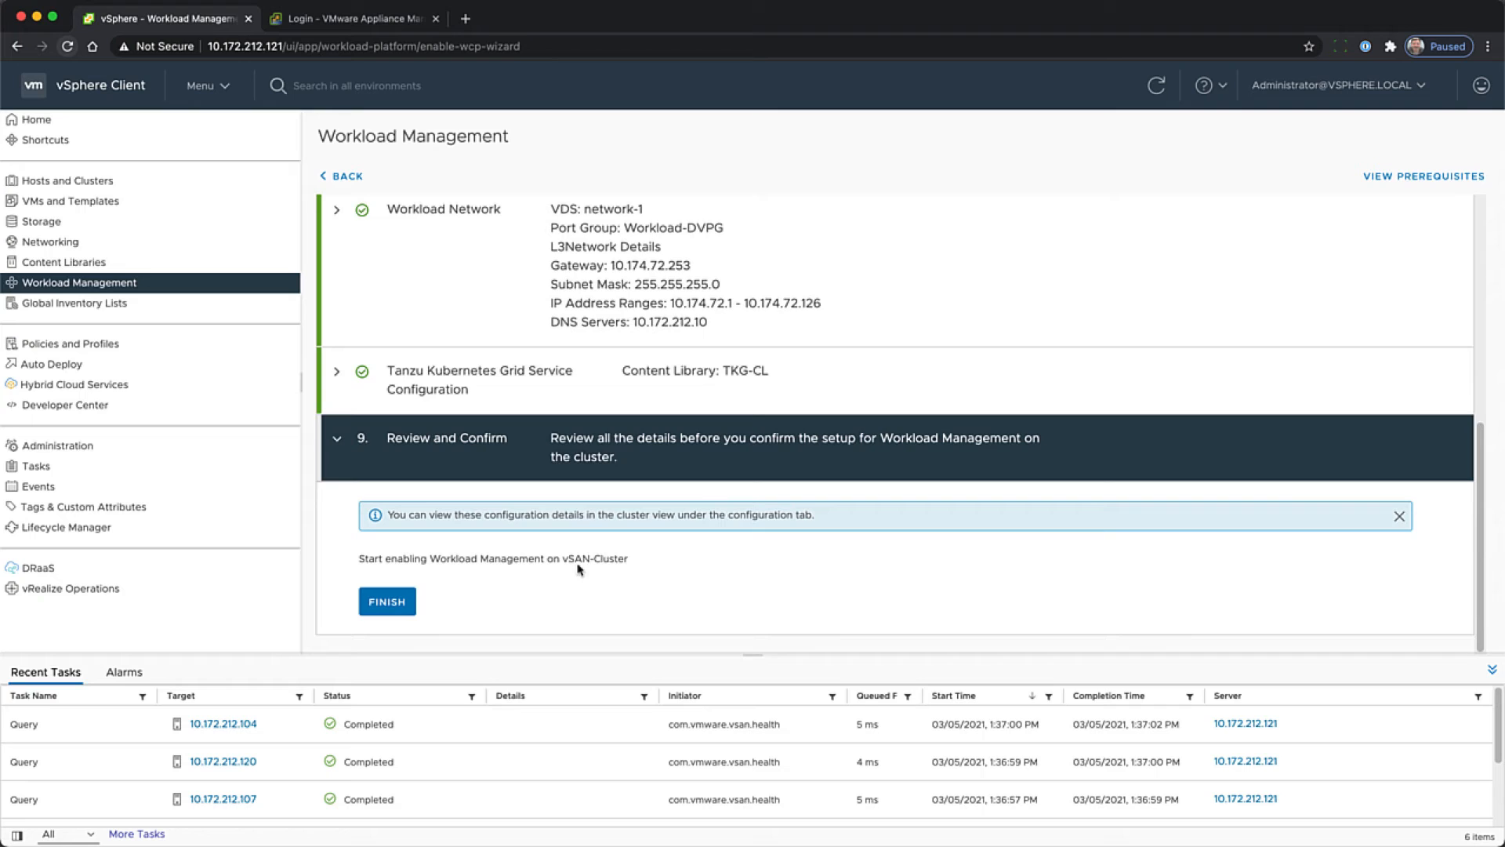
left_click(385, 601)
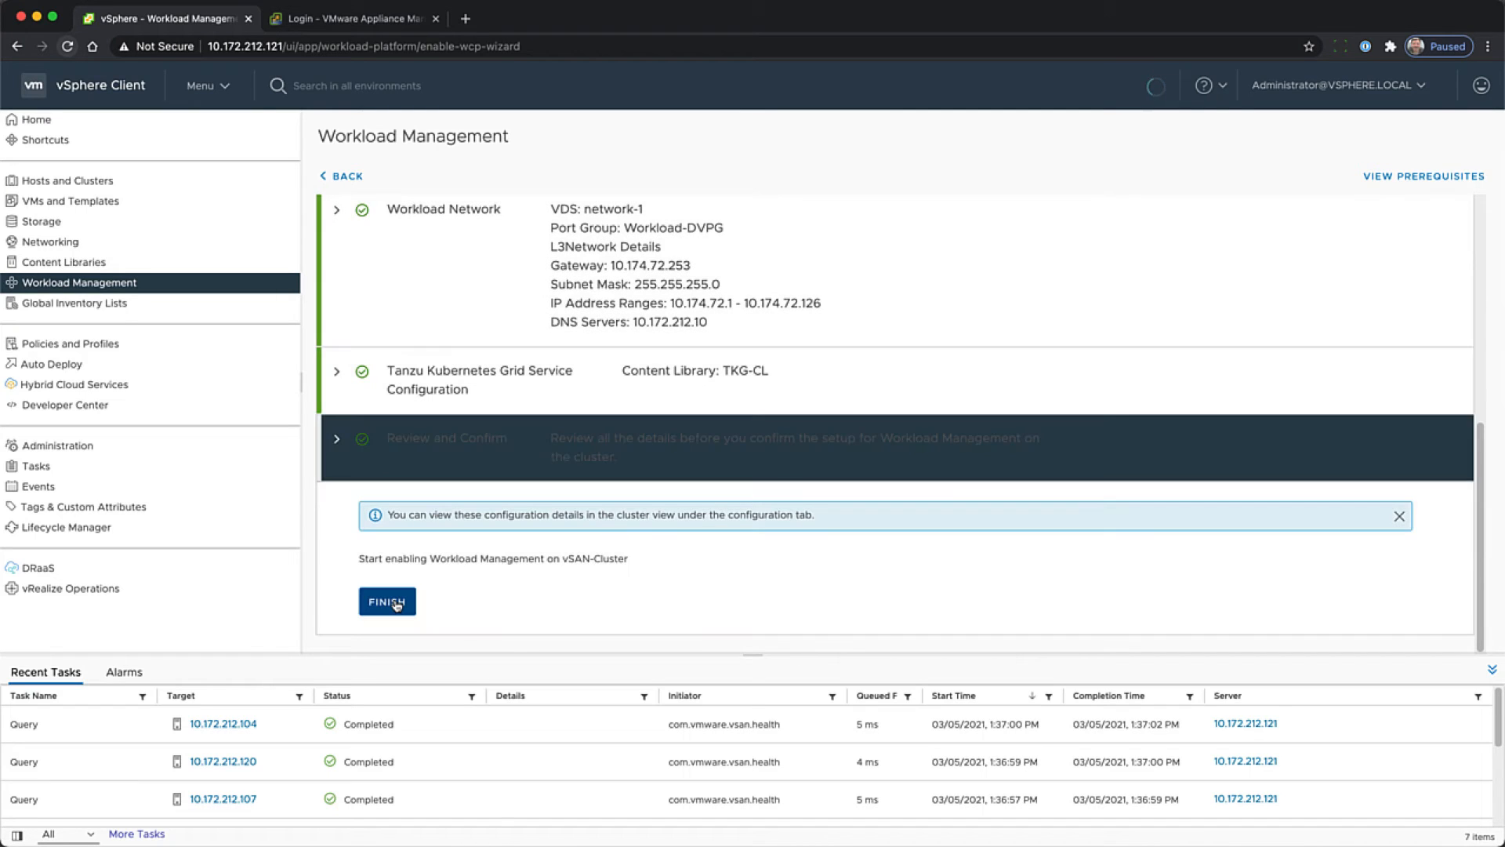
left_click(385, 602)
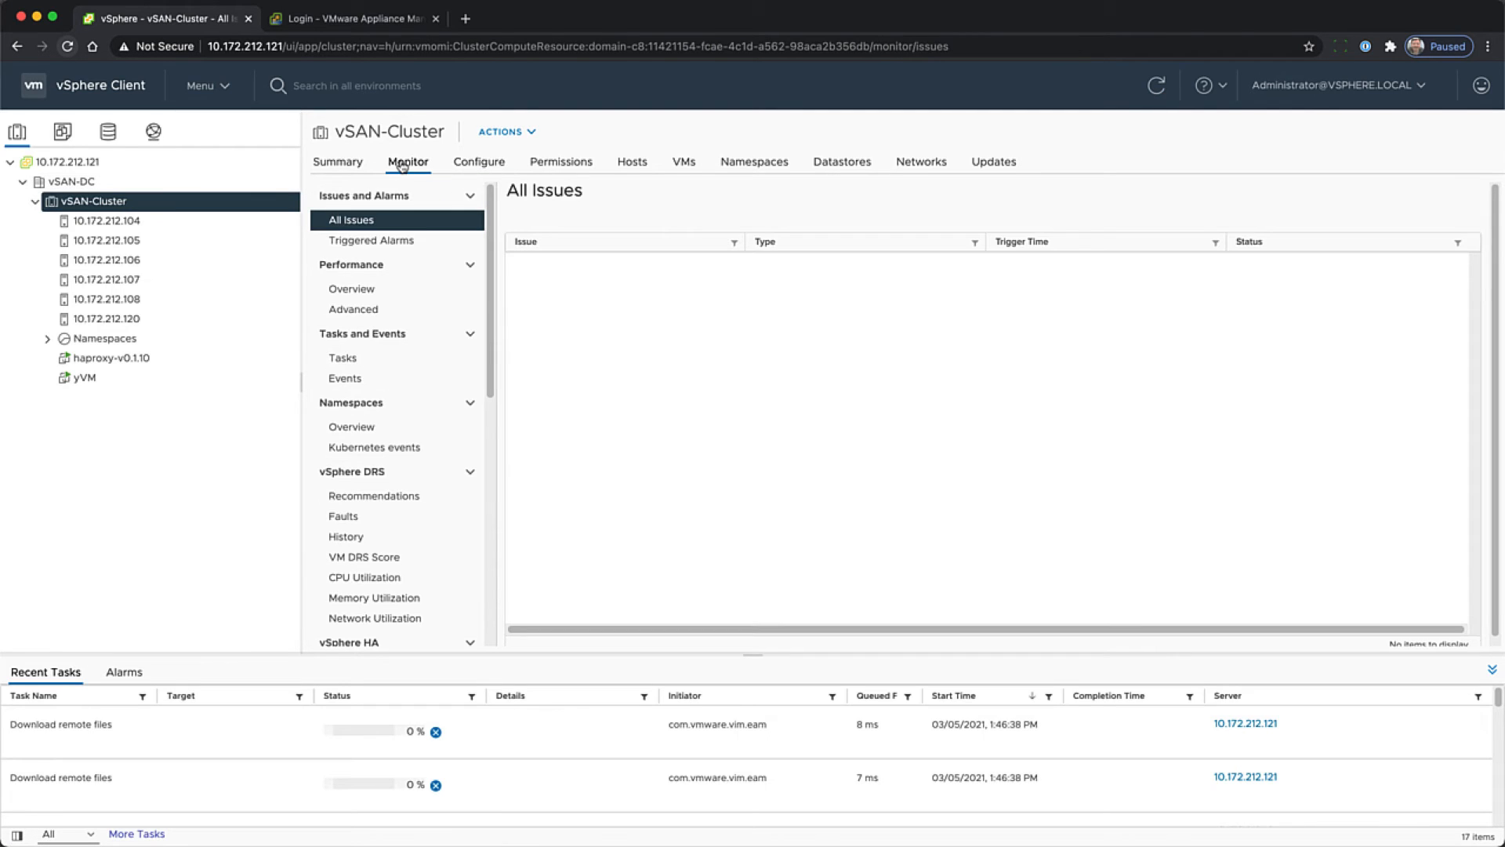
- View the cluster's namespace overview and tasks, then expand Namespaces to show the three SupervisorControlPlaneVMs
left_click(351, 427)
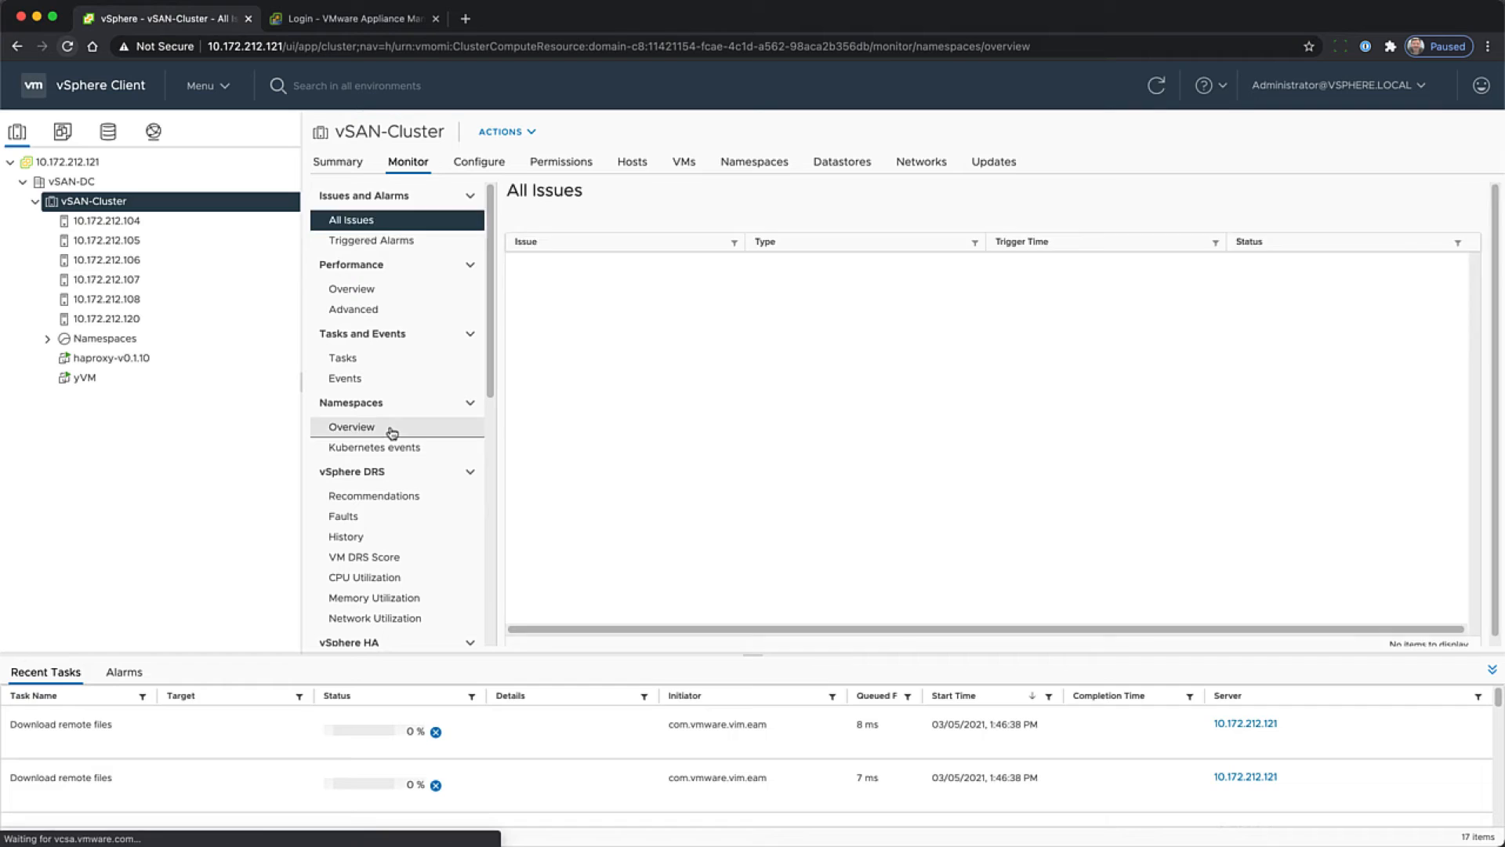
left_click(352, 426)
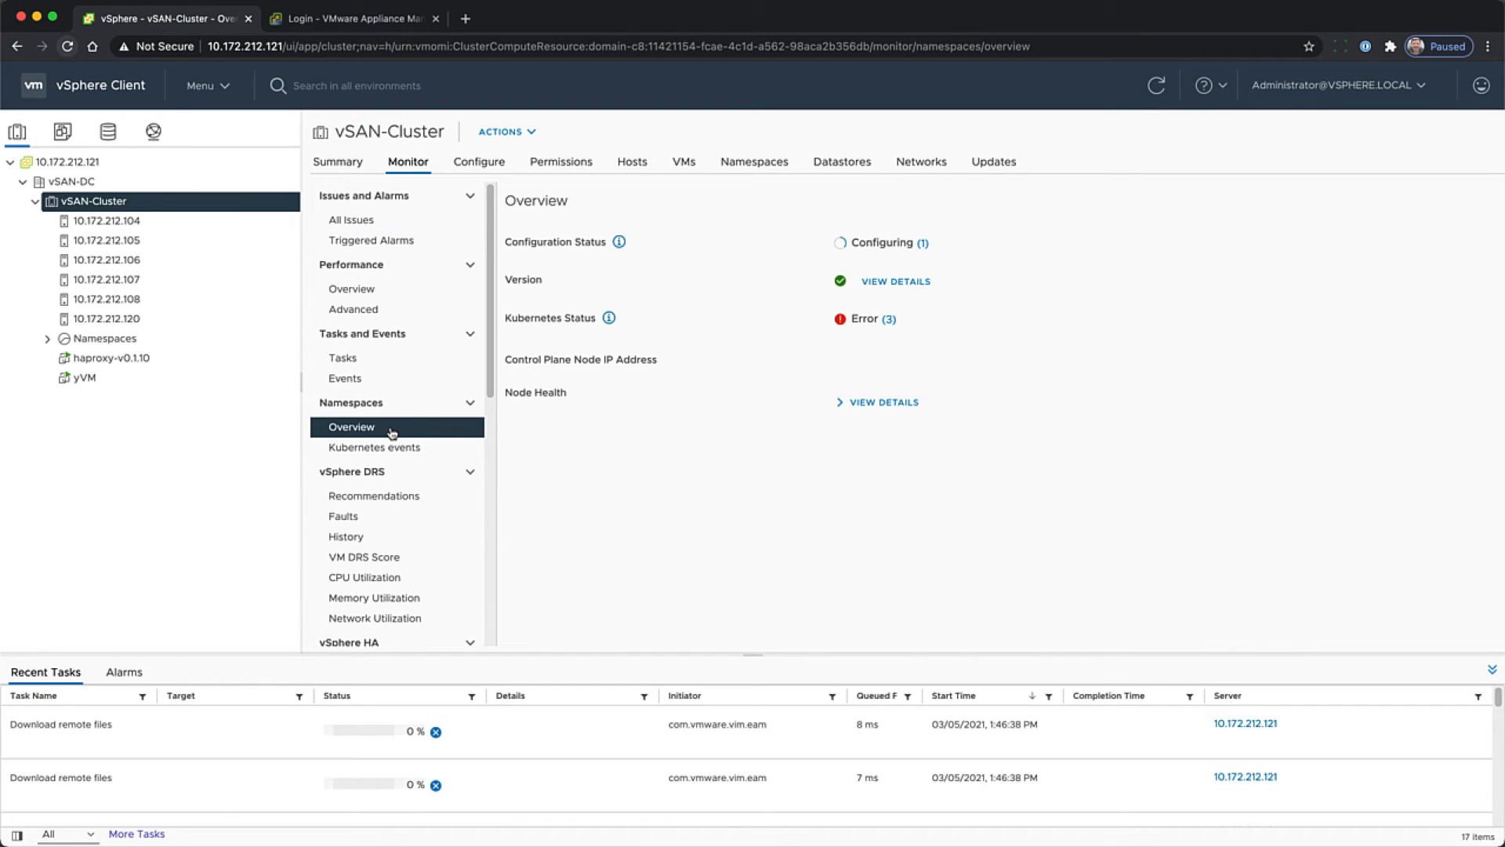
left_click(341, 357)
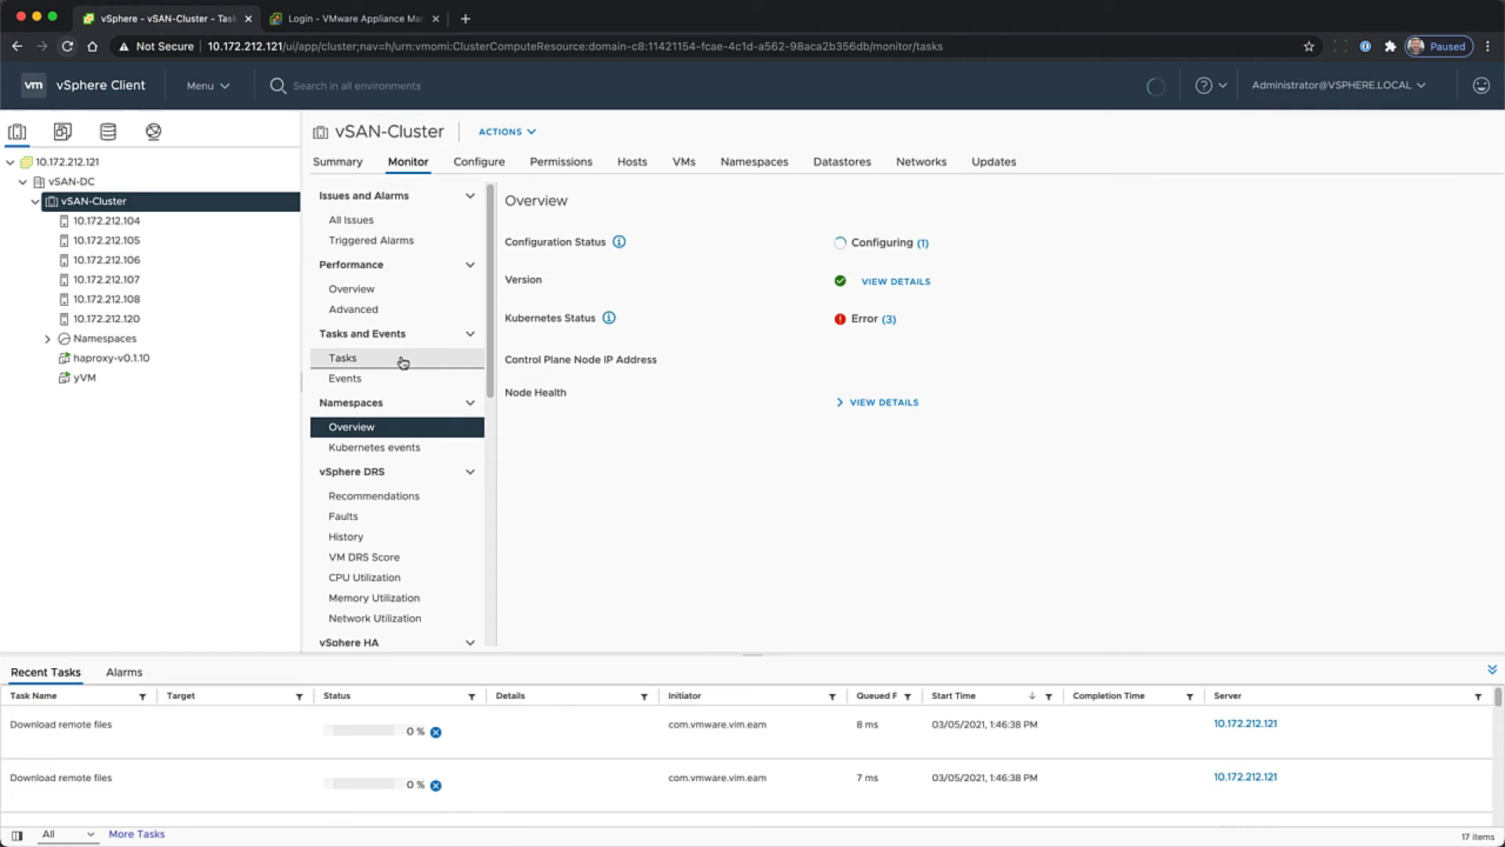
left_click(343, 358)
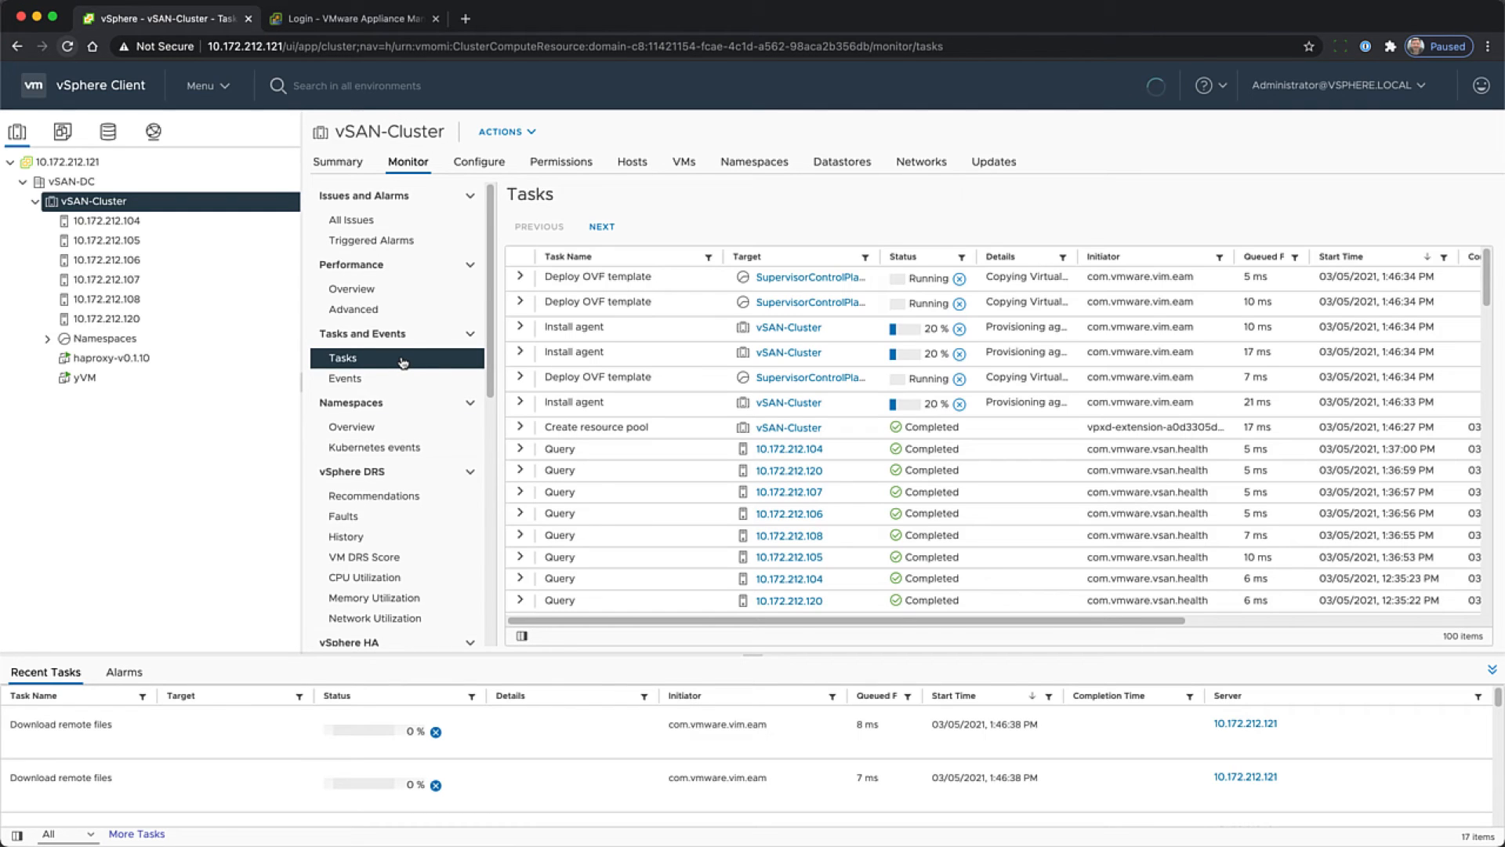
left_click(1156, 85)
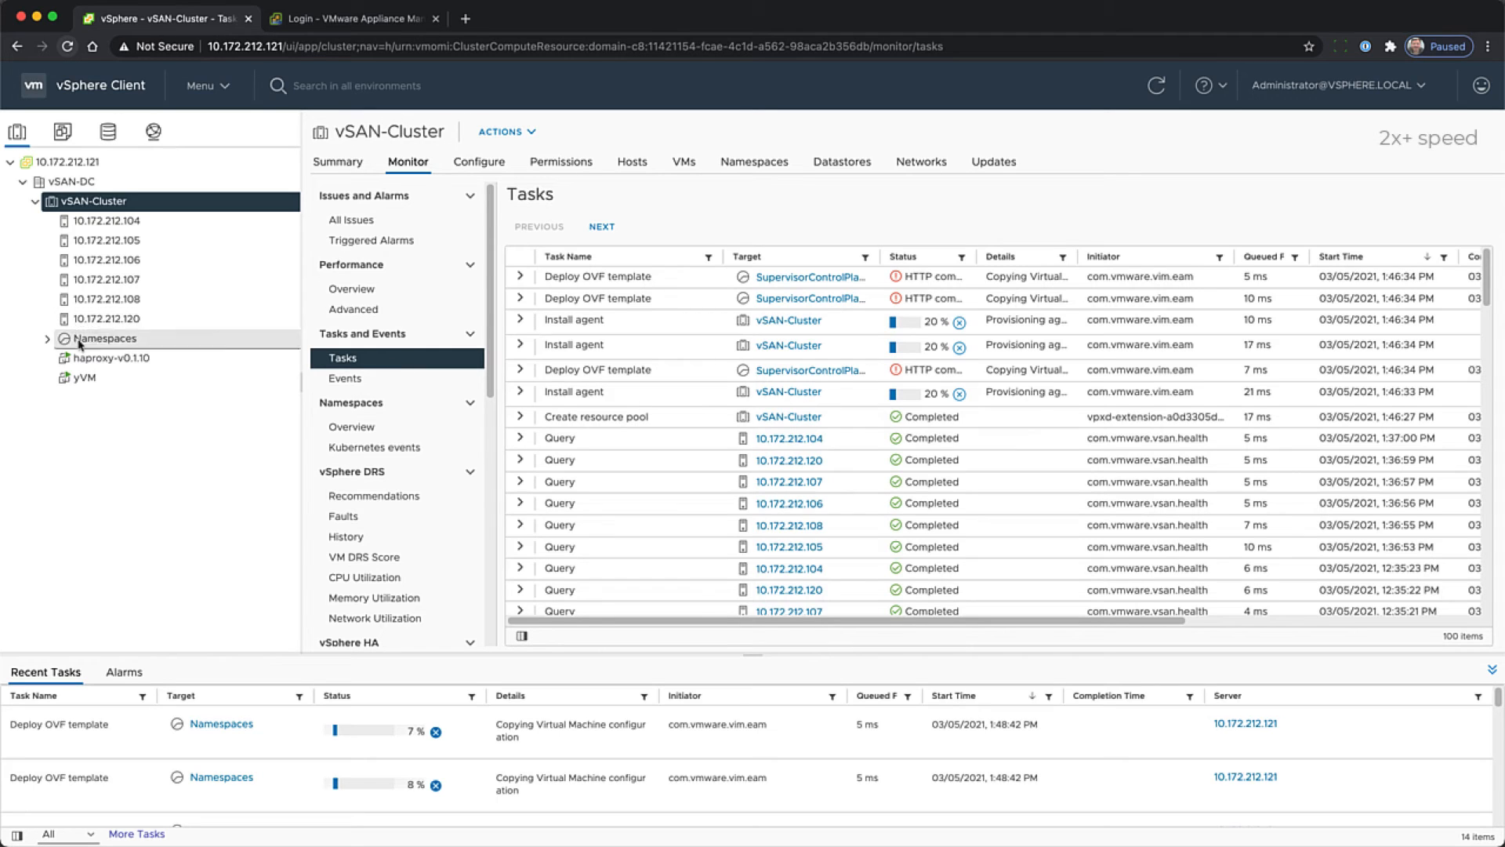
left_click(46, 338)
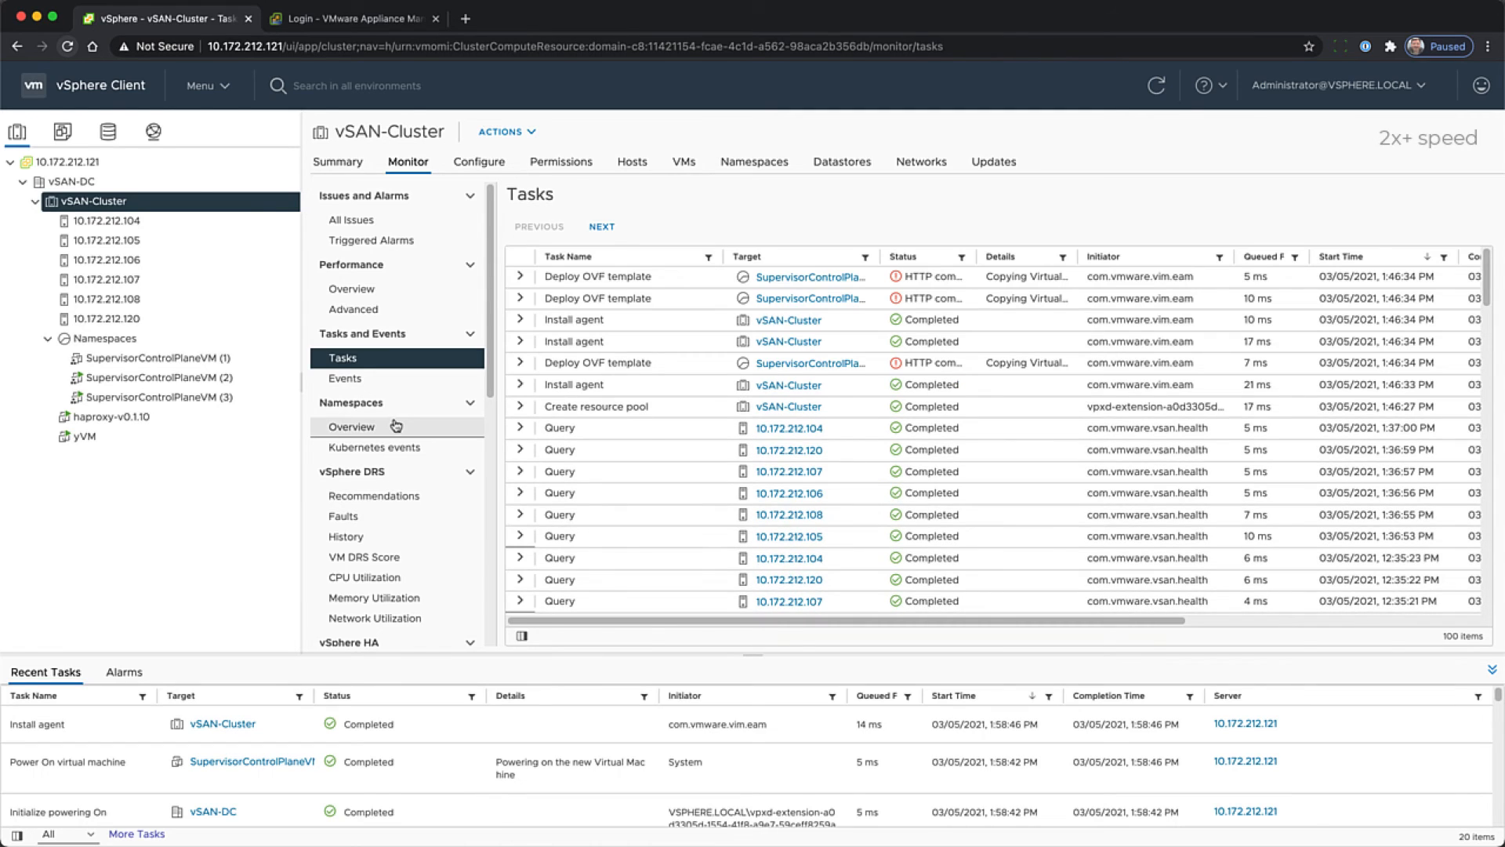
- Review the Kubernetes error and configuration status messages on vSAN-Cluster's namespace overview
left_click(353, 427)
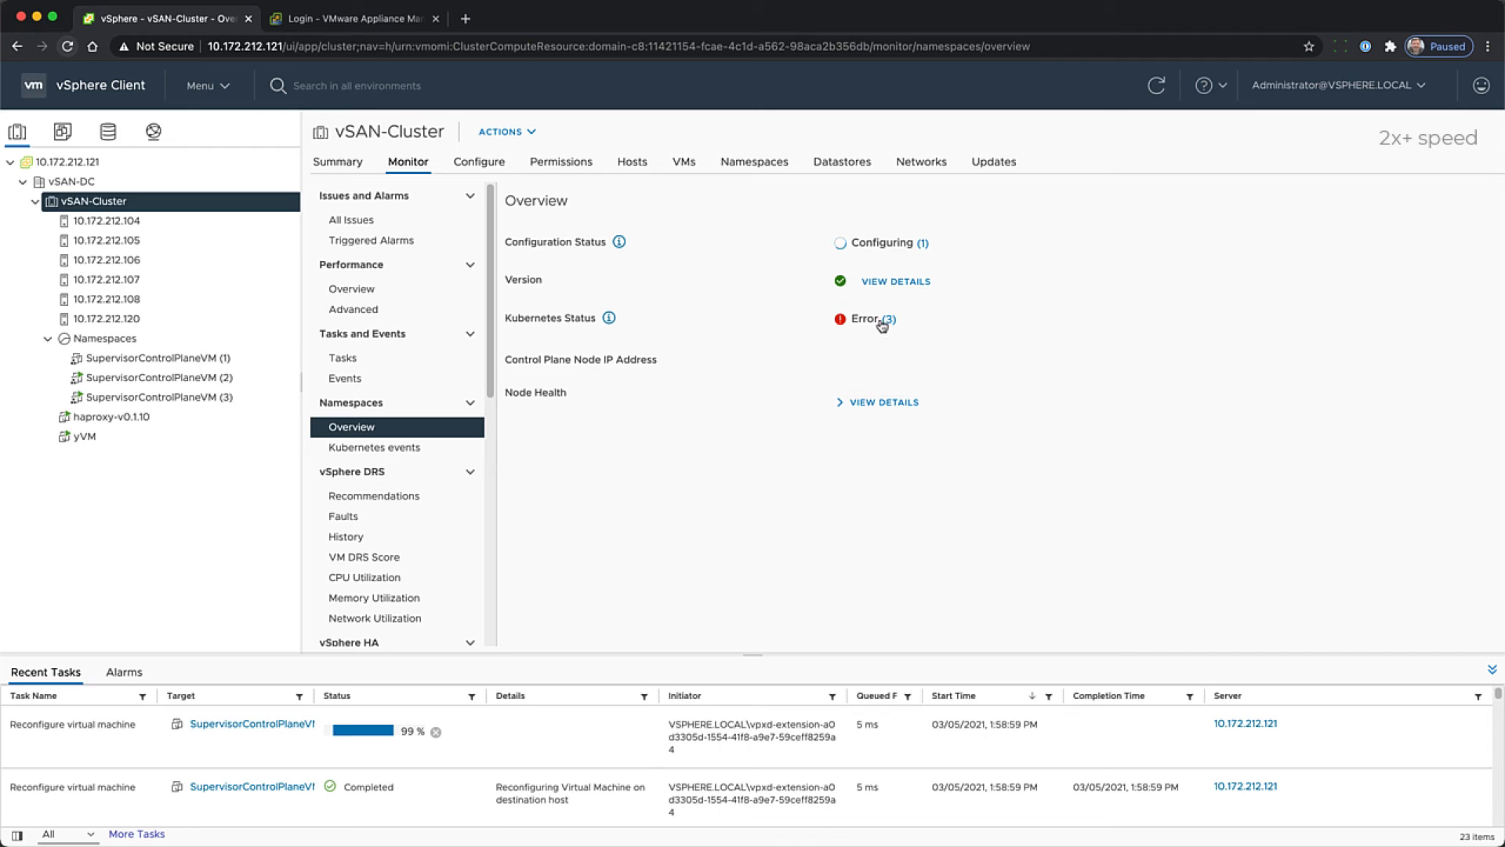
left_click(867, 318)
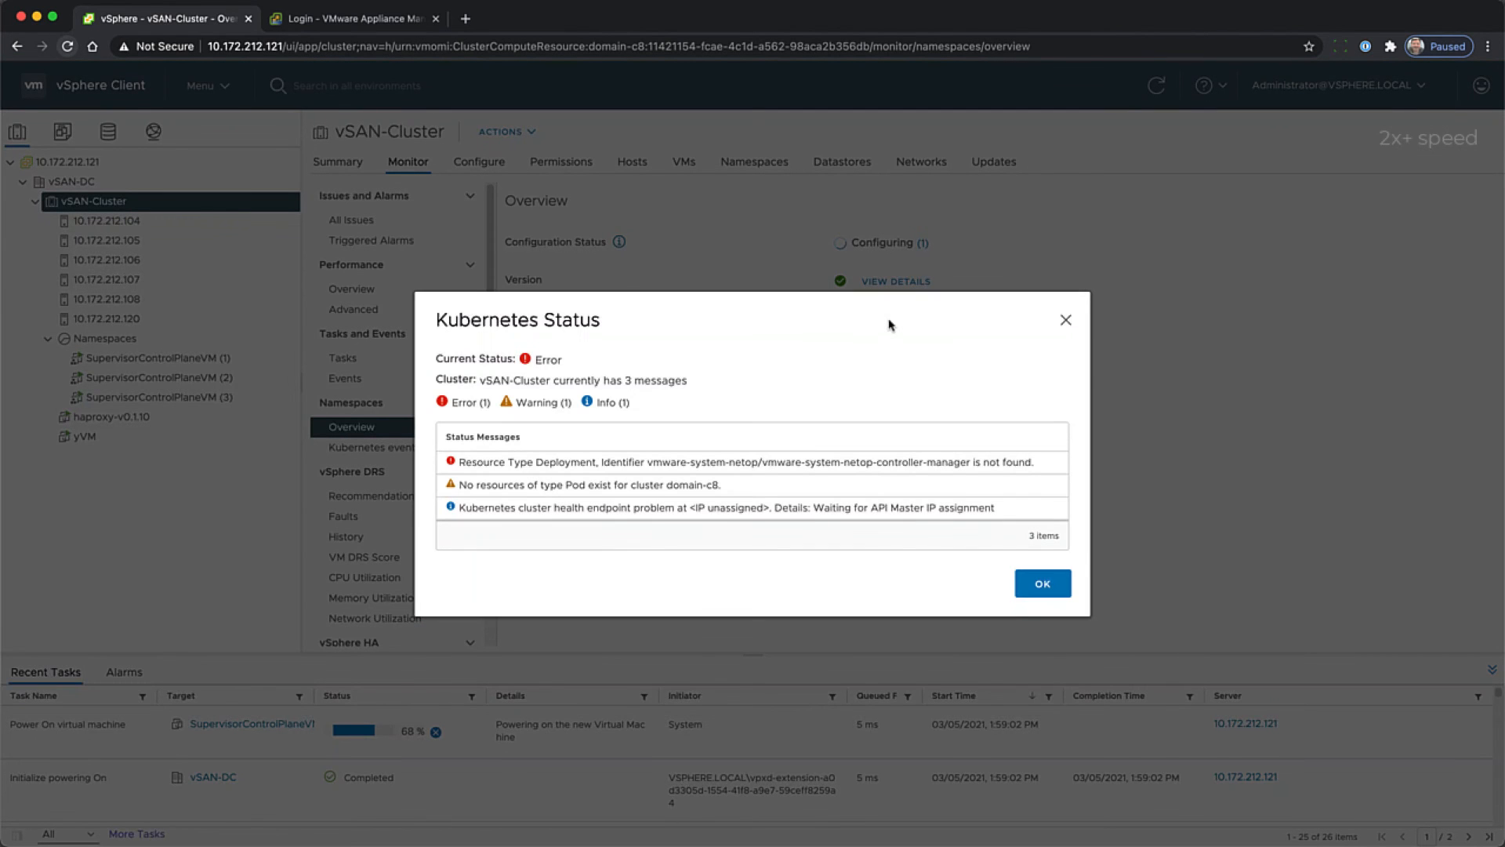
left_click(1042, 582)
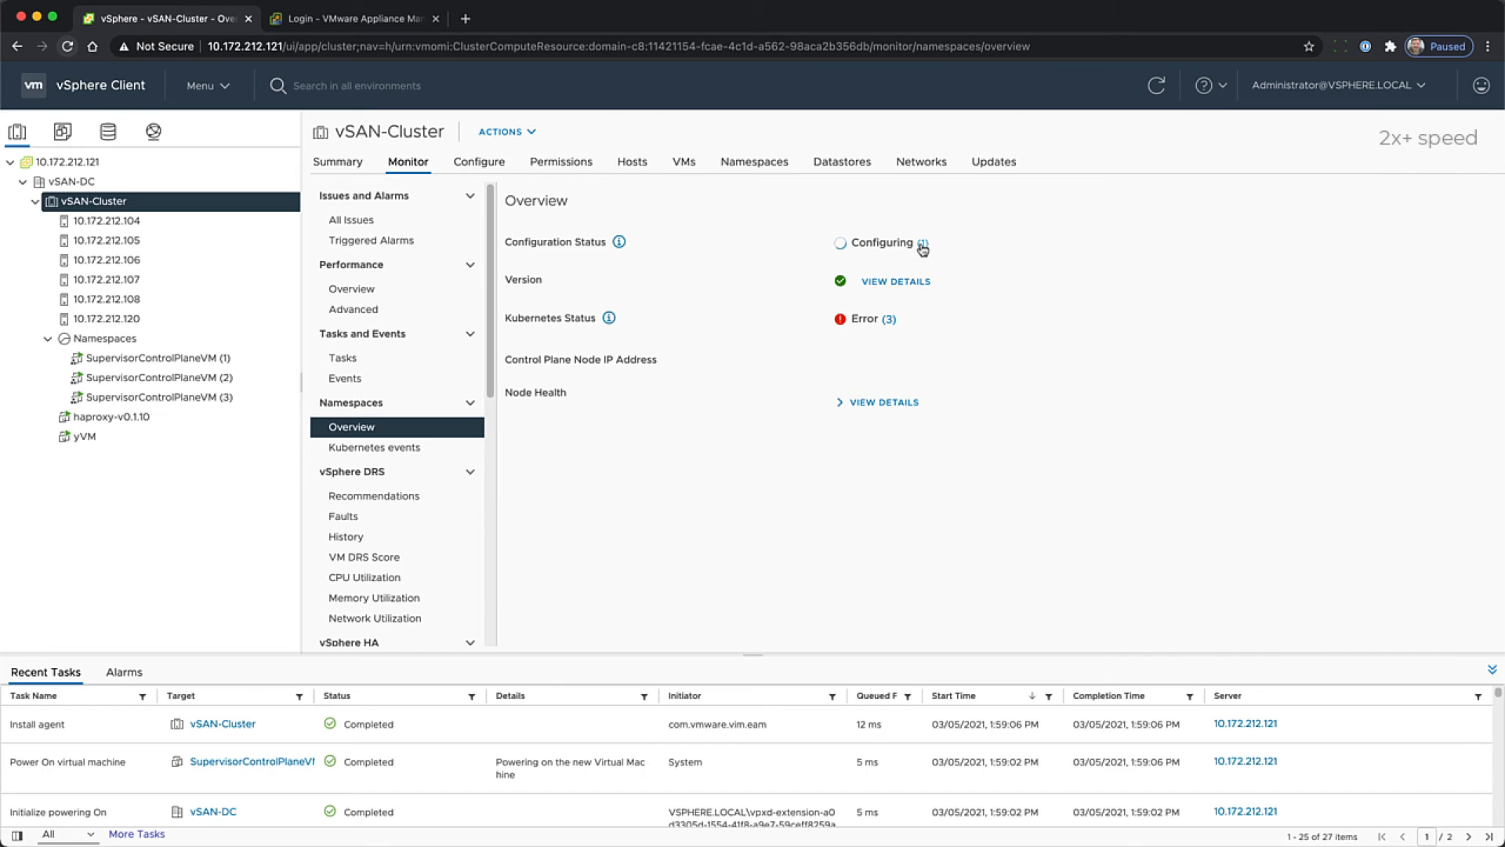
left_click(921, 241)
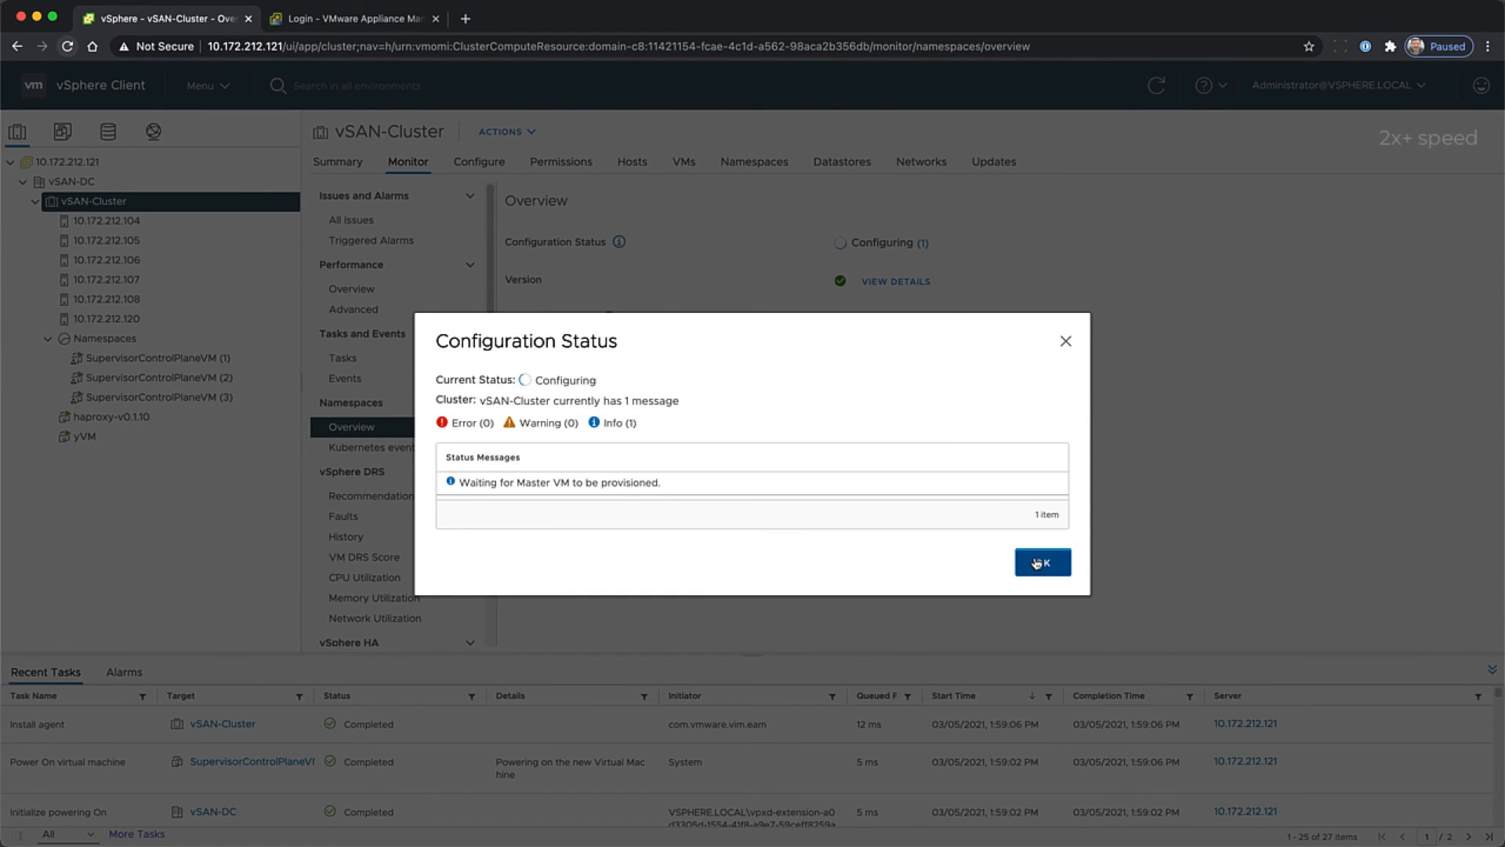
left_click(1043, 562)
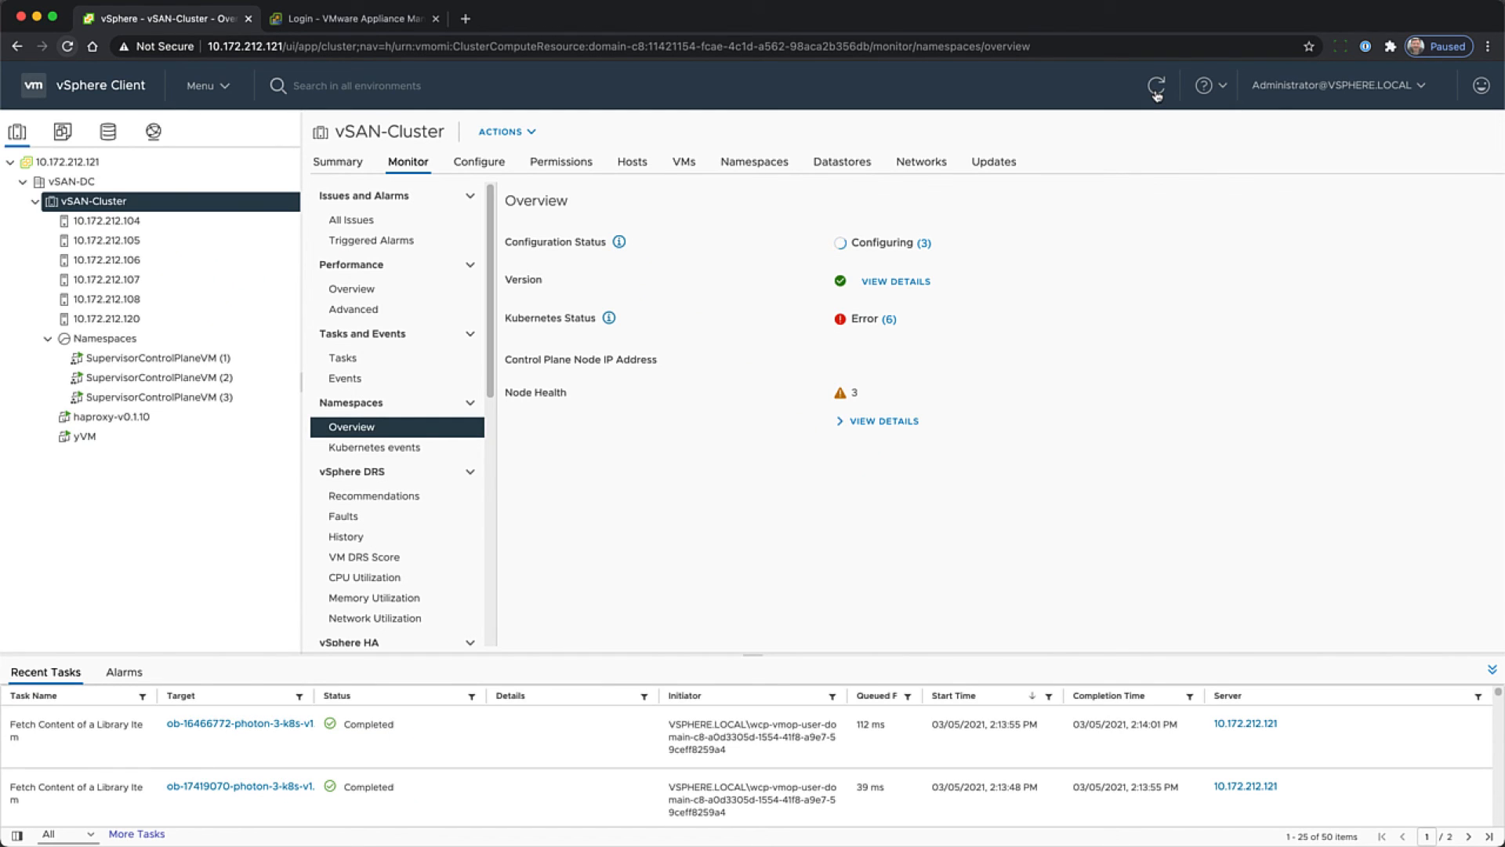
left_click(201, 86)
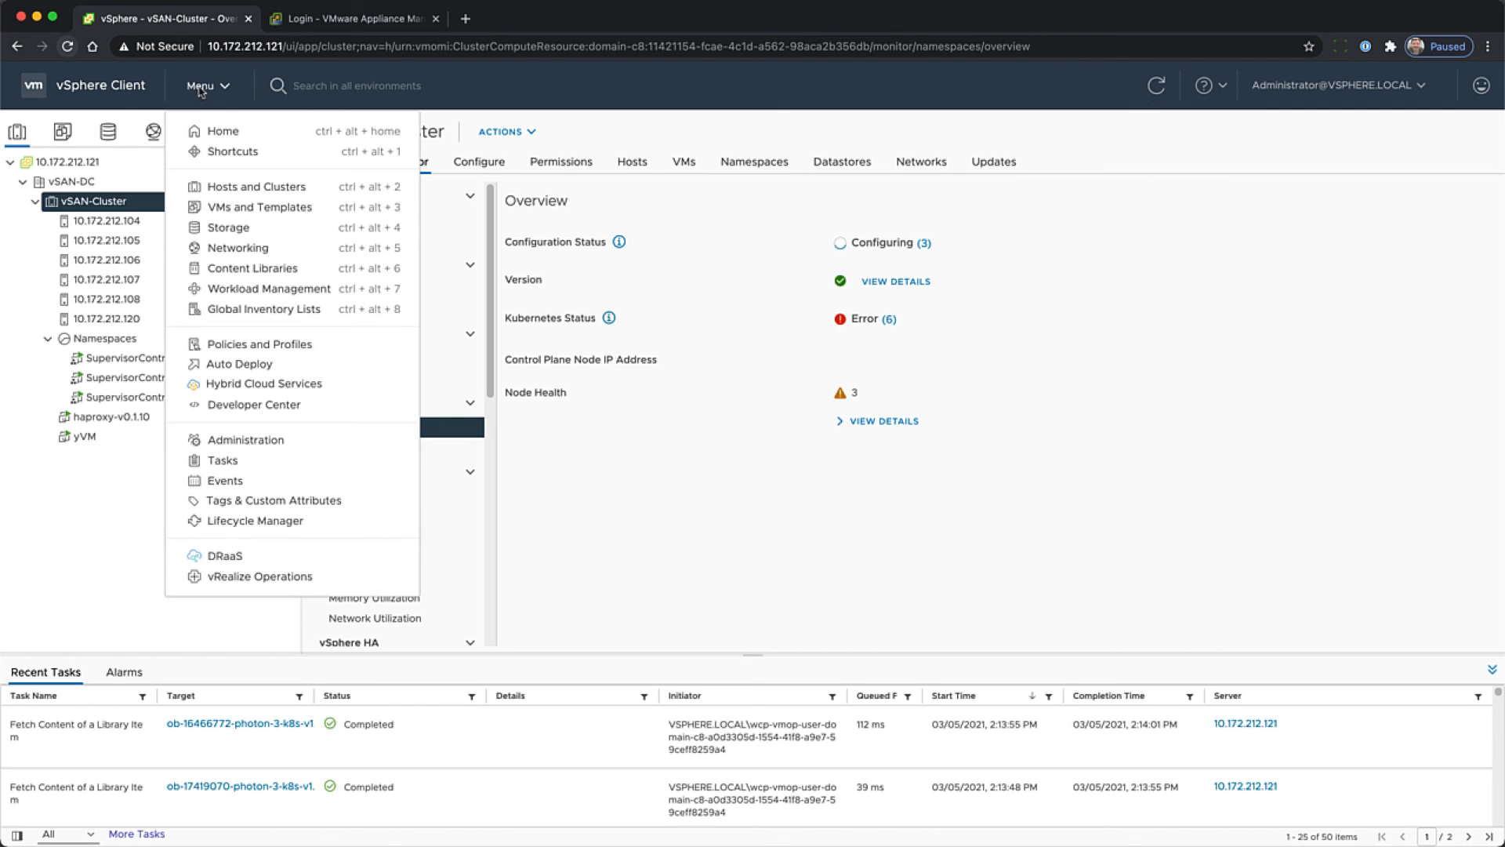